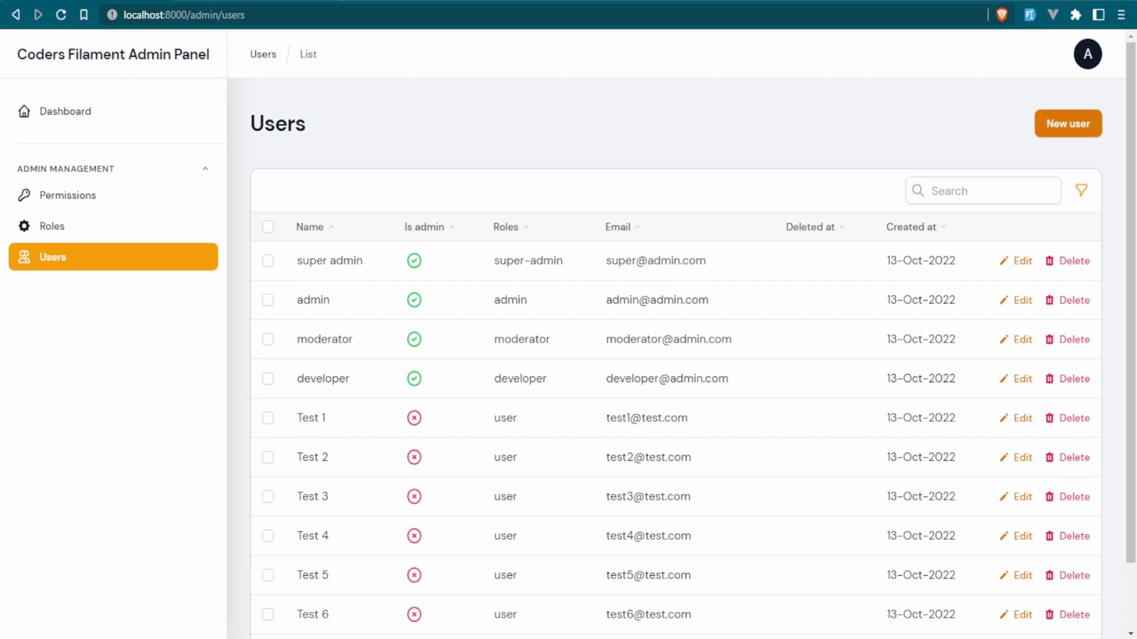
mouse_move(162, 301)
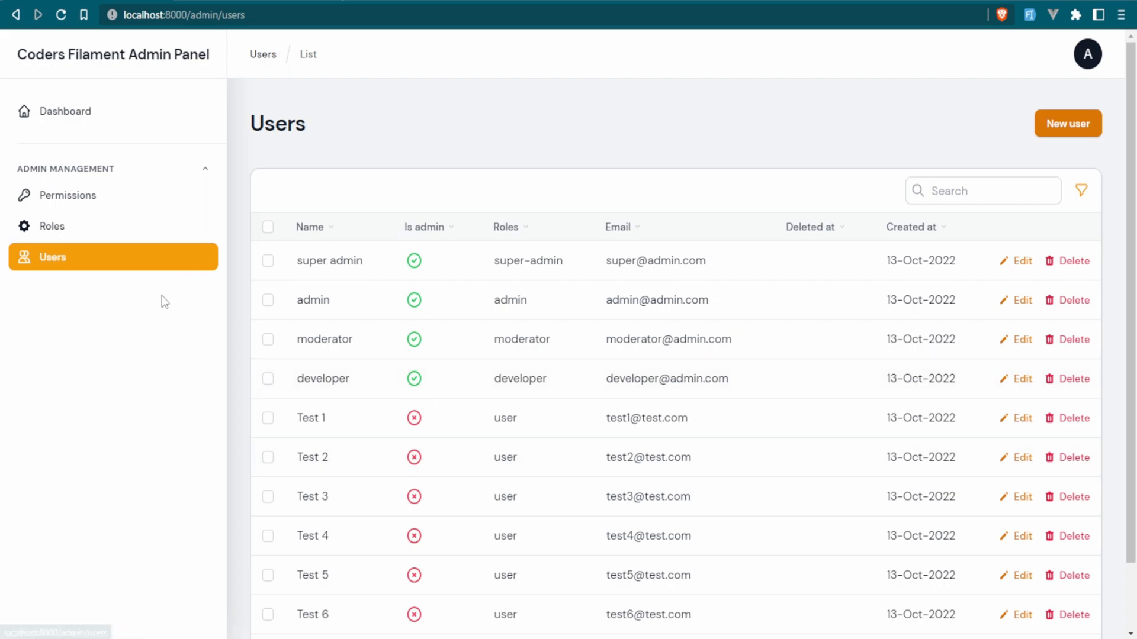
mouse_move(69, 256)
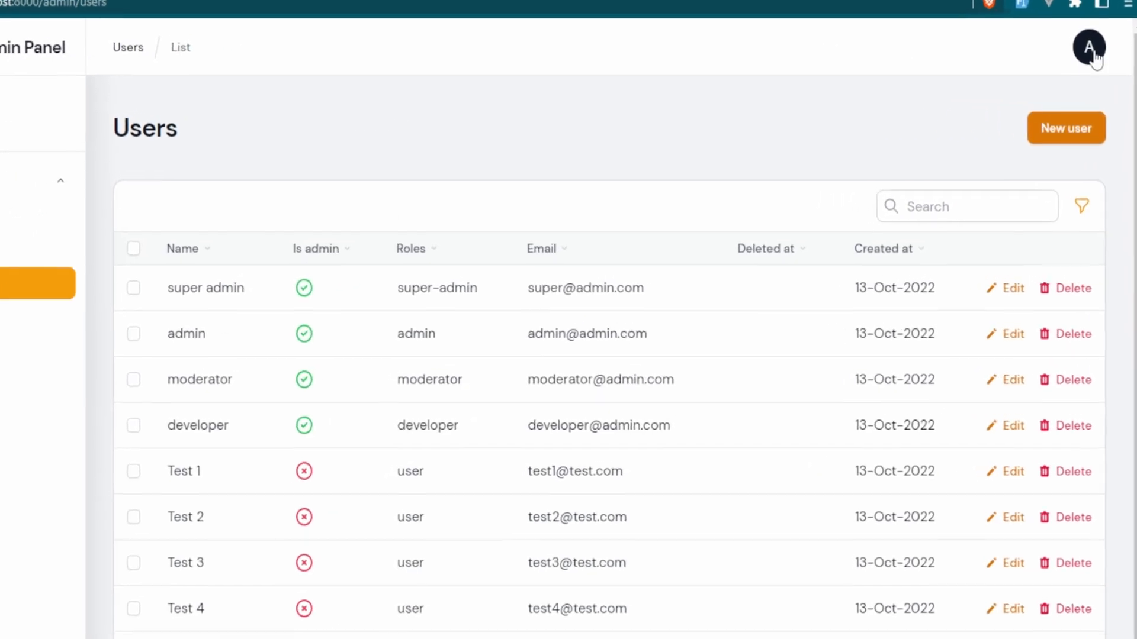
Open the avatar account menu on the Users page to see its dark mode entry.
click(1087, 48)
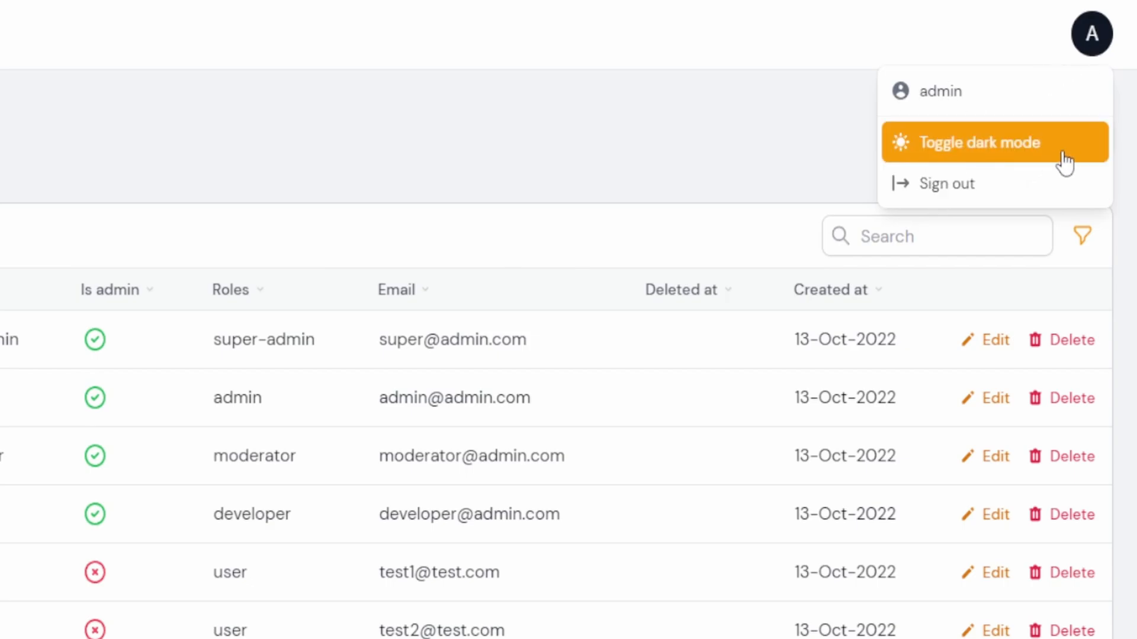
mouse_move(993, 183)
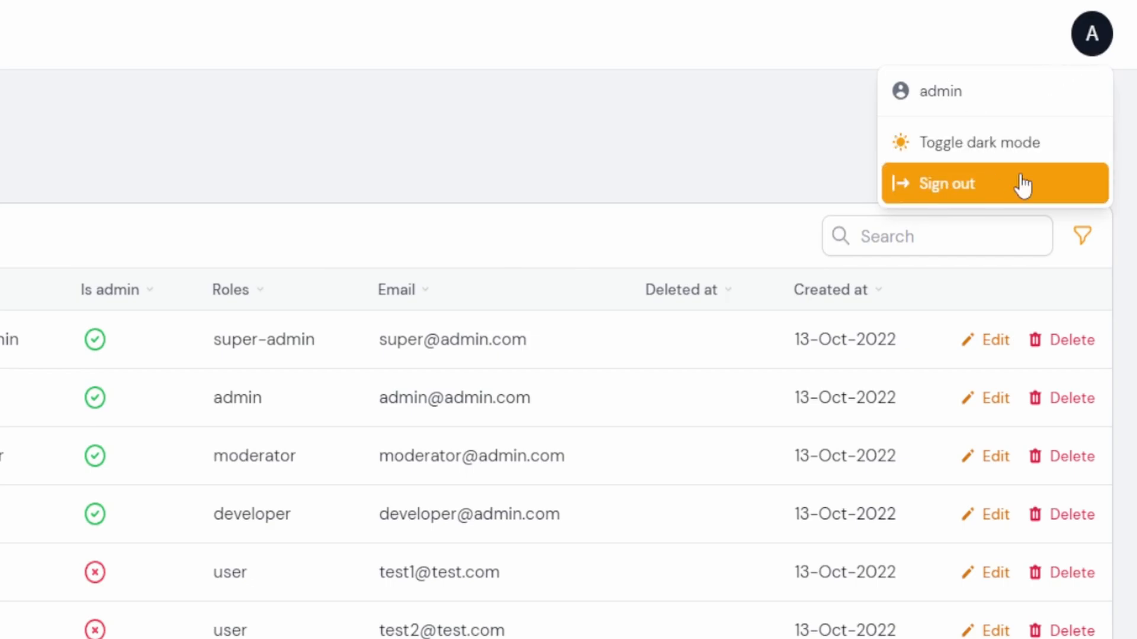
mouse_move(920, 94)
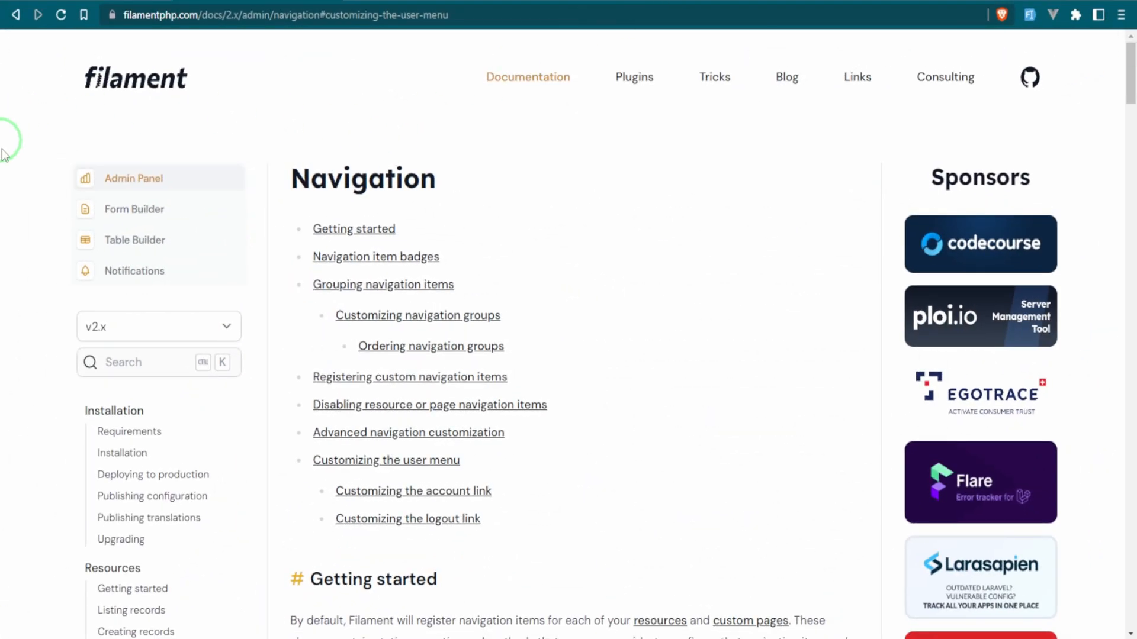
Scroll the Navigation docs to the 'Customizing the user menu' account and logout link examples.
scroll(down, 3)
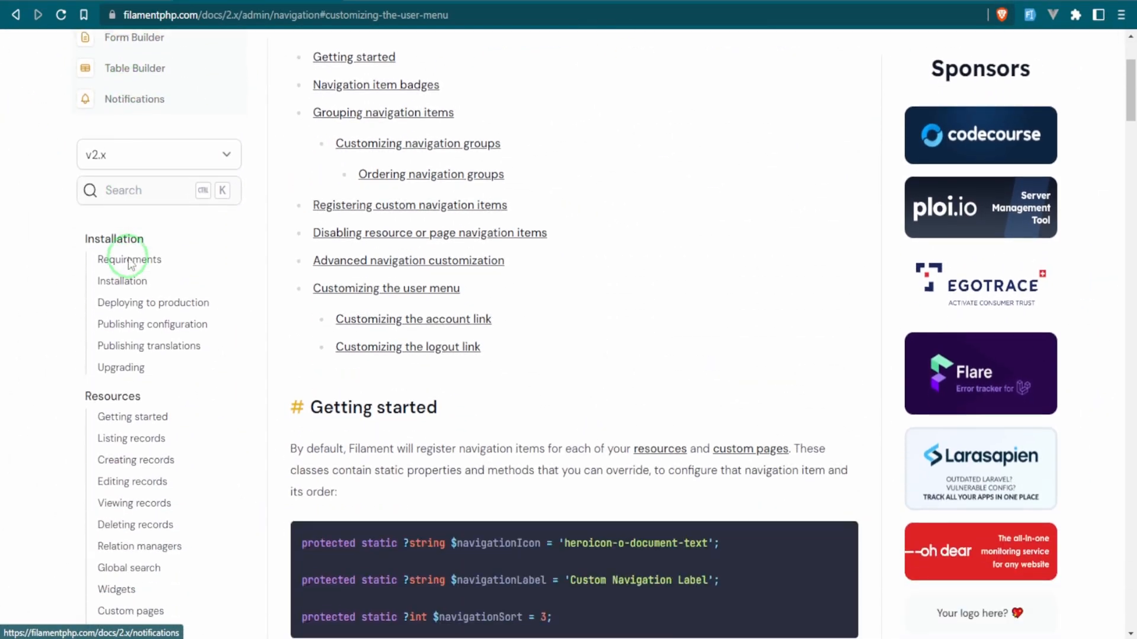
scroll(down, 3)
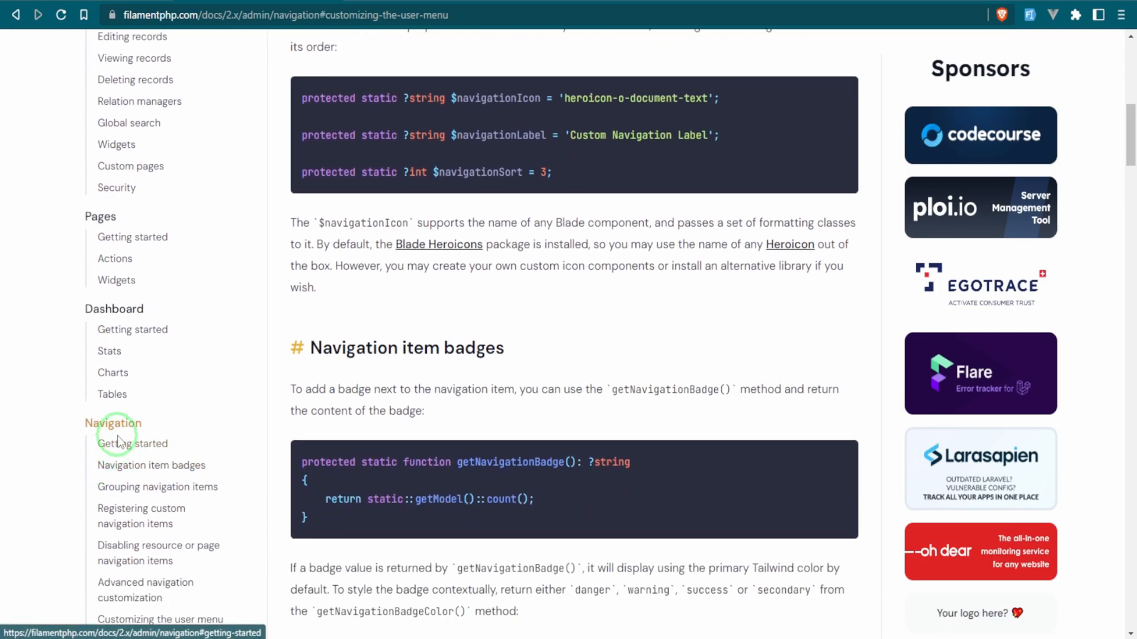
click(113, 423)
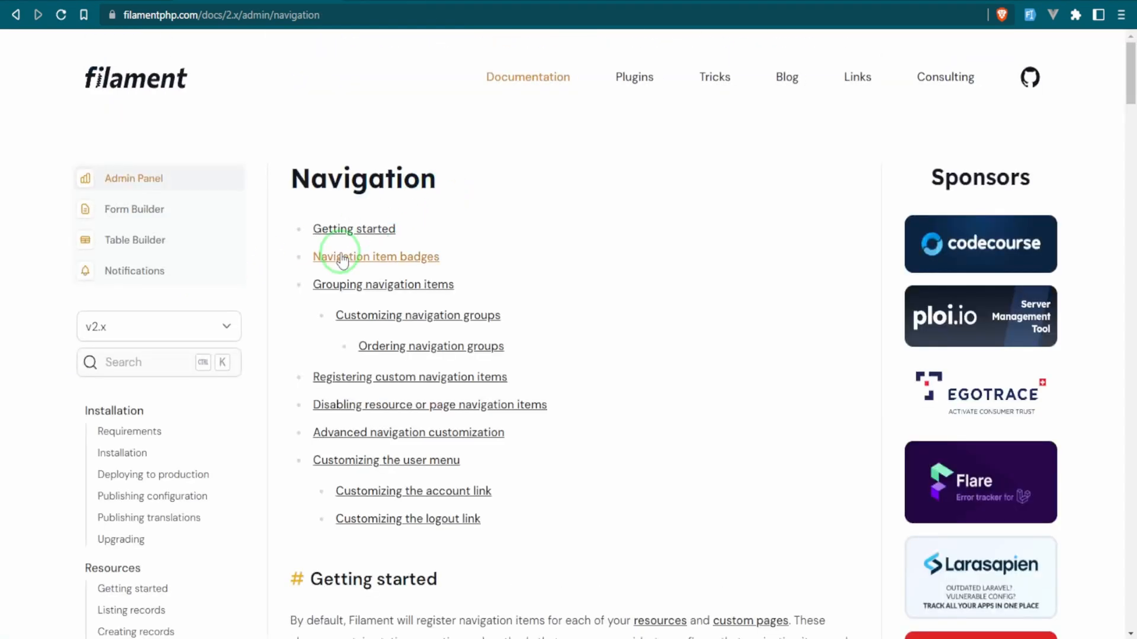
mouse_move(669, 283)
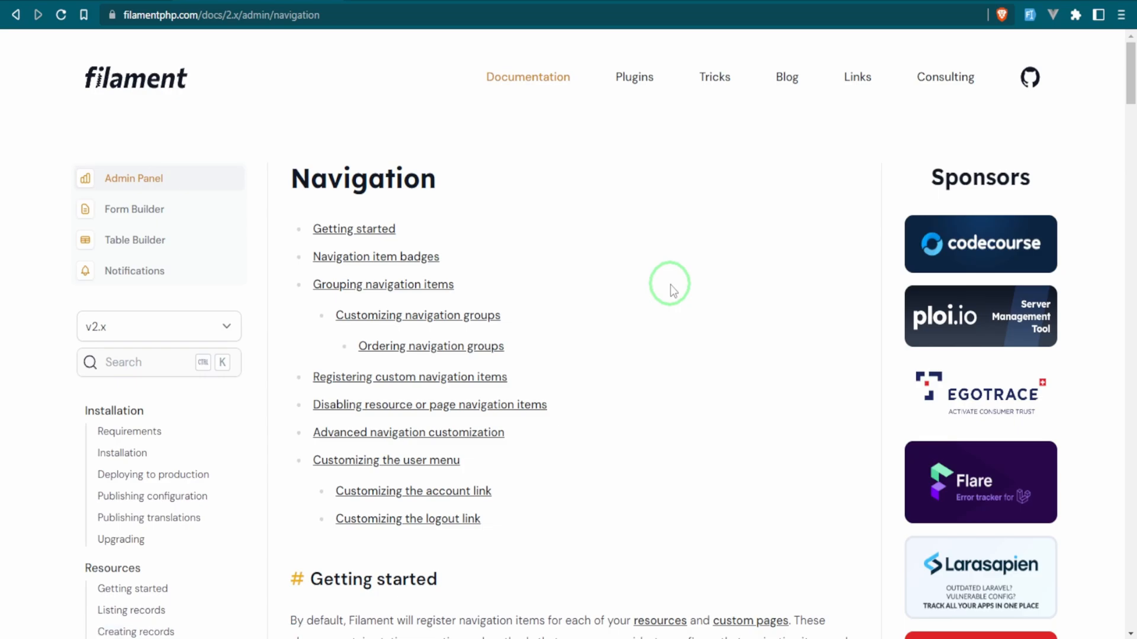
click(385, 460)
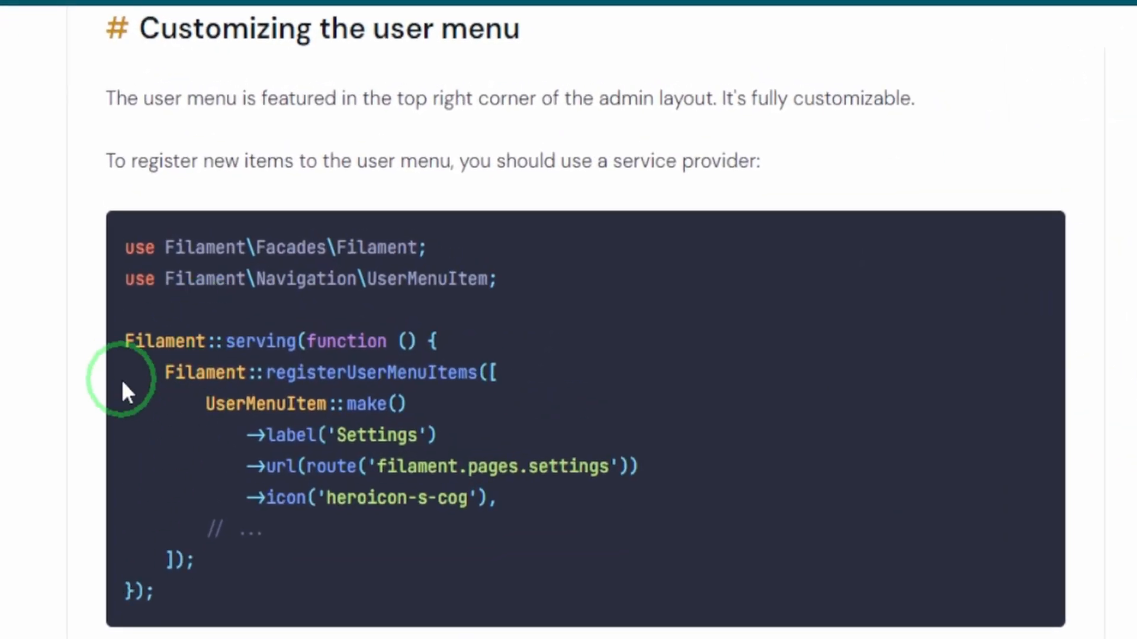
mouse_move(591, 366)
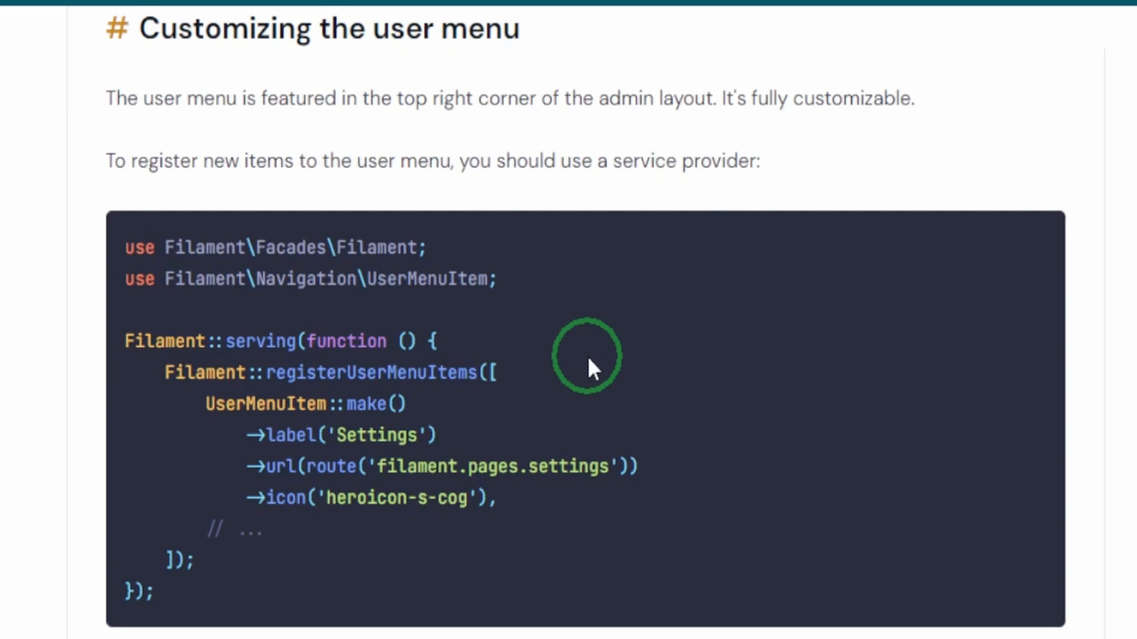
mouse_move(195, 500)
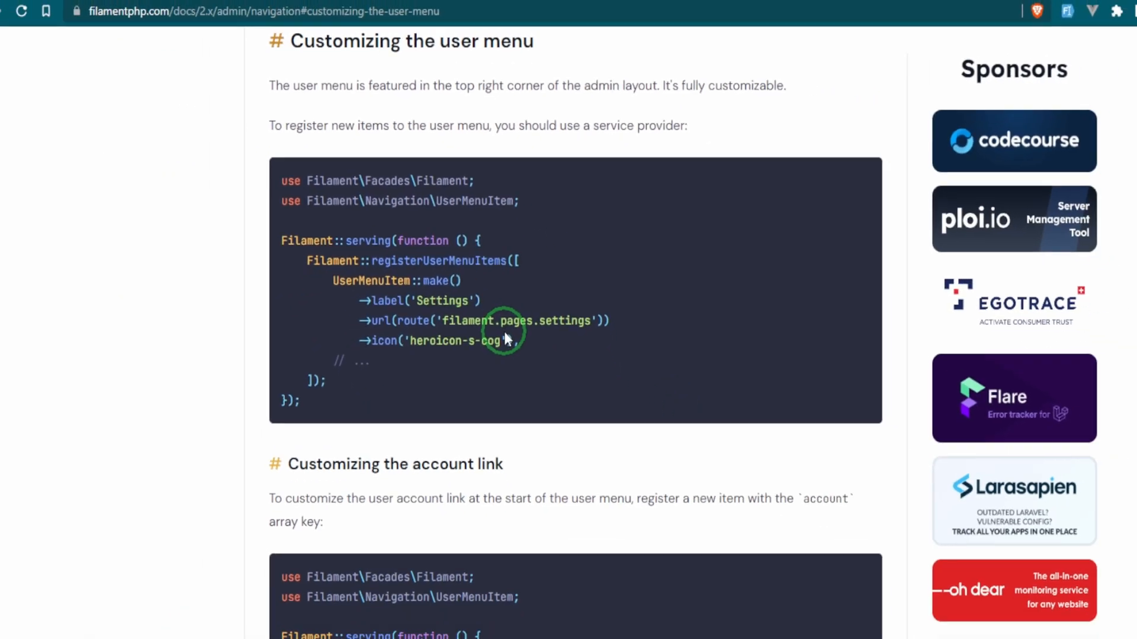
scroll(down, 3)
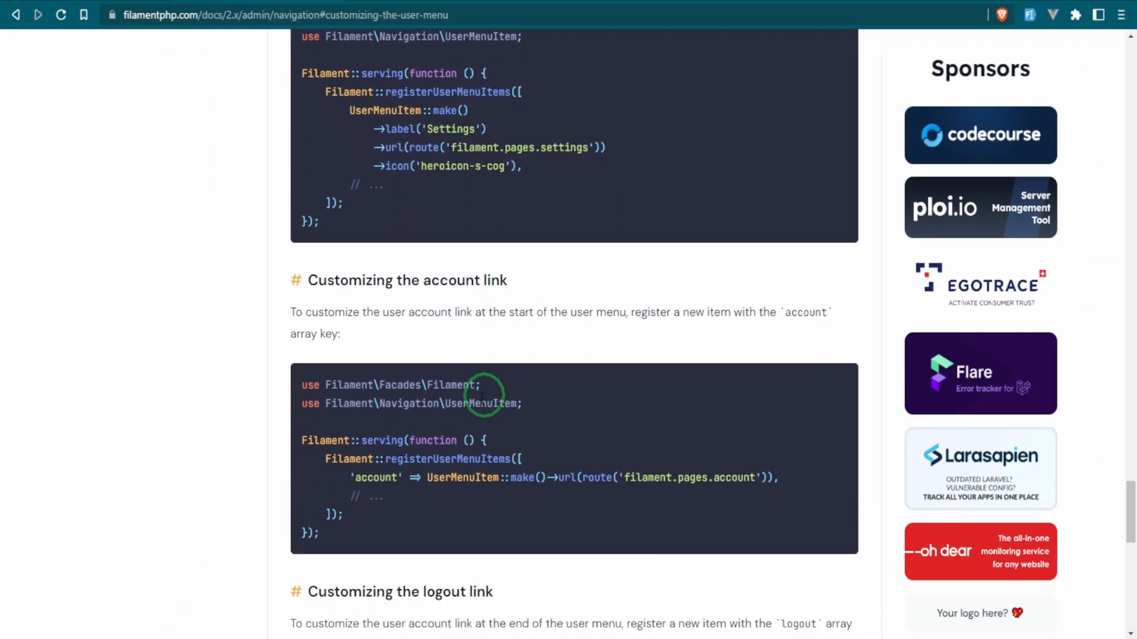
mouse_move(689, 477)
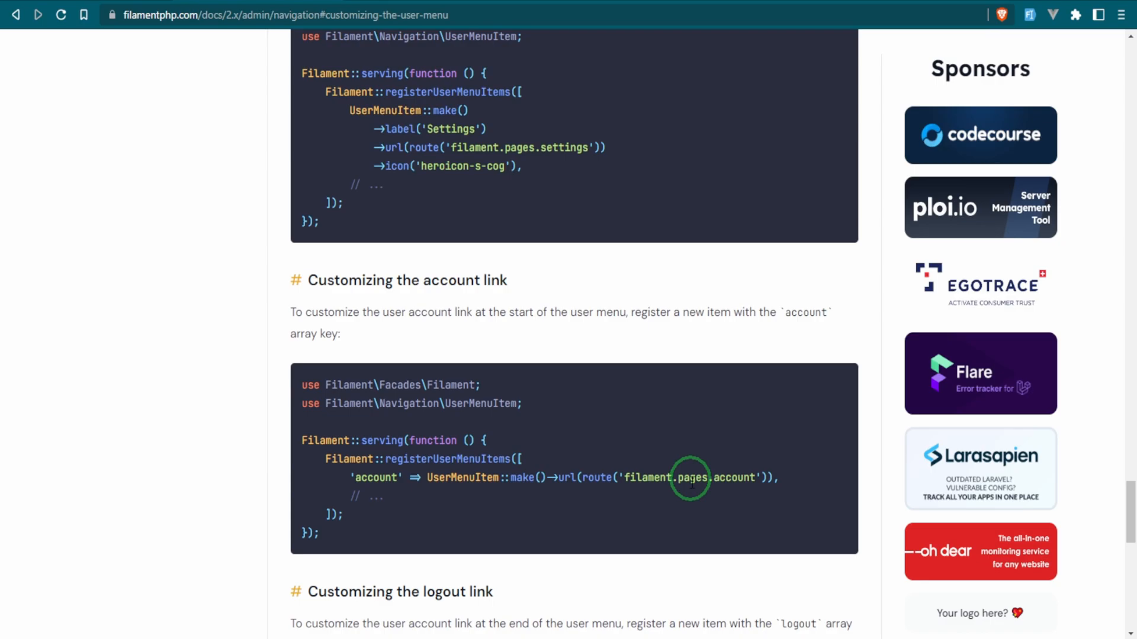
mouse_move(591, 467)
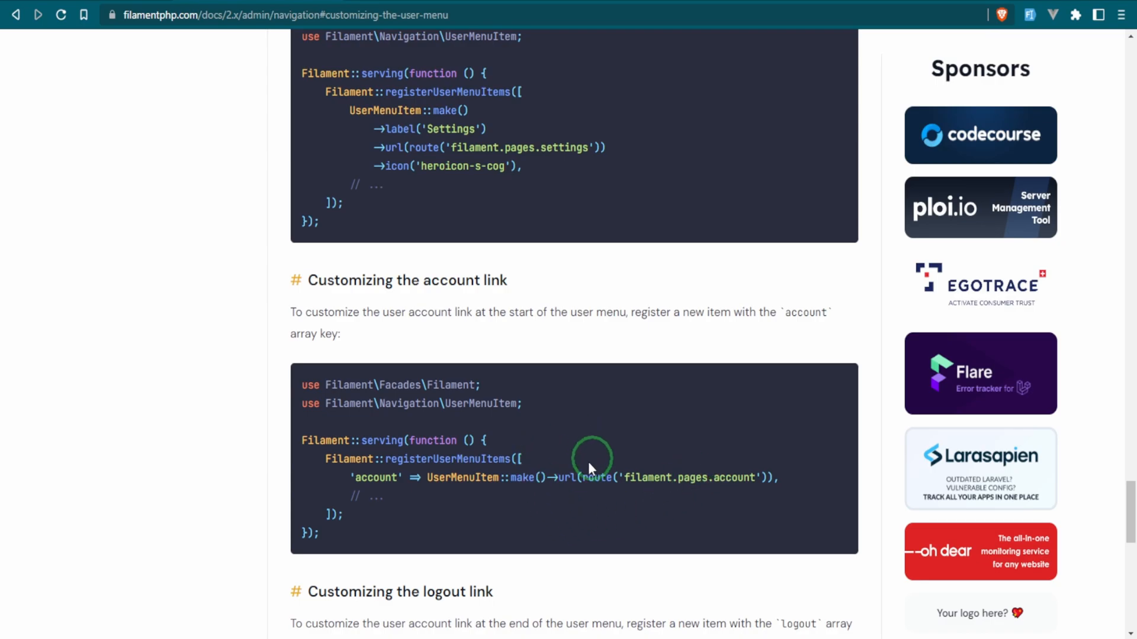
scroll(down, 3)
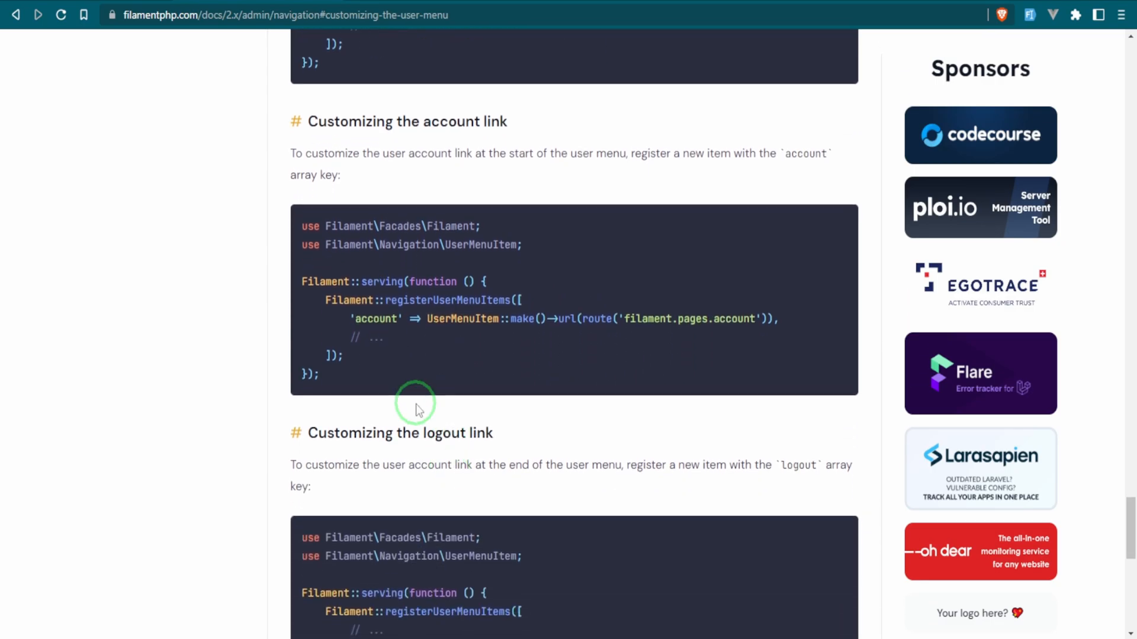
scroll(down, 3)
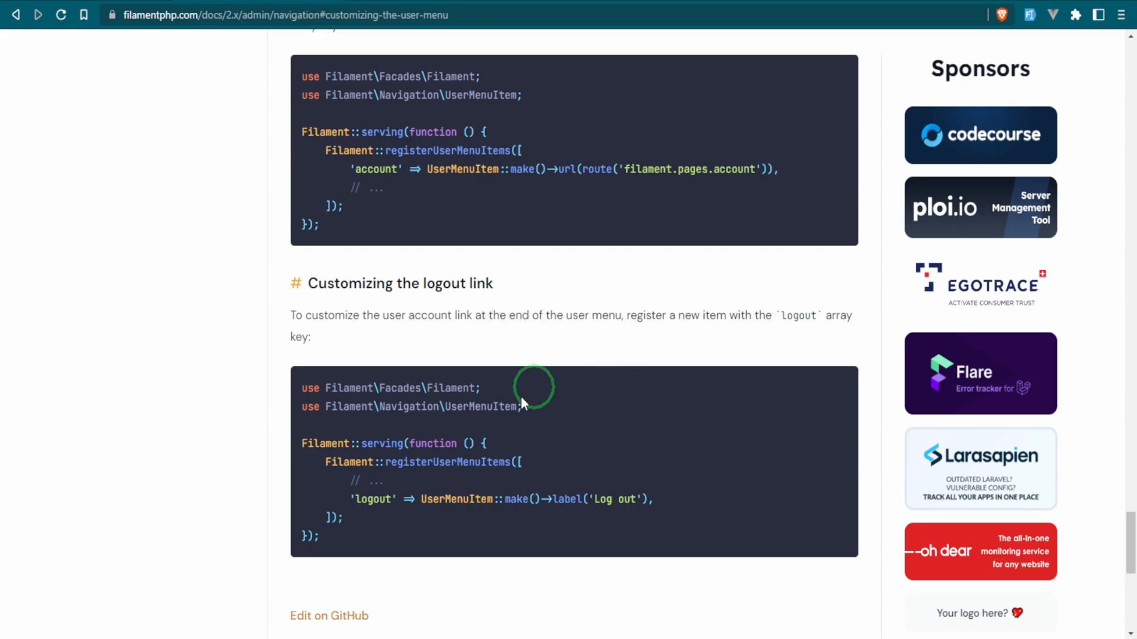
scroll(down, 3)
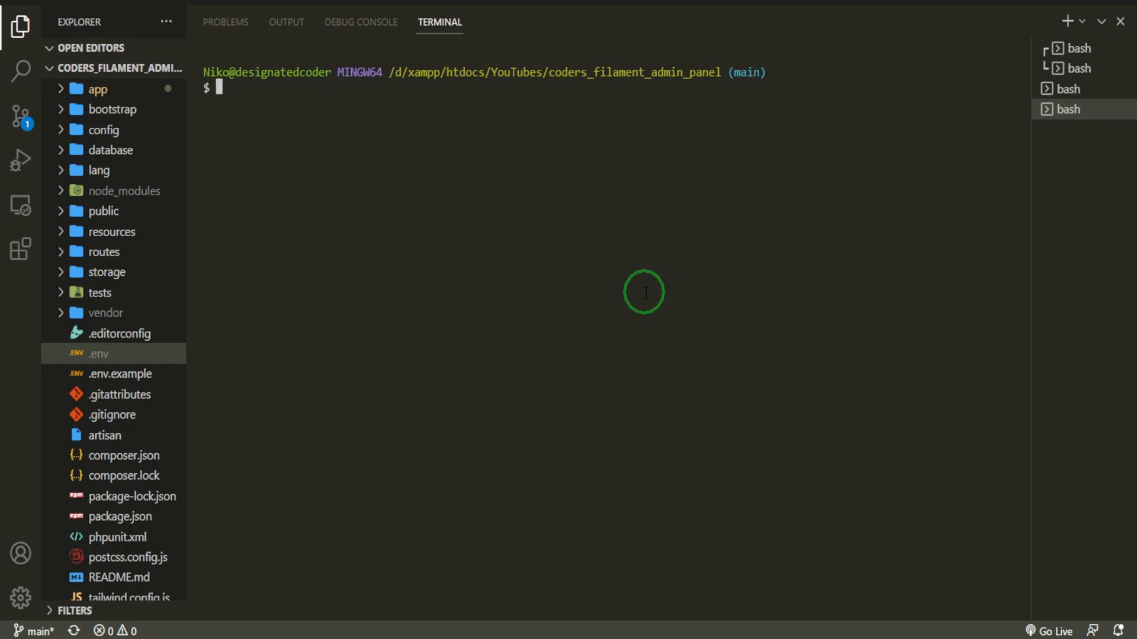
text(php artisan)
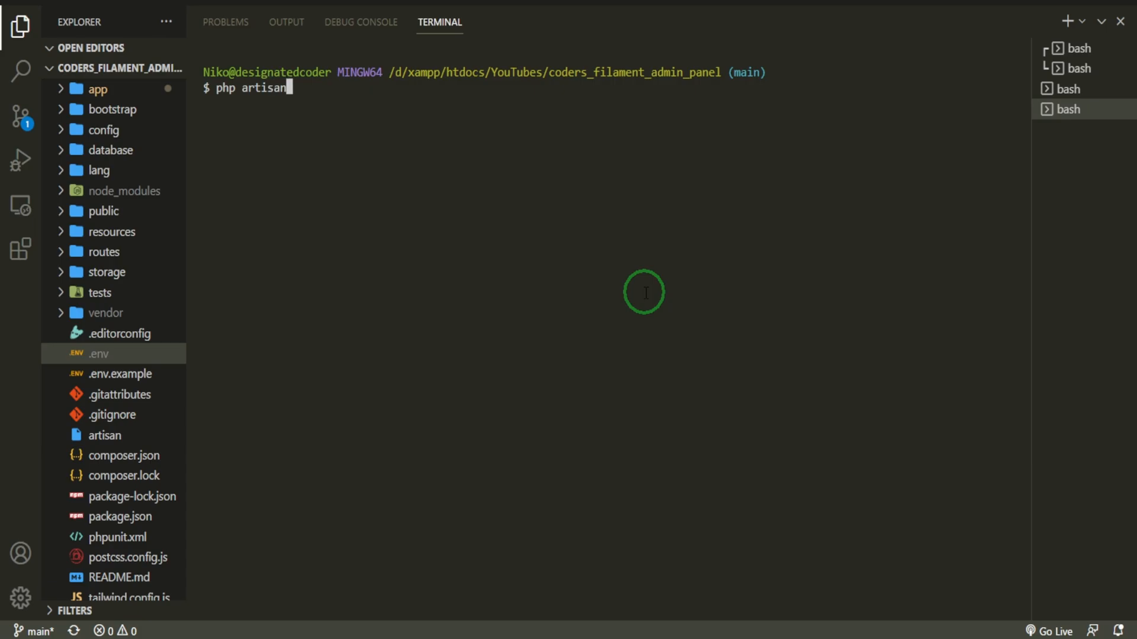
key(Return)
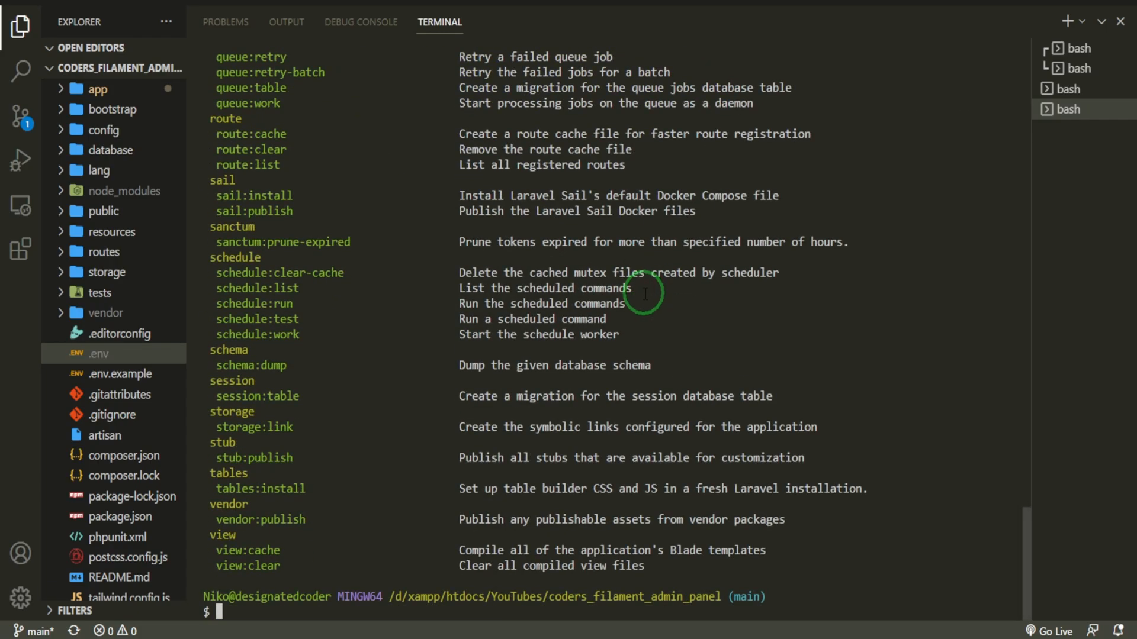
scroll(up, 3)
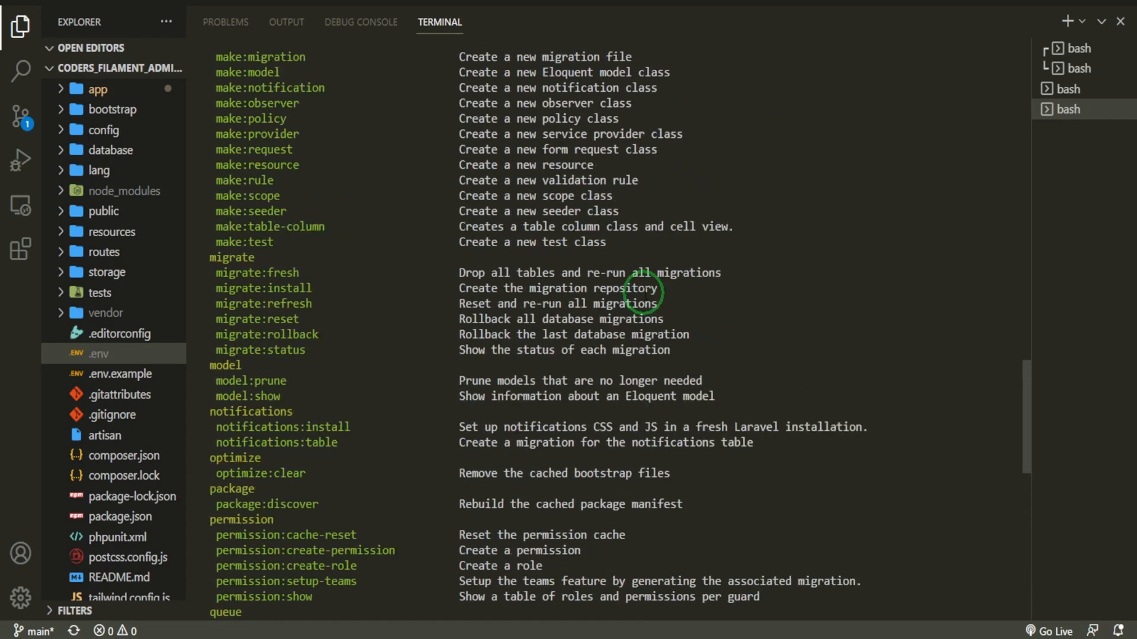
scroll(up, 3)
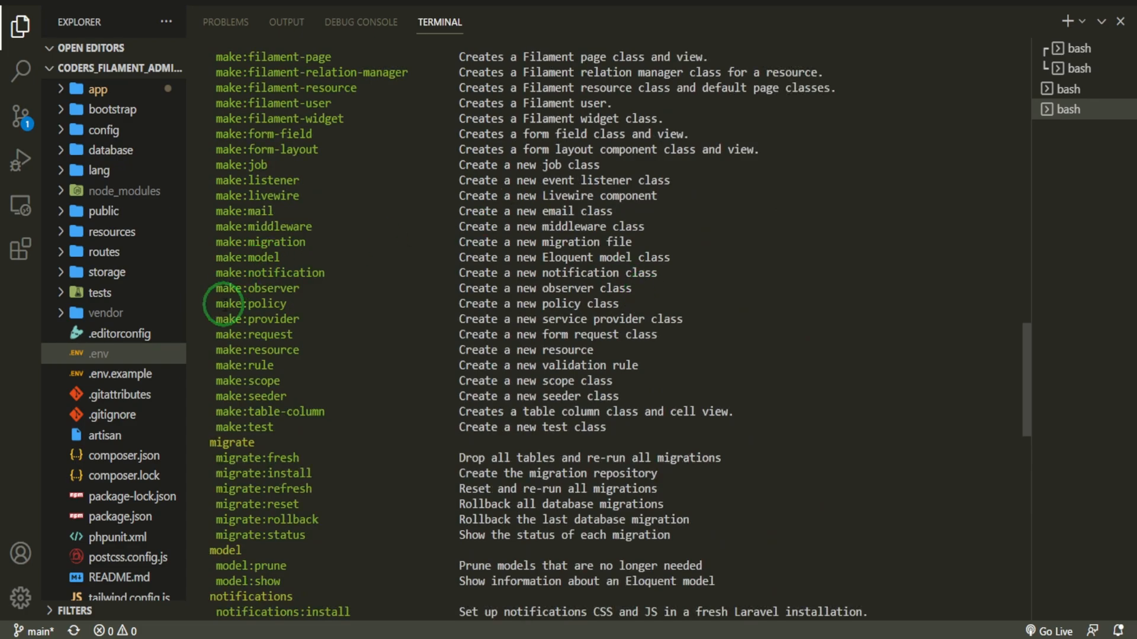
mouse_move(501, 297)
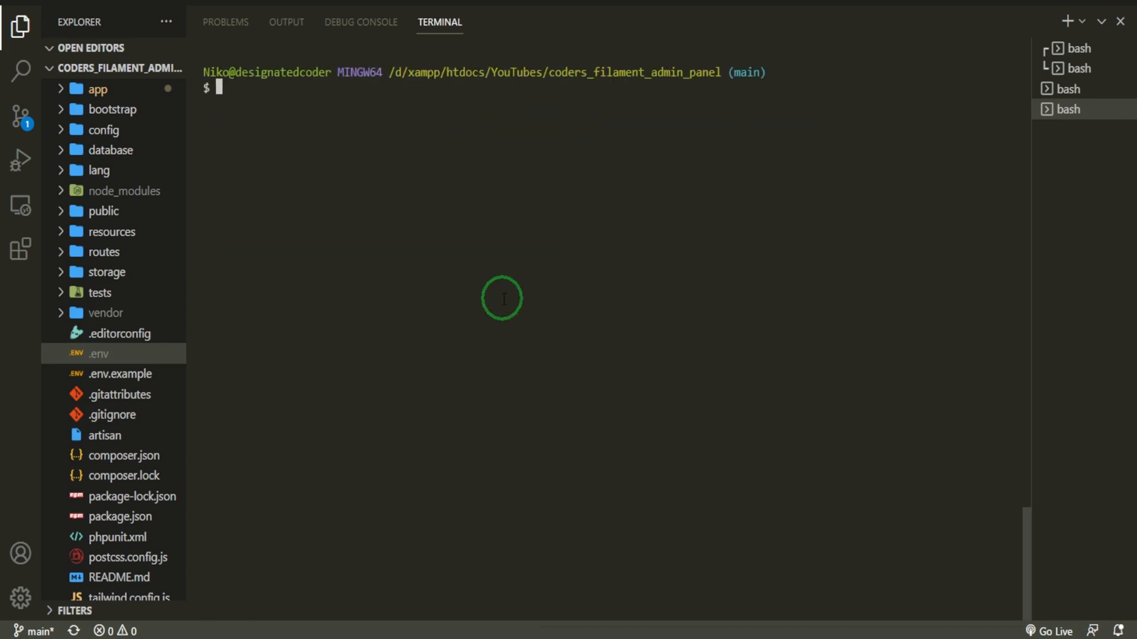
Run php artisan make:provider FilamentServiceProvider and expand app > Providers to reach it.
text(php artisan make)
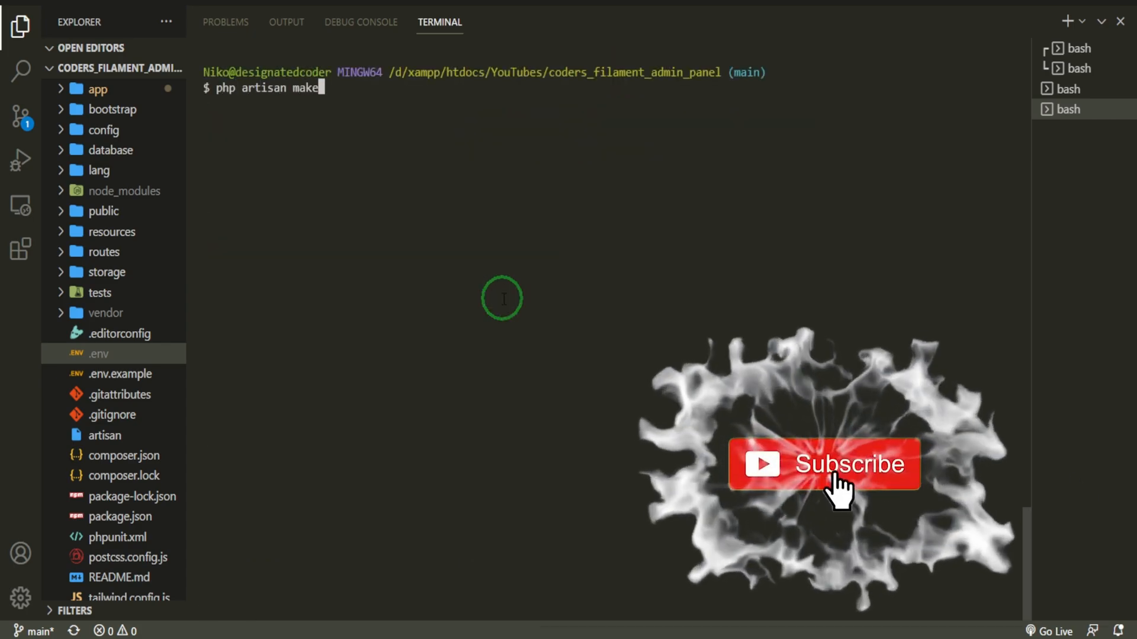
text(:provider)
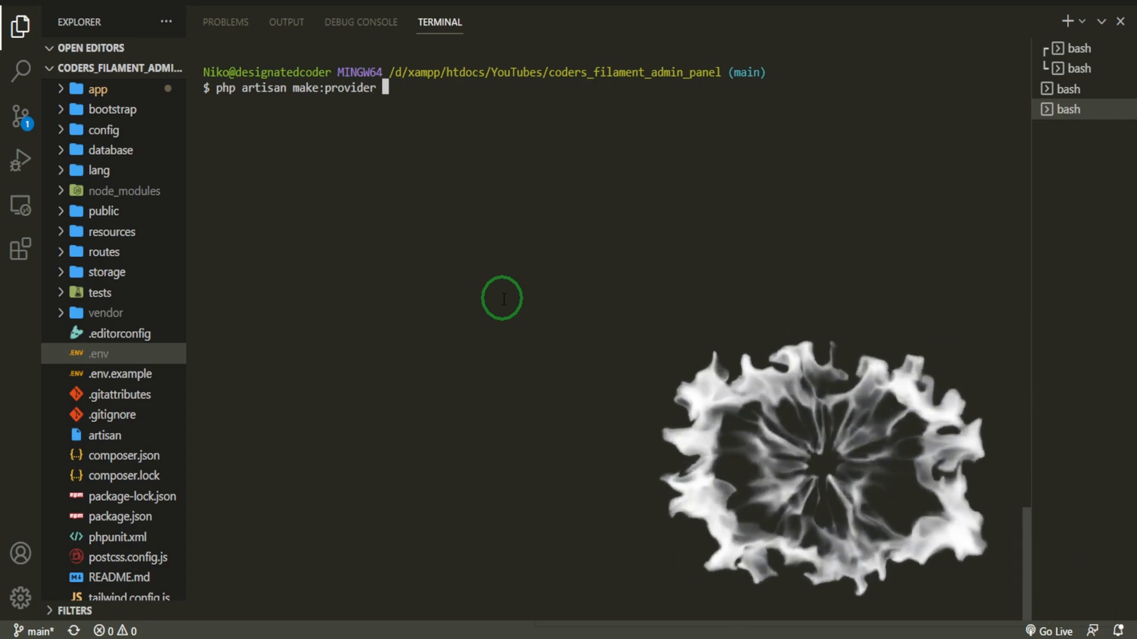
text(Filamen)
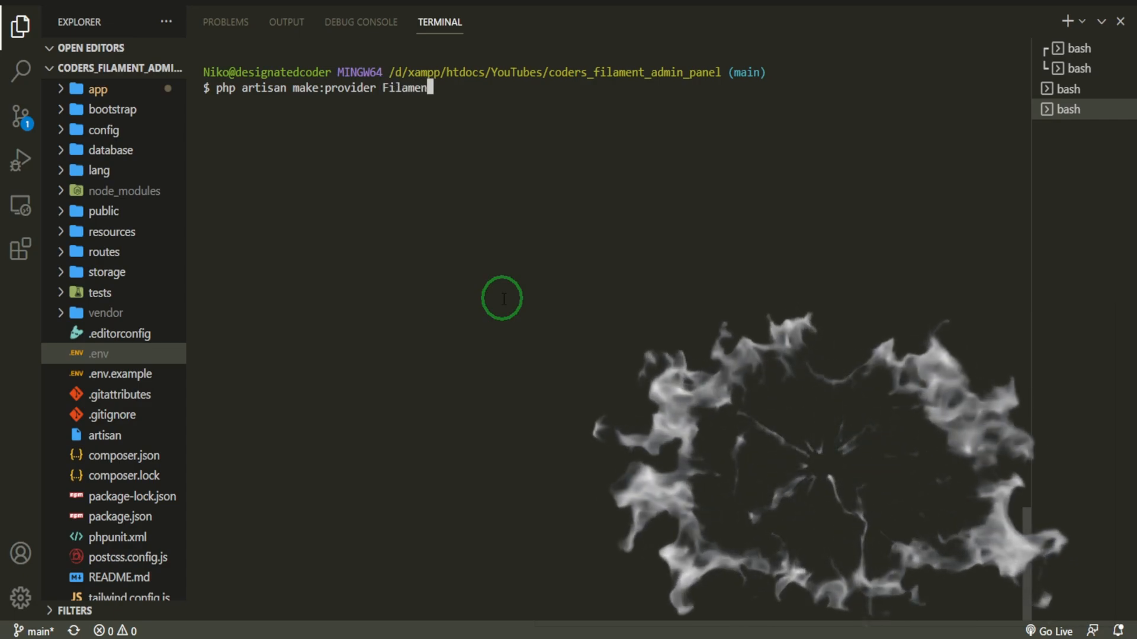
text(tService)
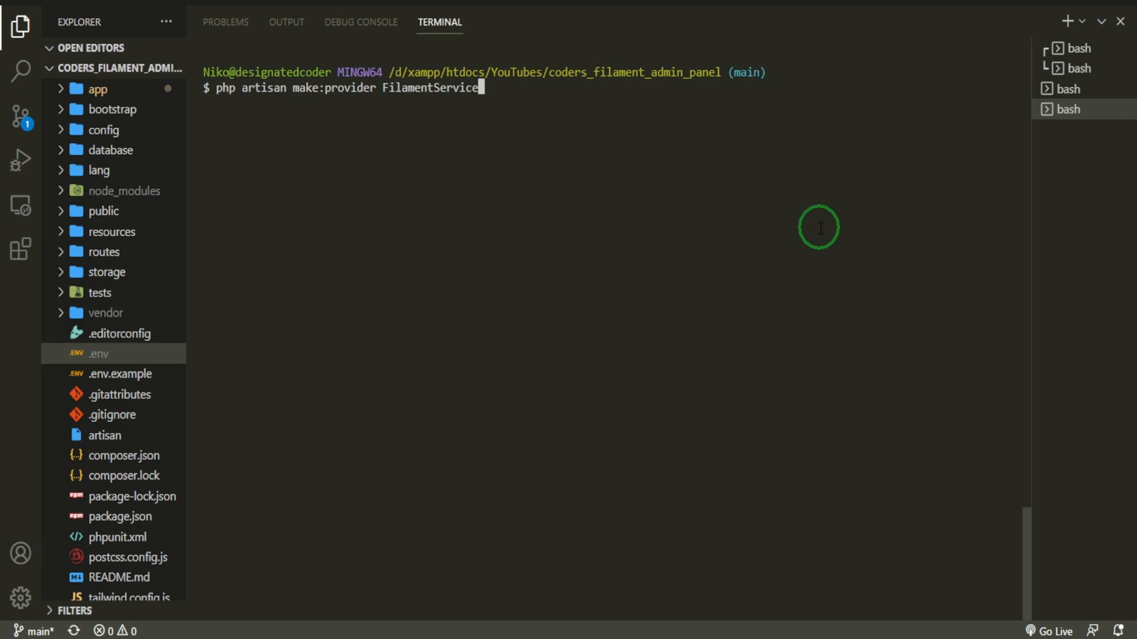
key(Return)
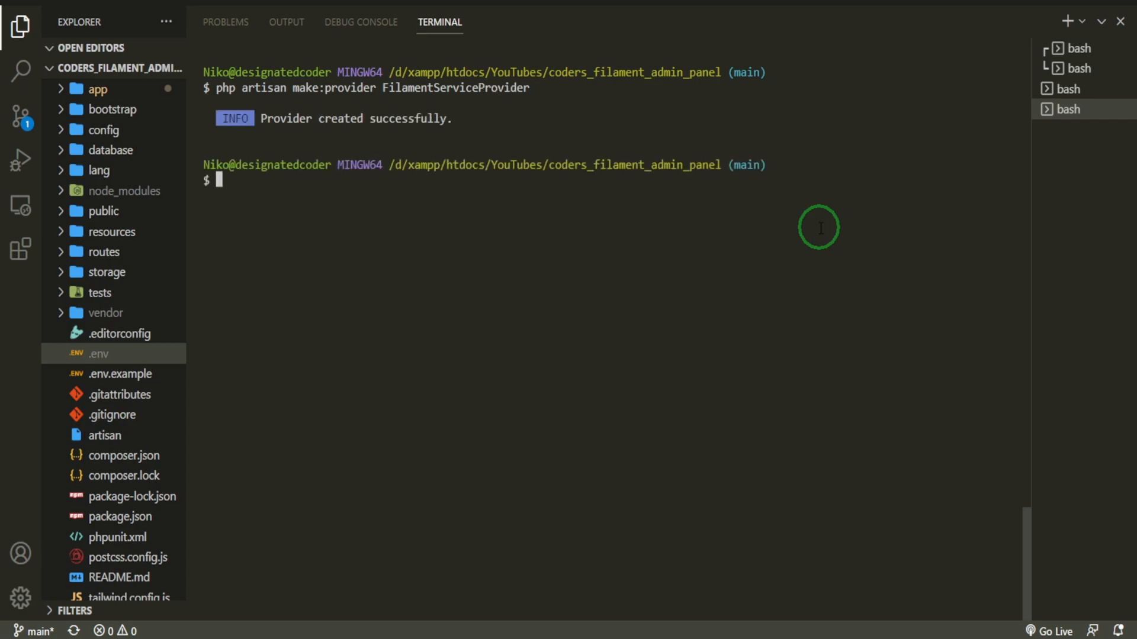
mouse_move(122, 98)
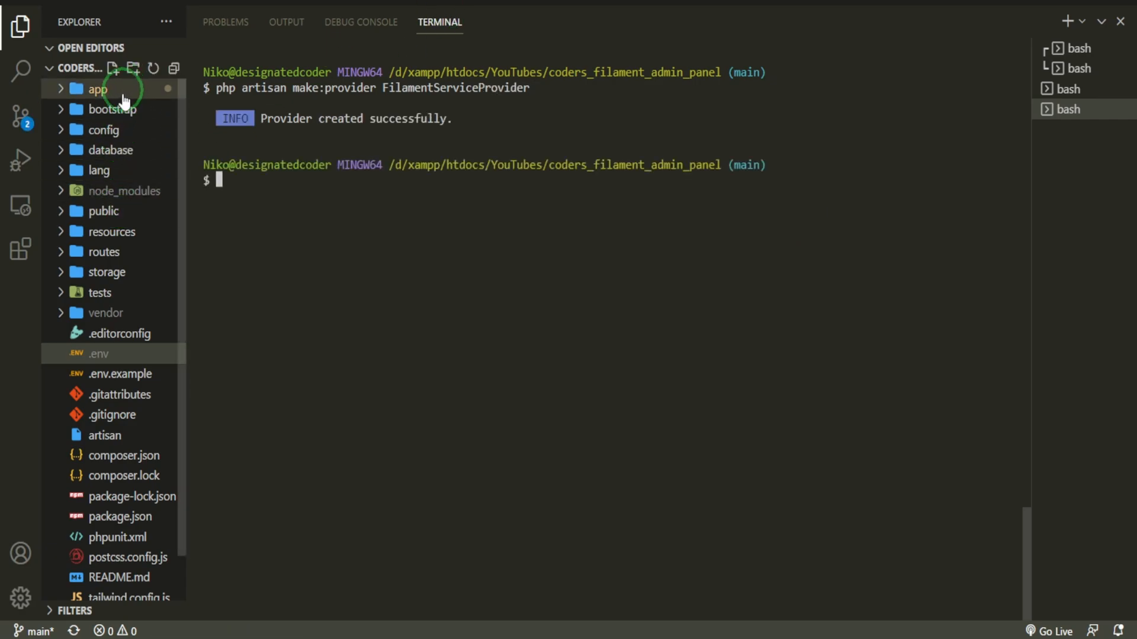
click(97, 89)
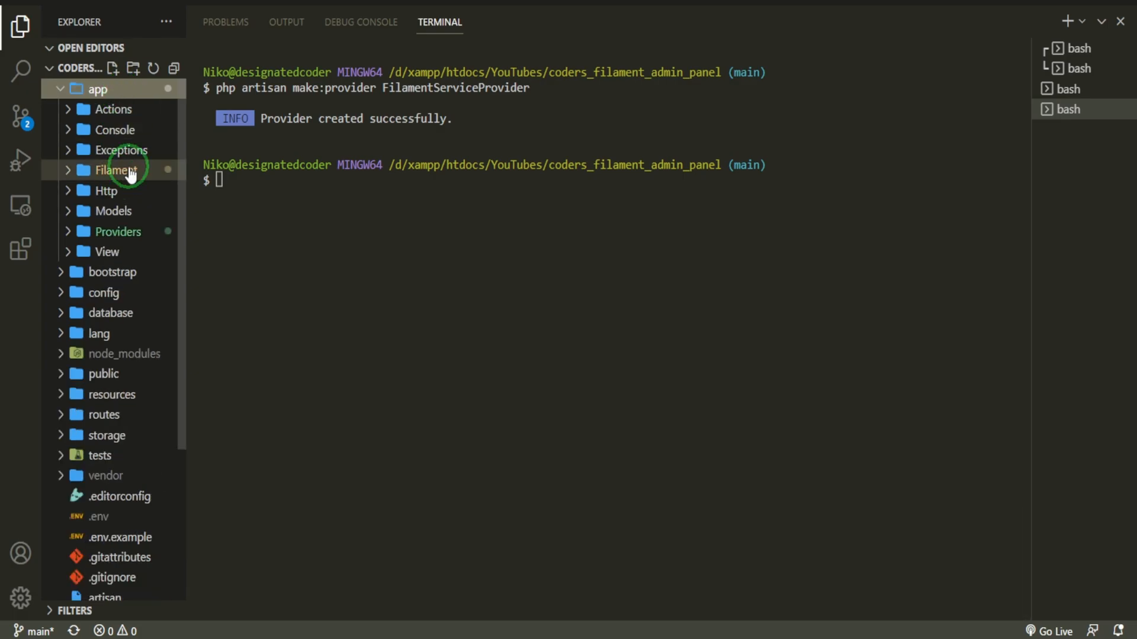
click(118, 231)
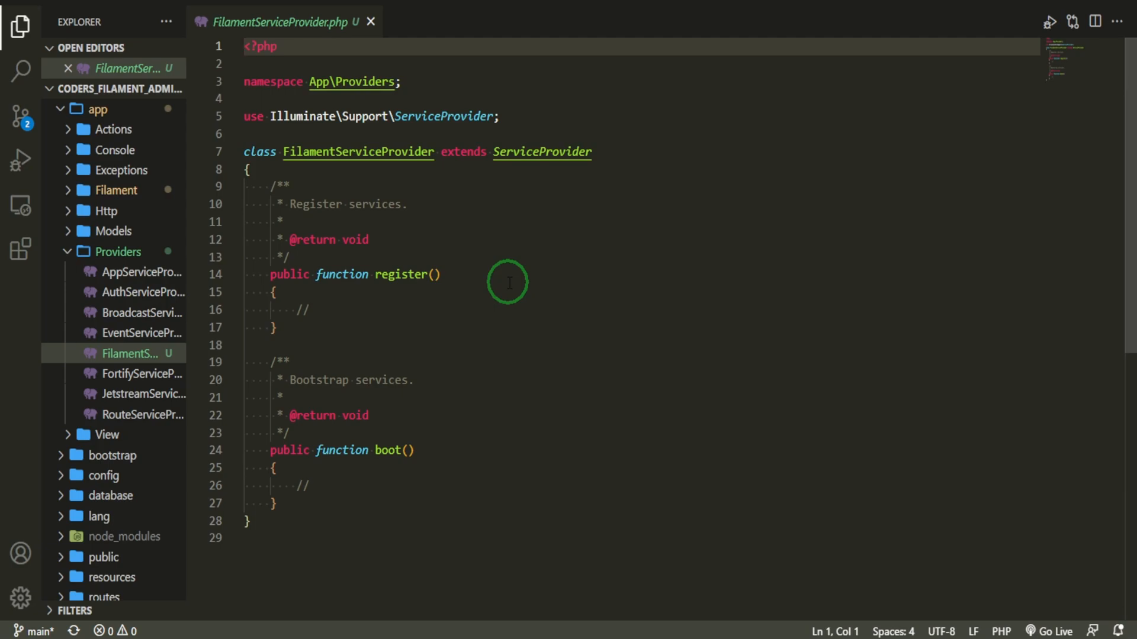
Expand the config folder in the Explorer to list app.php and auth.php.
click(246, 45)
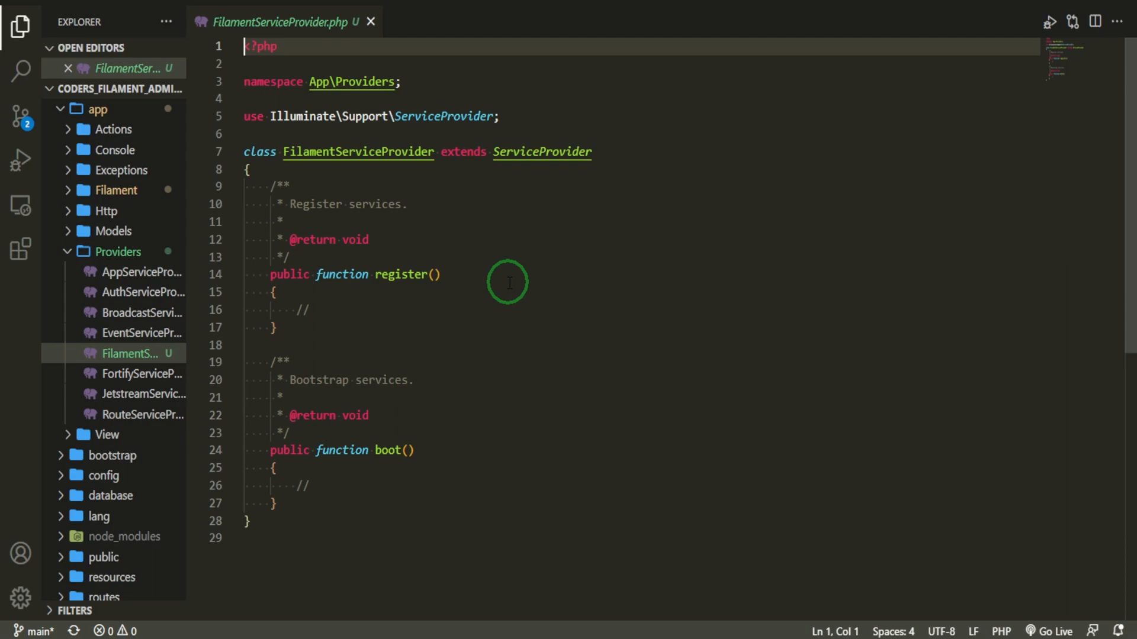
mouse_move(469, 382)
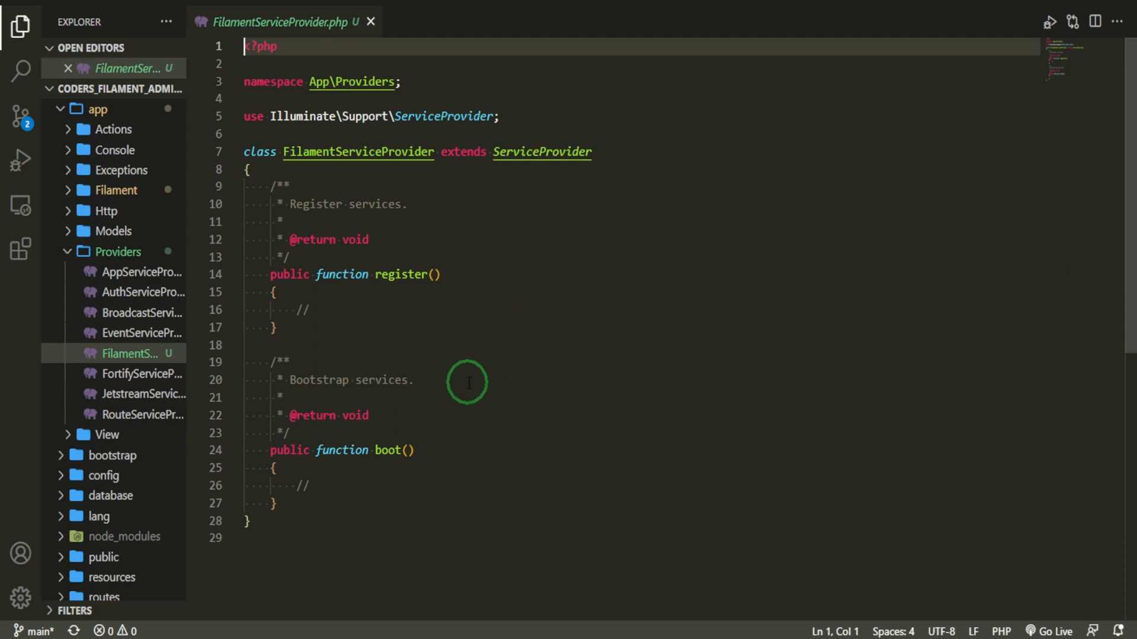
mouse_move(130, 354)
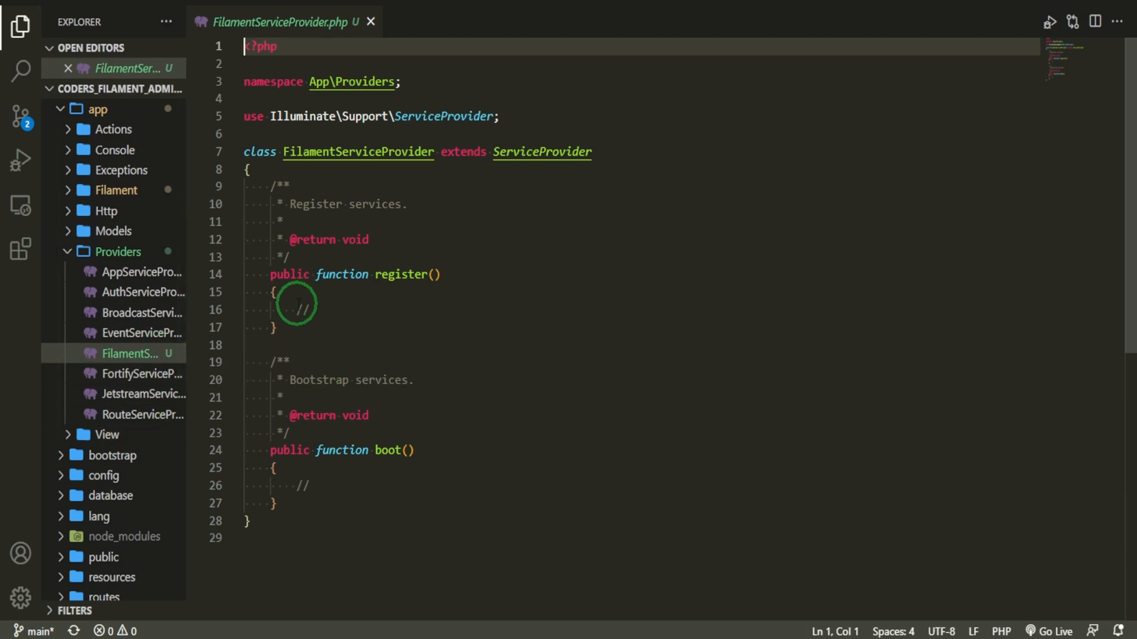
click(104, 475)
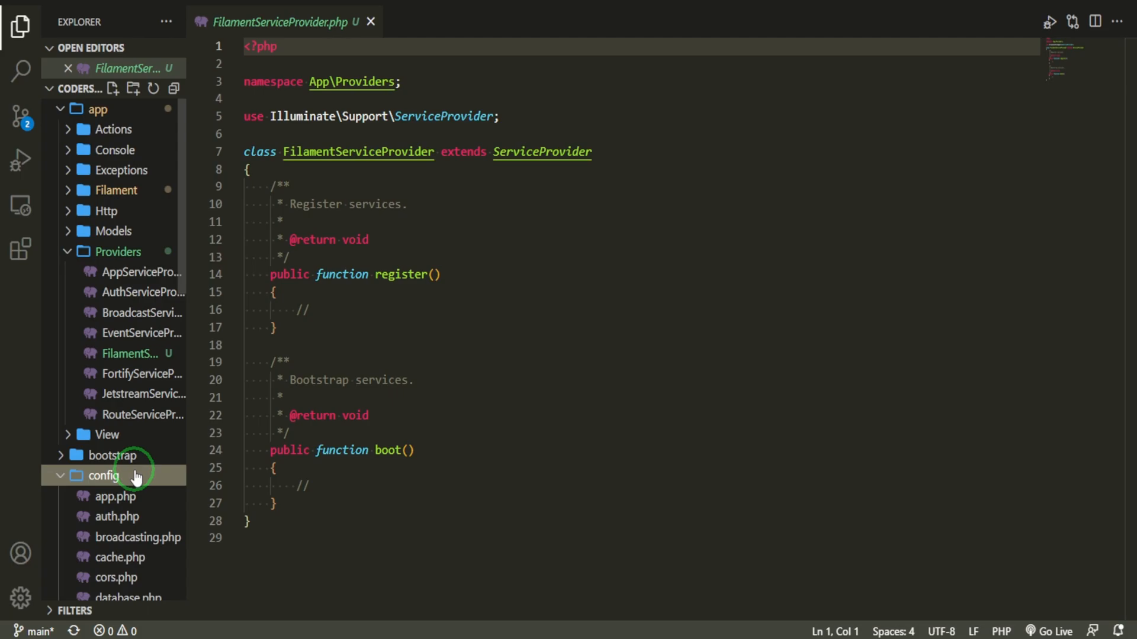
Add App\Providers\FilamentServiceProvider::class to config/app.php package providers, then reopen the provider.
click(115, 497)
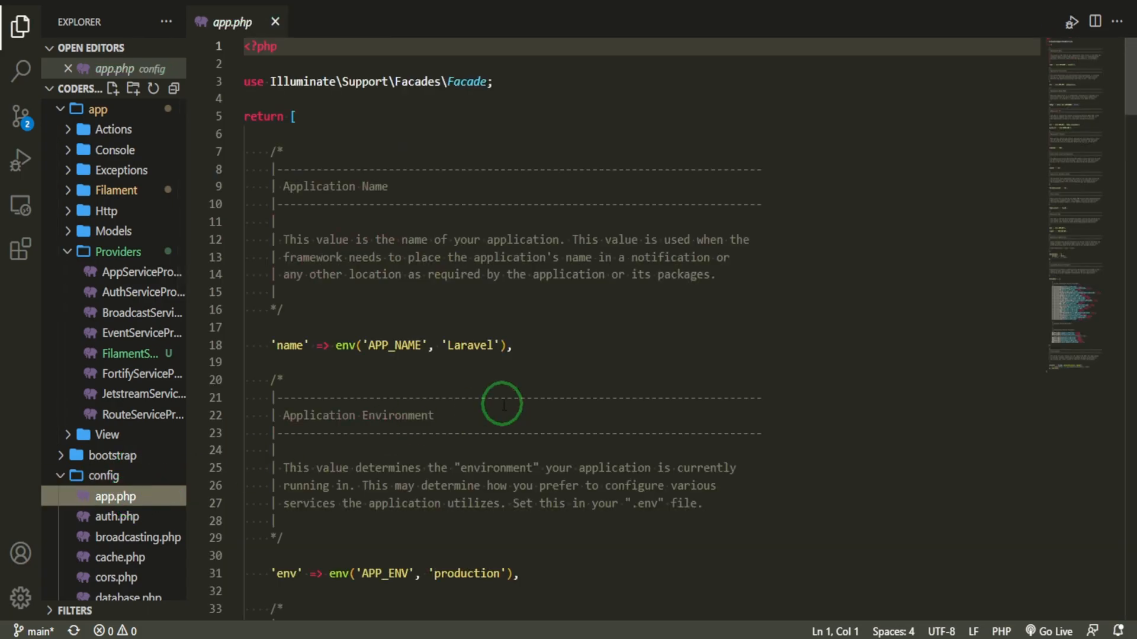
scroll(down, 3)
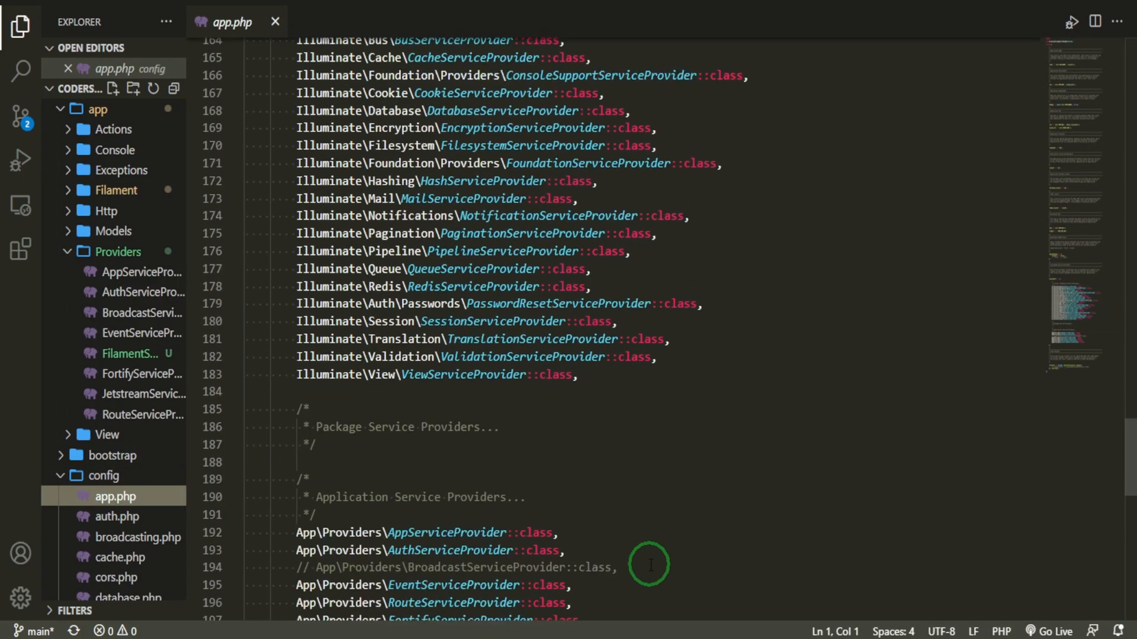
scroll(down, 3)
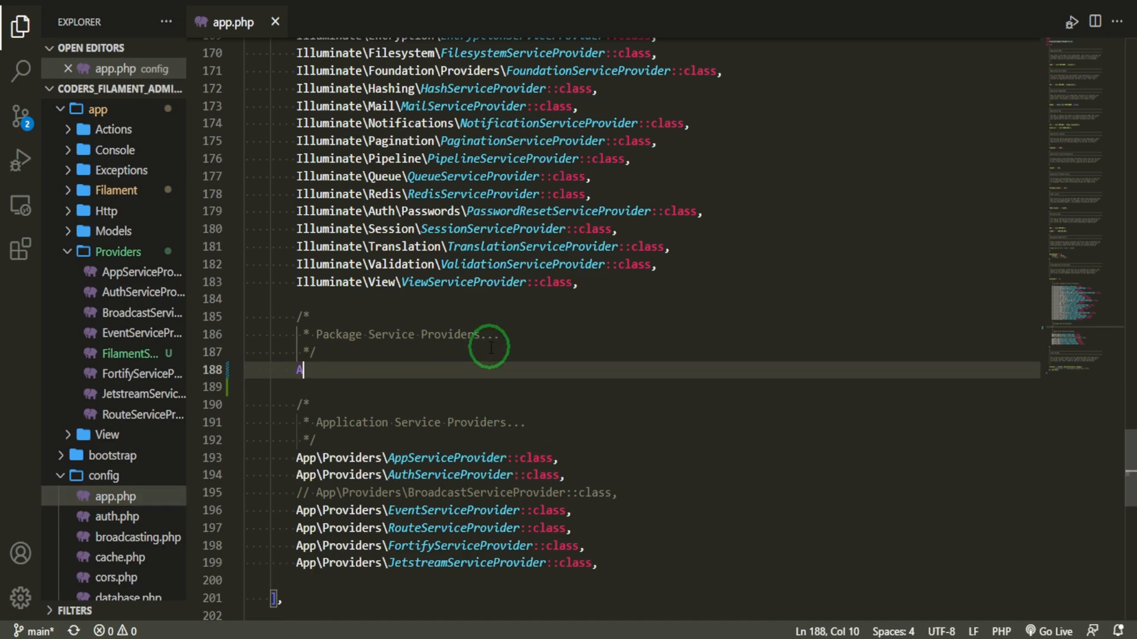
text(App\Providers\FilamentServiceProvider::class,)
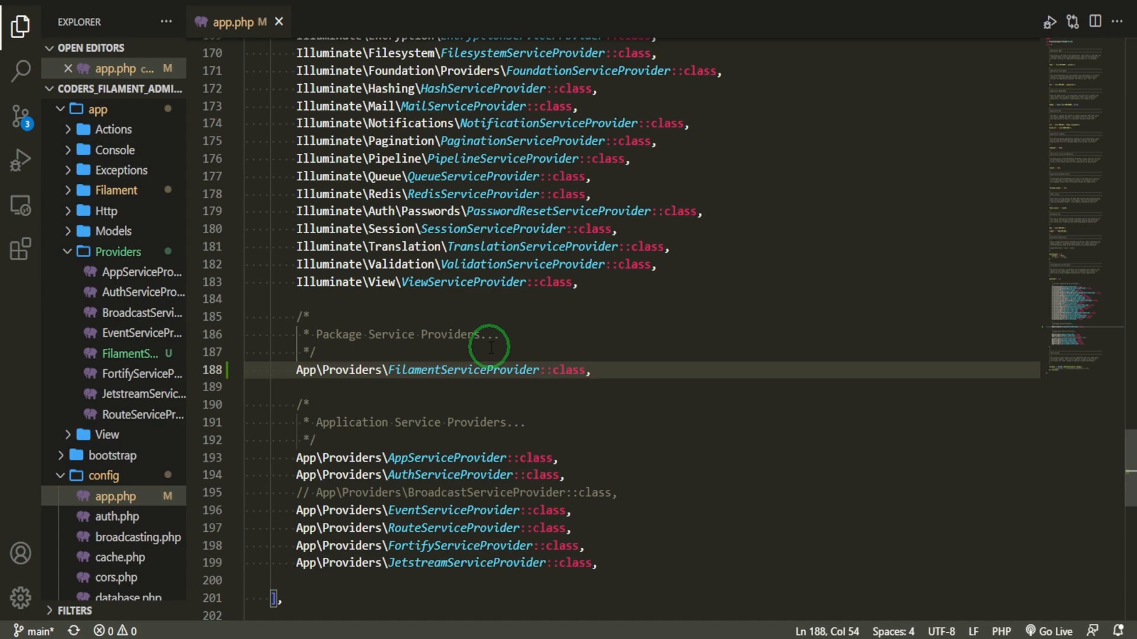
click(130, 353)
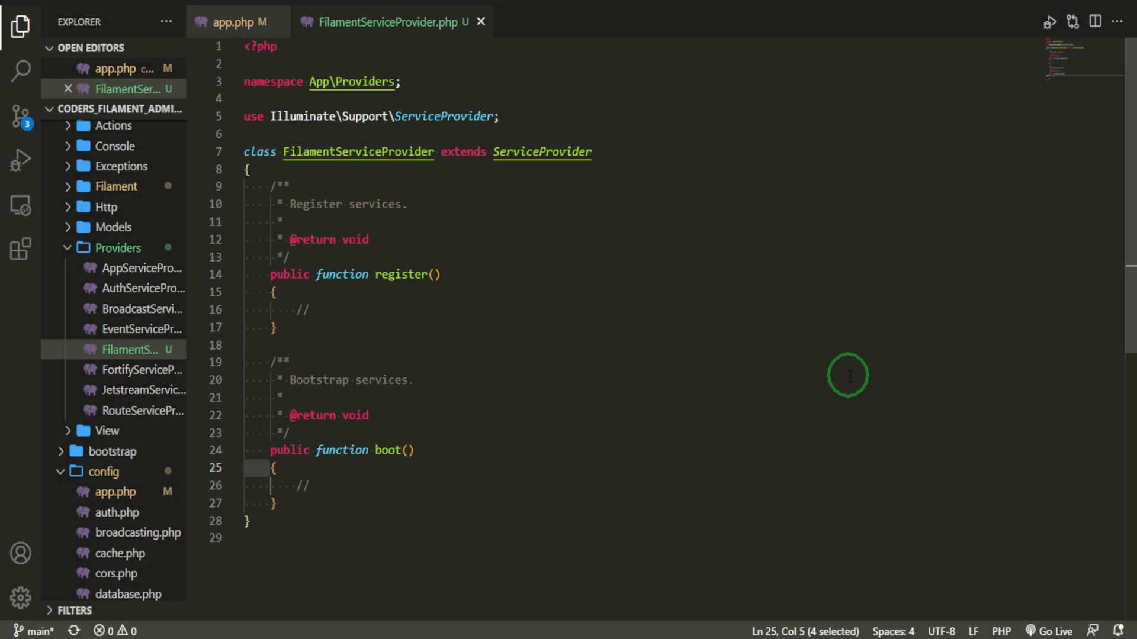
Add a Filament::serving callback in boot() with an if requiring is_admin === 1.
click(250, 469)
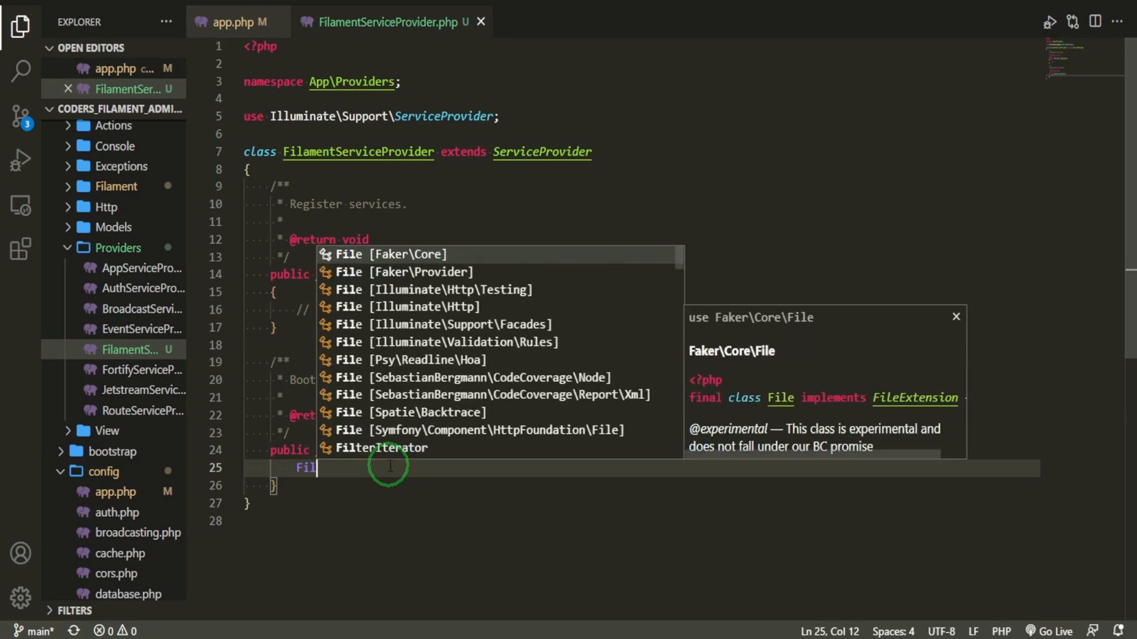
text(ament::serving(function() {)
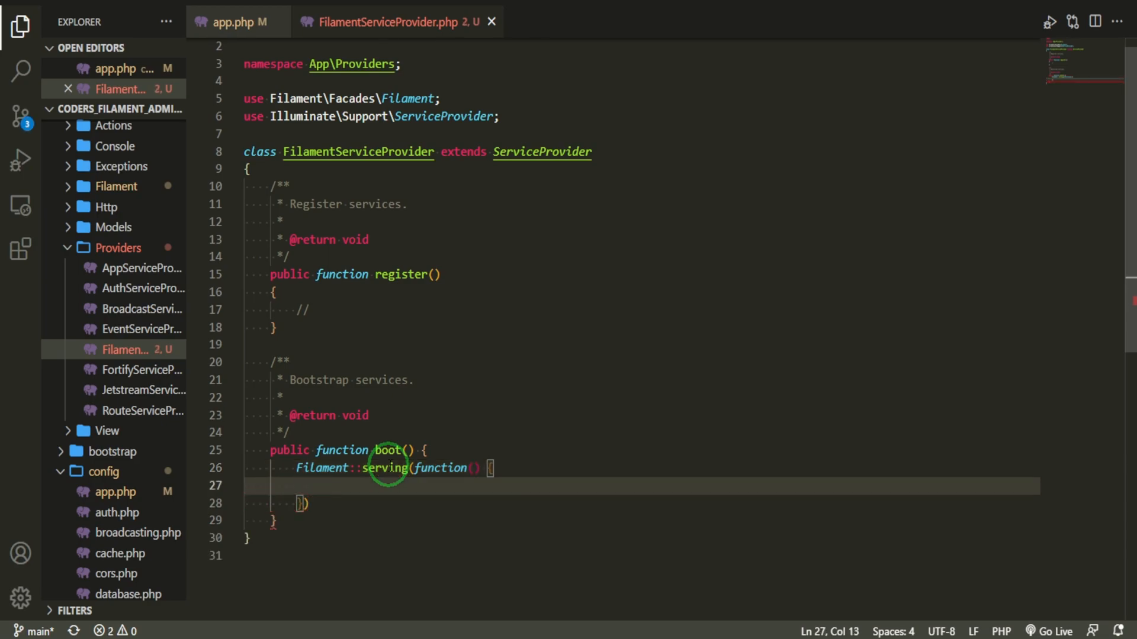
text(;)
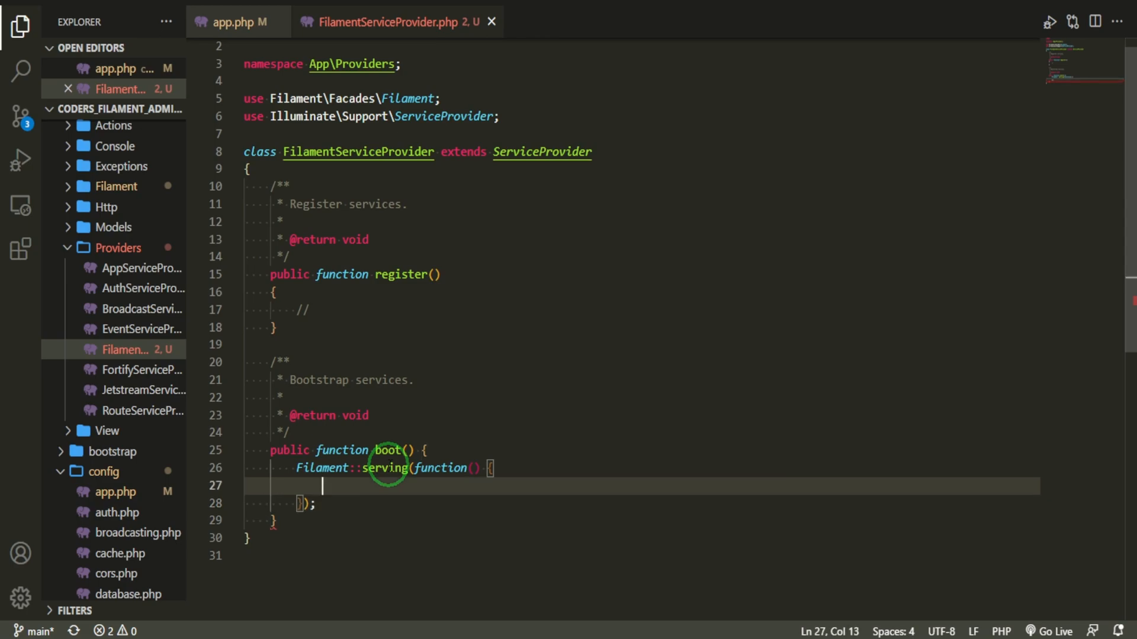
text(if (auth()->user) {)
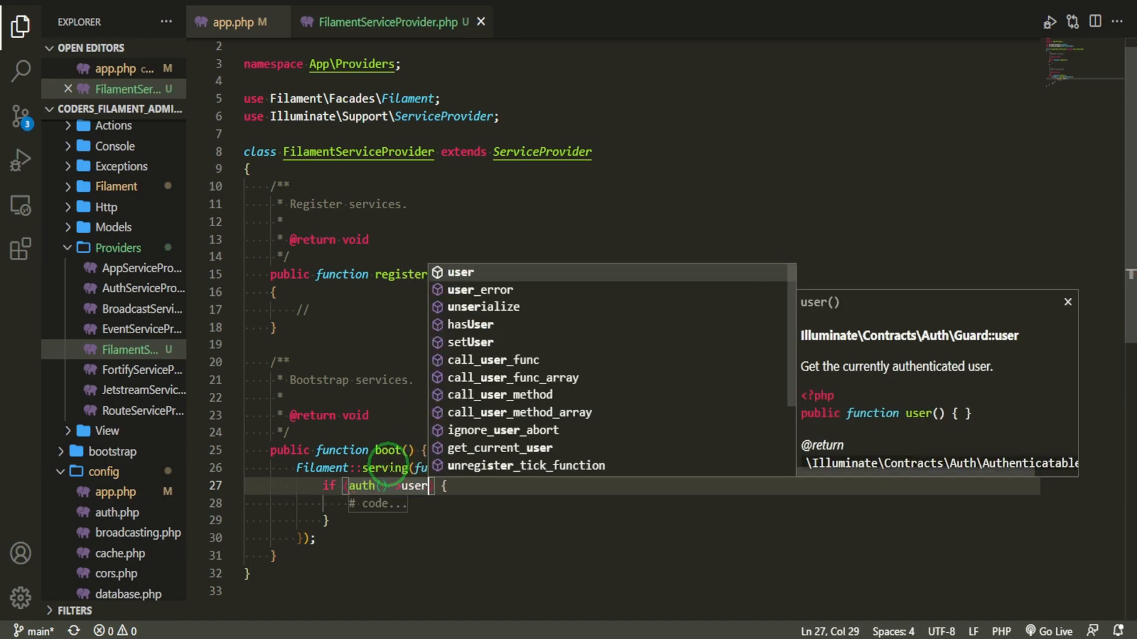
text(=i)
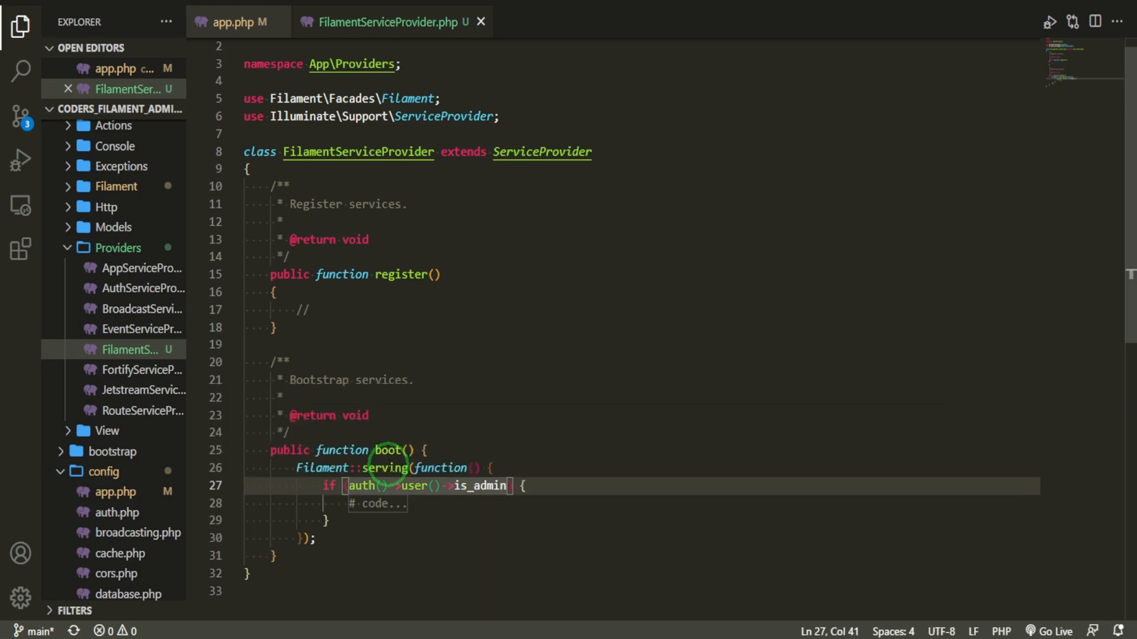
click(507, 486)
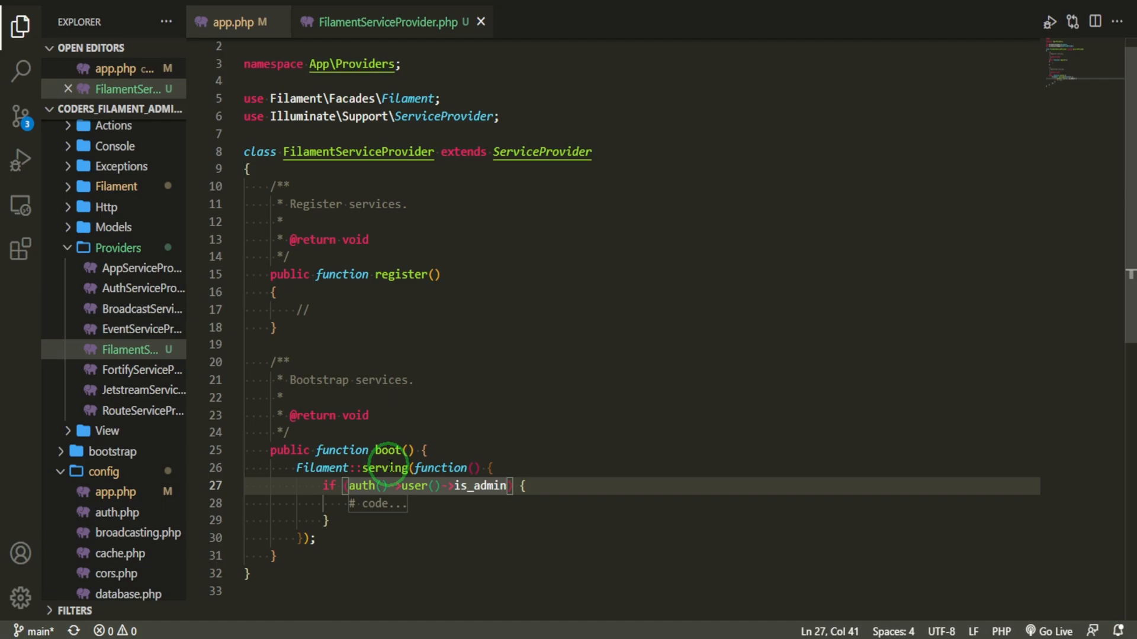
click(507, 485)
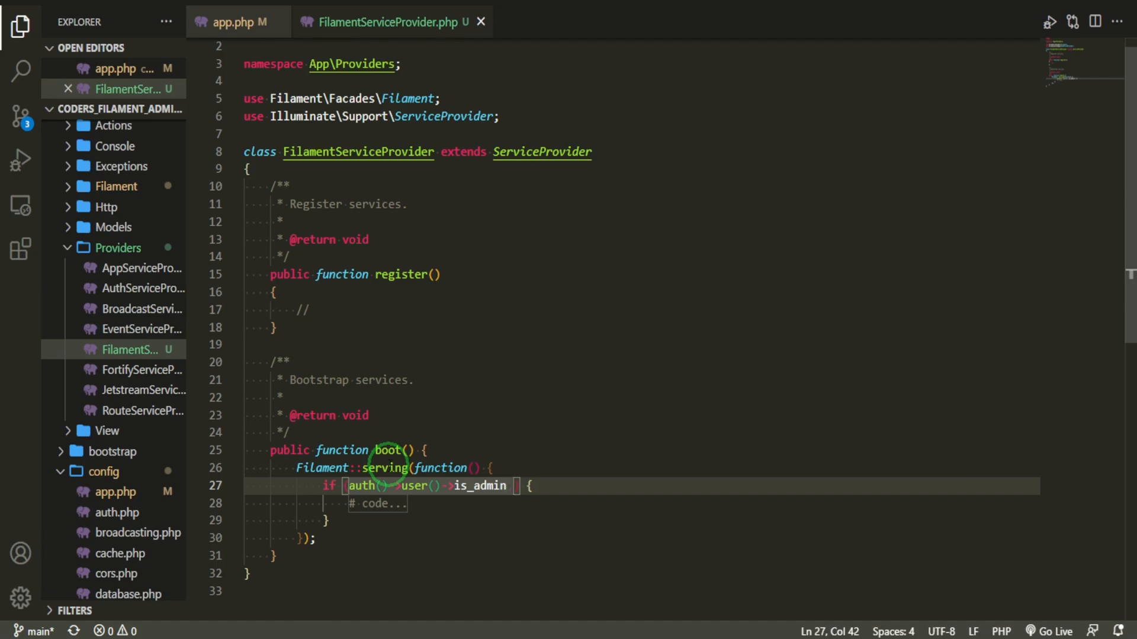
text(===)
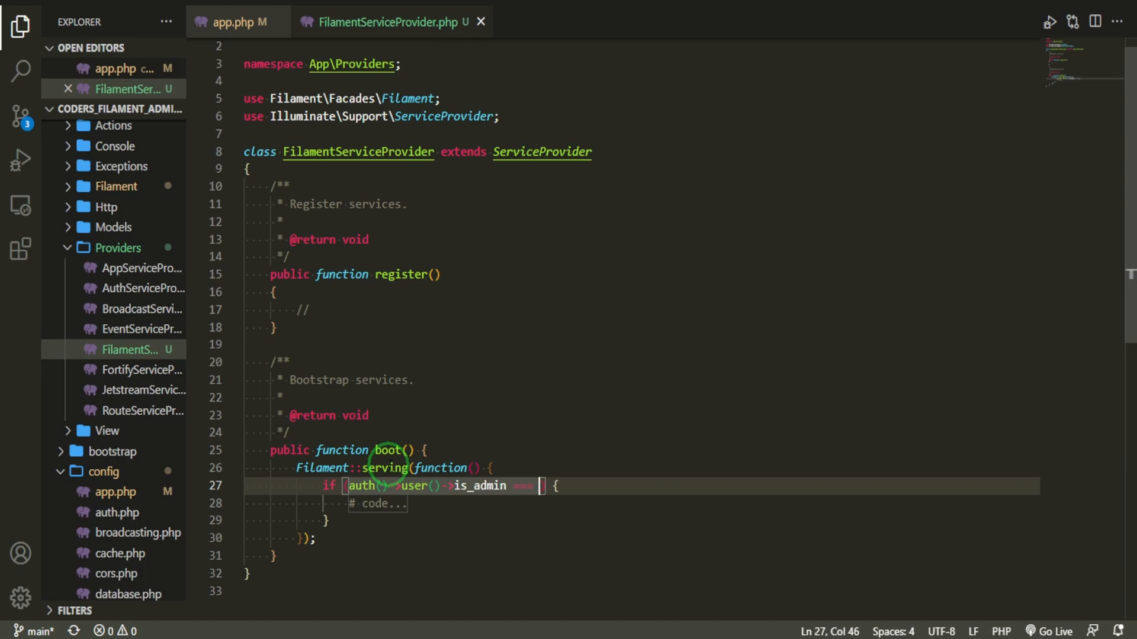
text(1 &&)
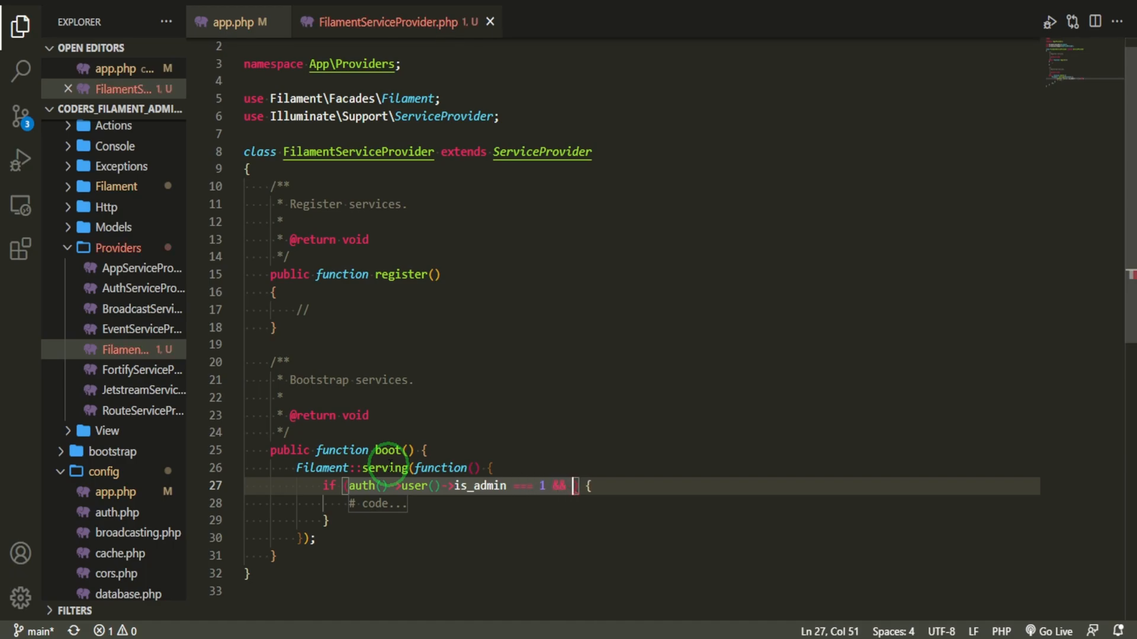
Extend the if with hasAnyRole(['super-admin', 'admin', 'moderator']).
text(auth)
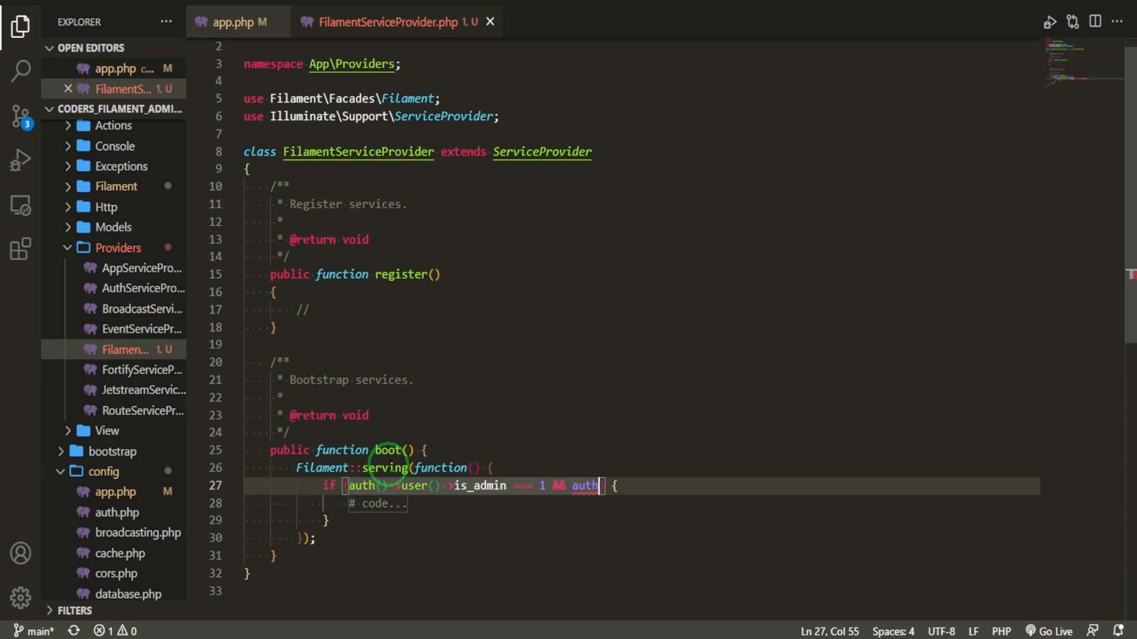
text(user()->hasAny)
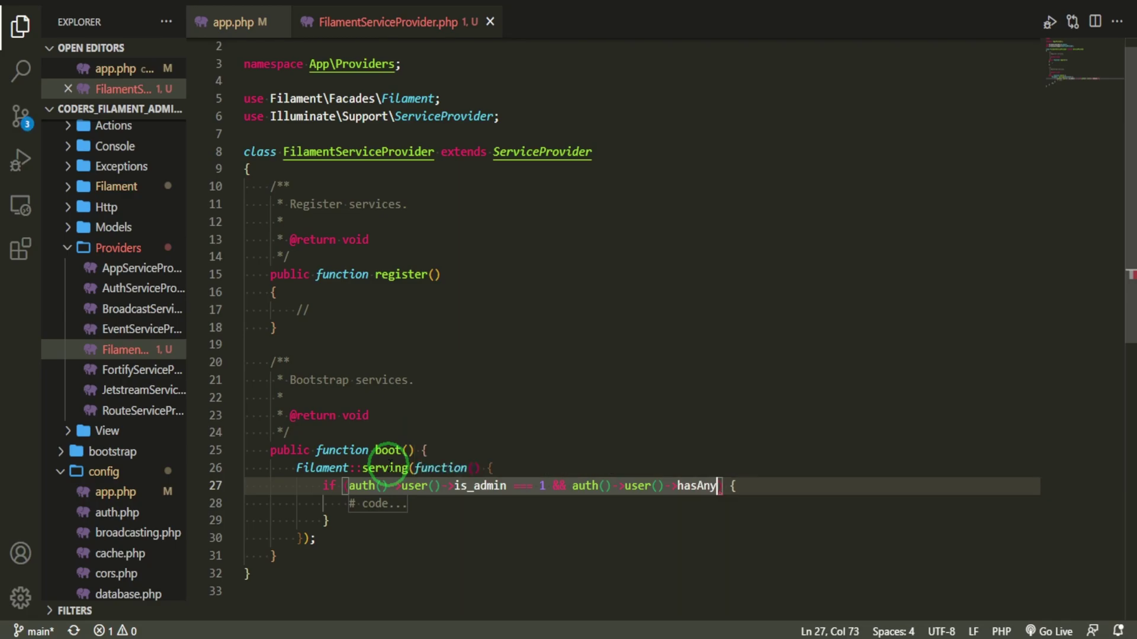
text(Role([]))
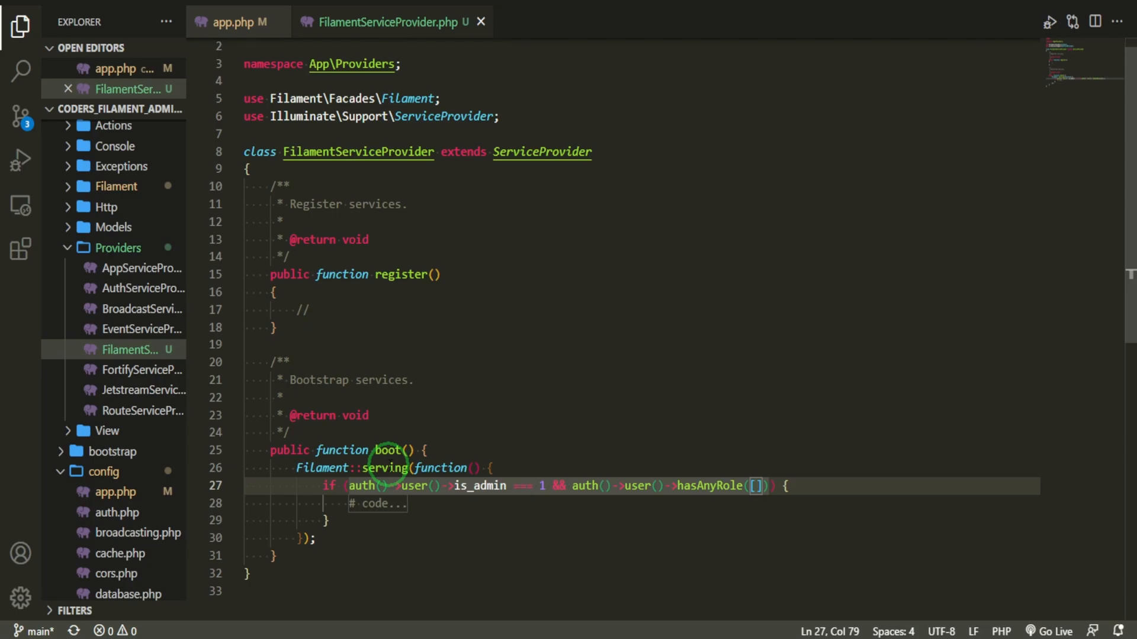
text('su')
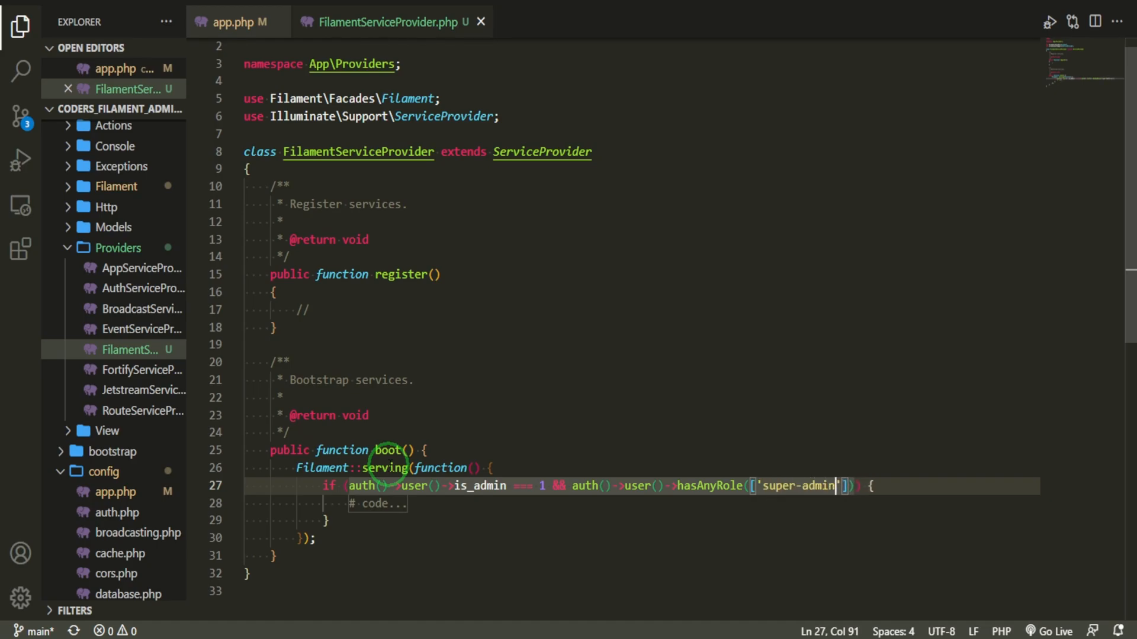
text(, 'admin')
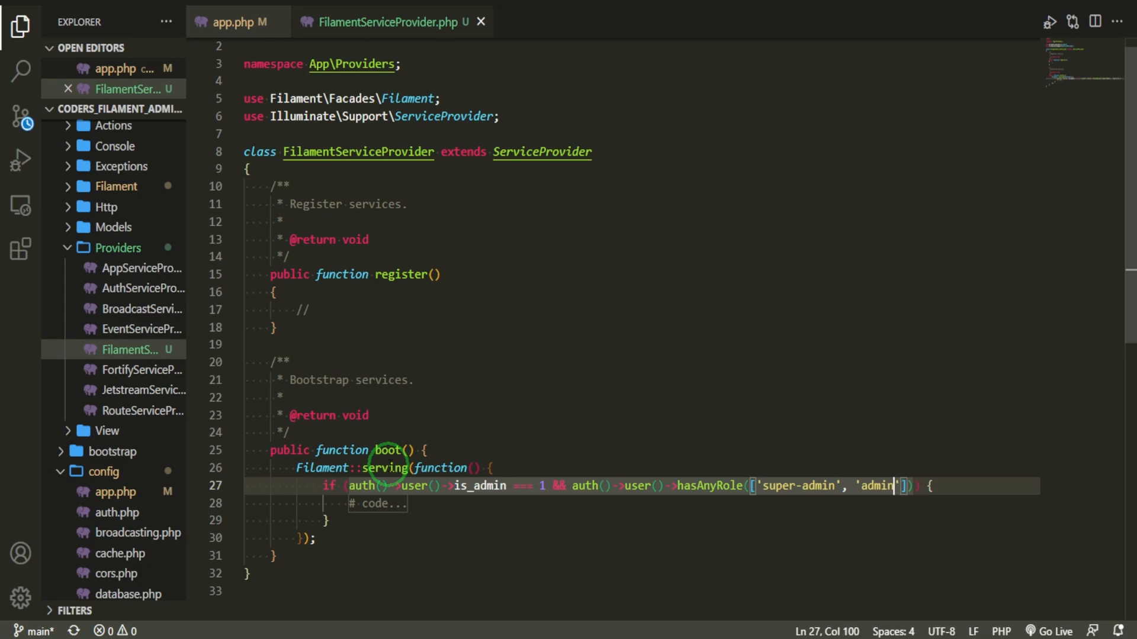
text(, '')
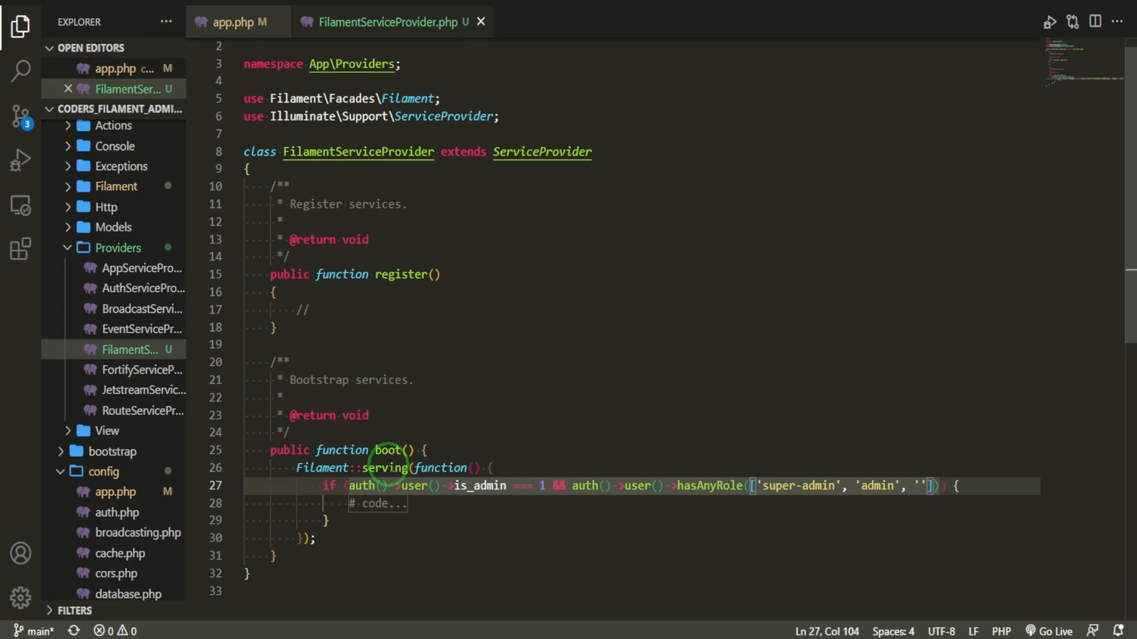
text(moder)
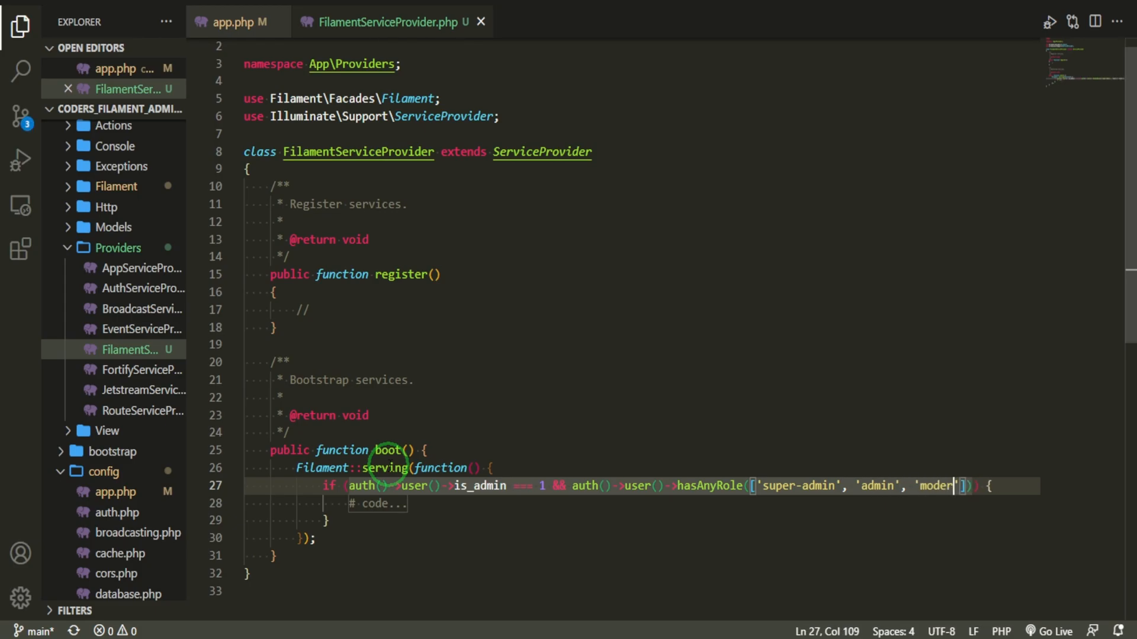
text(ator)
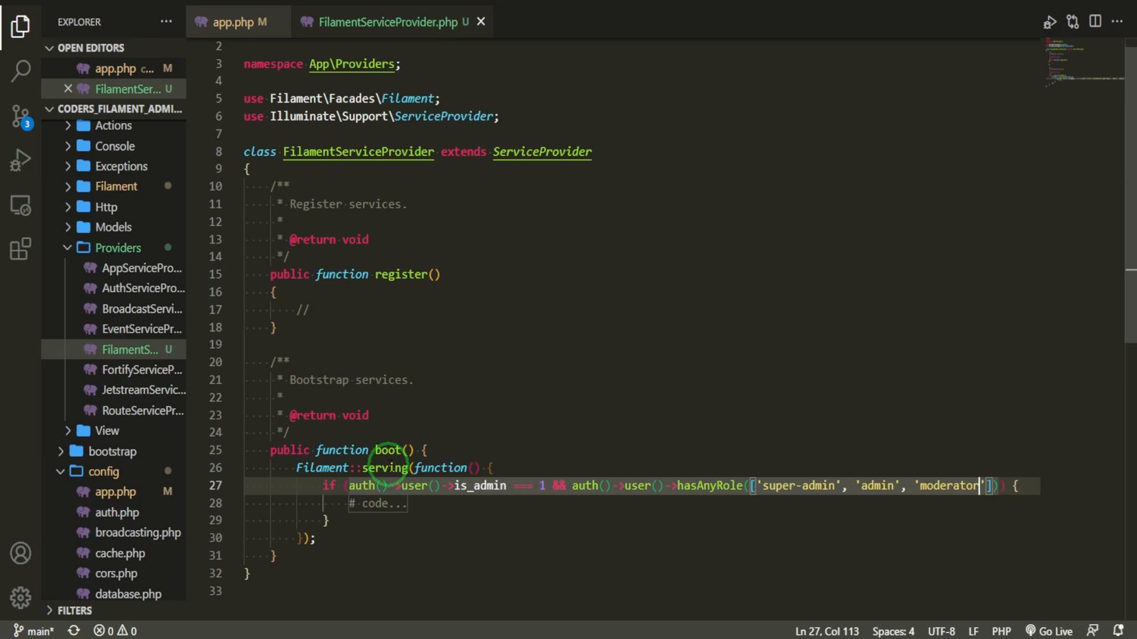
mouse_move(388, 468)
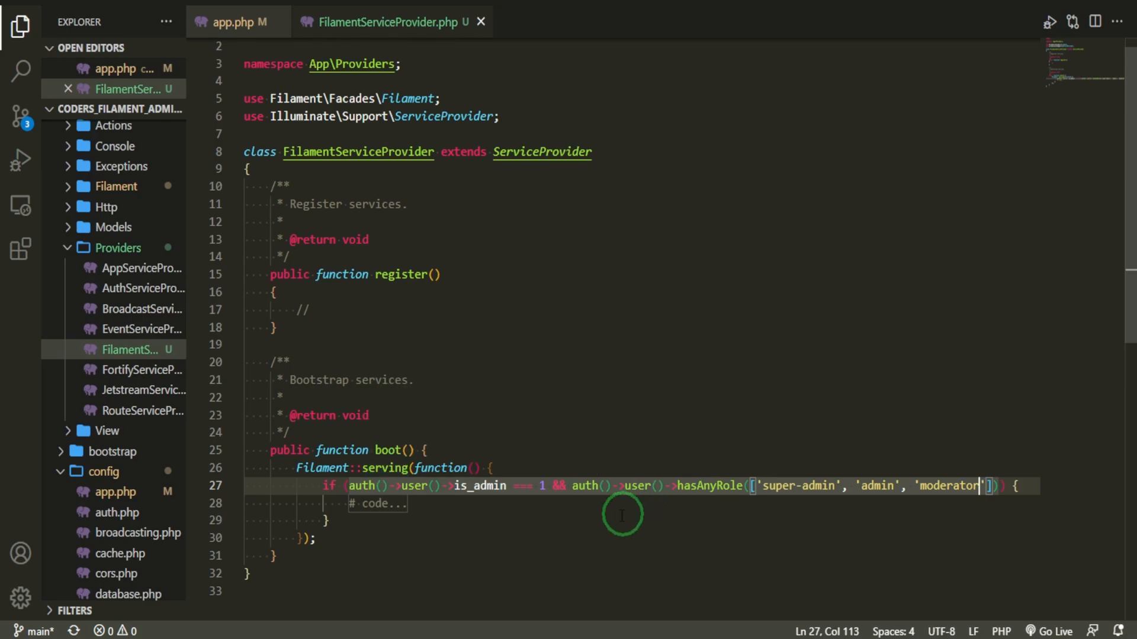
Replace the placeholder with Filament::registerUserMenuItems and an imported UserMenuItem::make() entry.
click(375, 503)
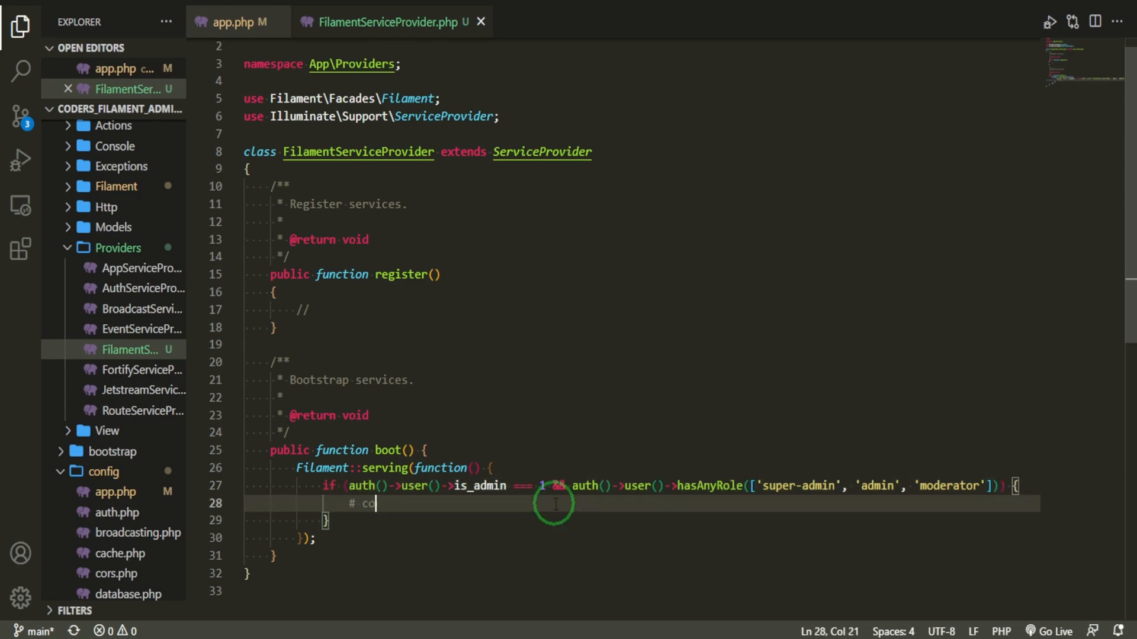
key(Backspace)
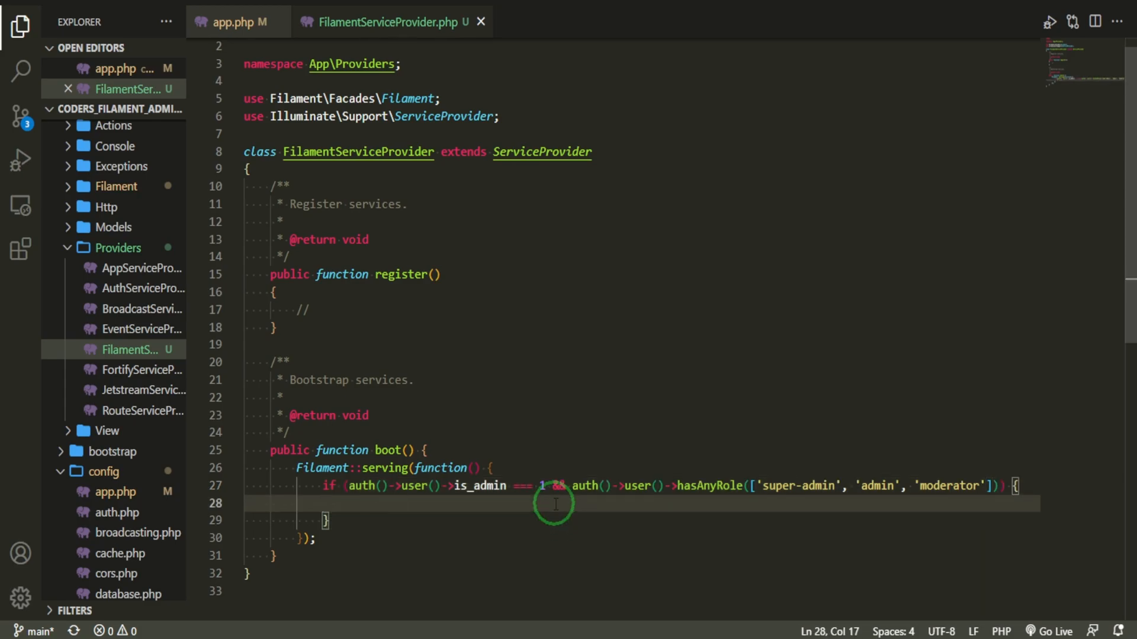
text(Filament::registerUserMenuItems([)
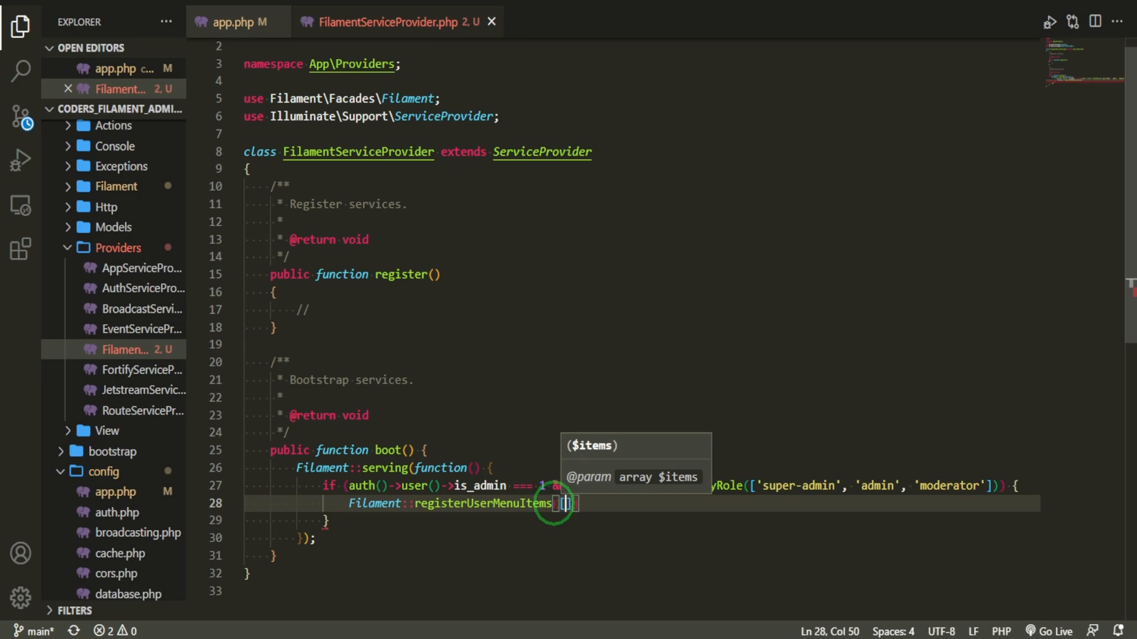
text(user)
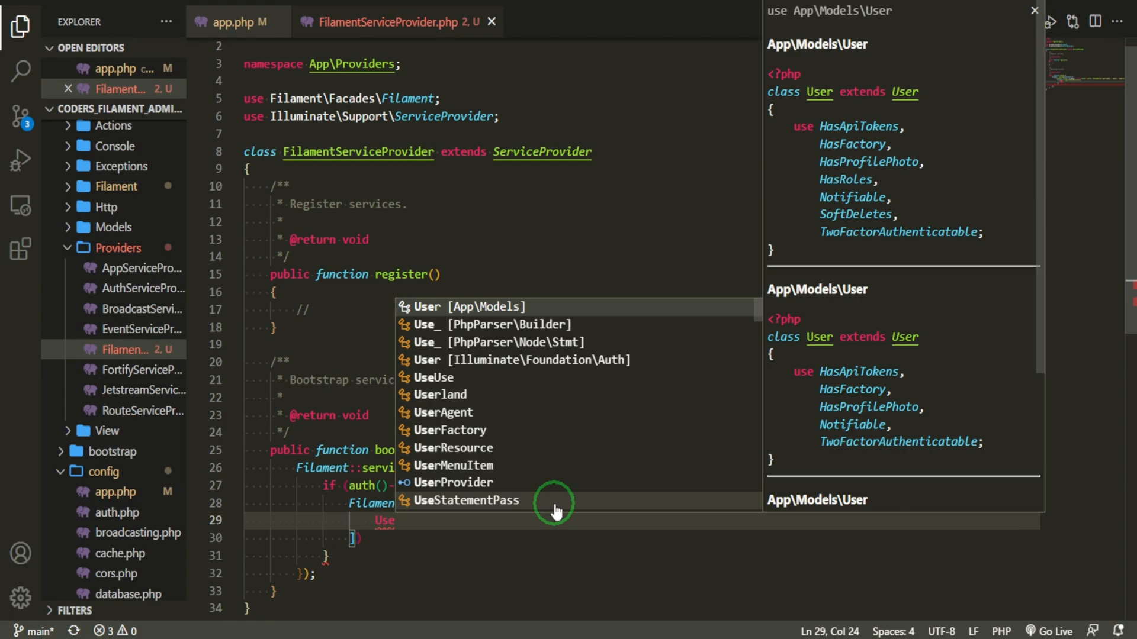
click(449, 465)
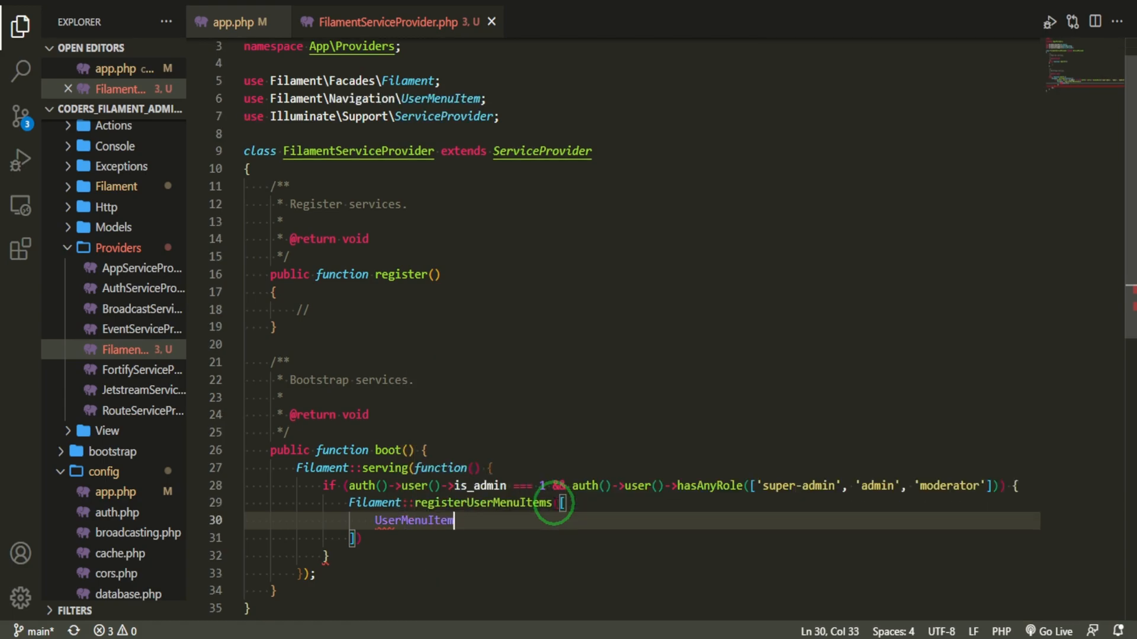
text(::make()
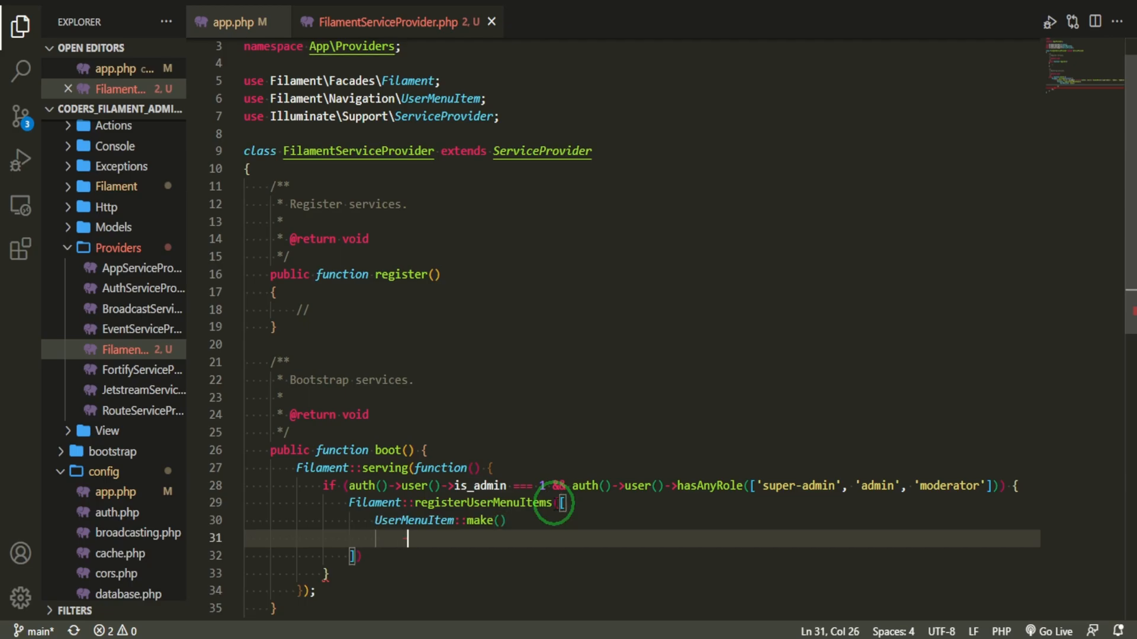
Give the item label 'Manage Users', UserResource::getUrl() and icon heroicon-s-users, and save.
text(->label(')
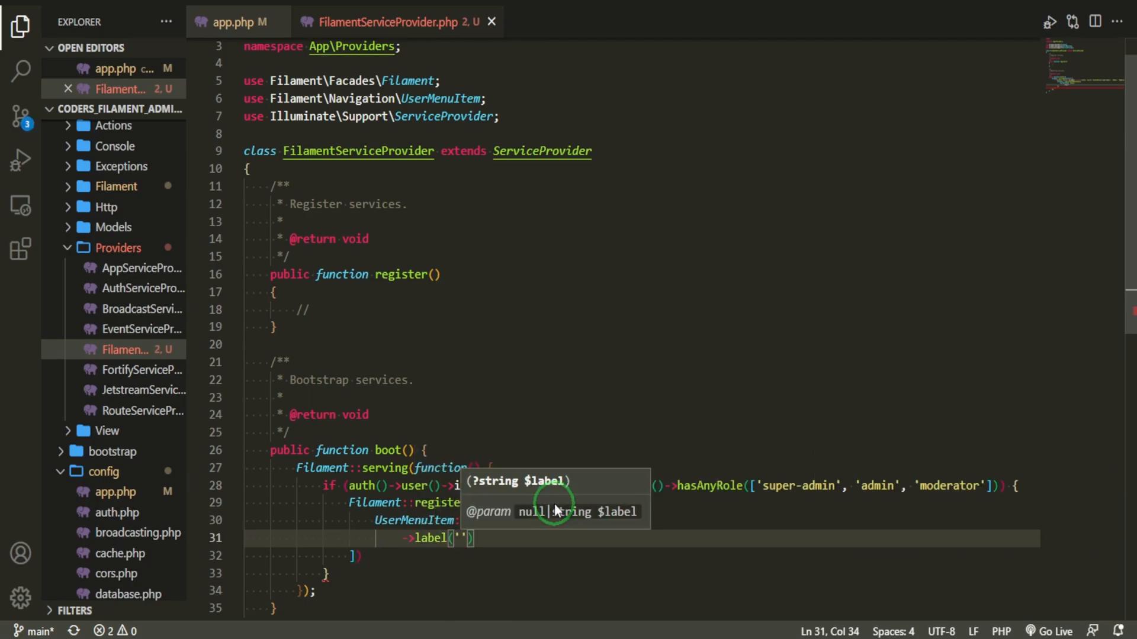
text(Manage)
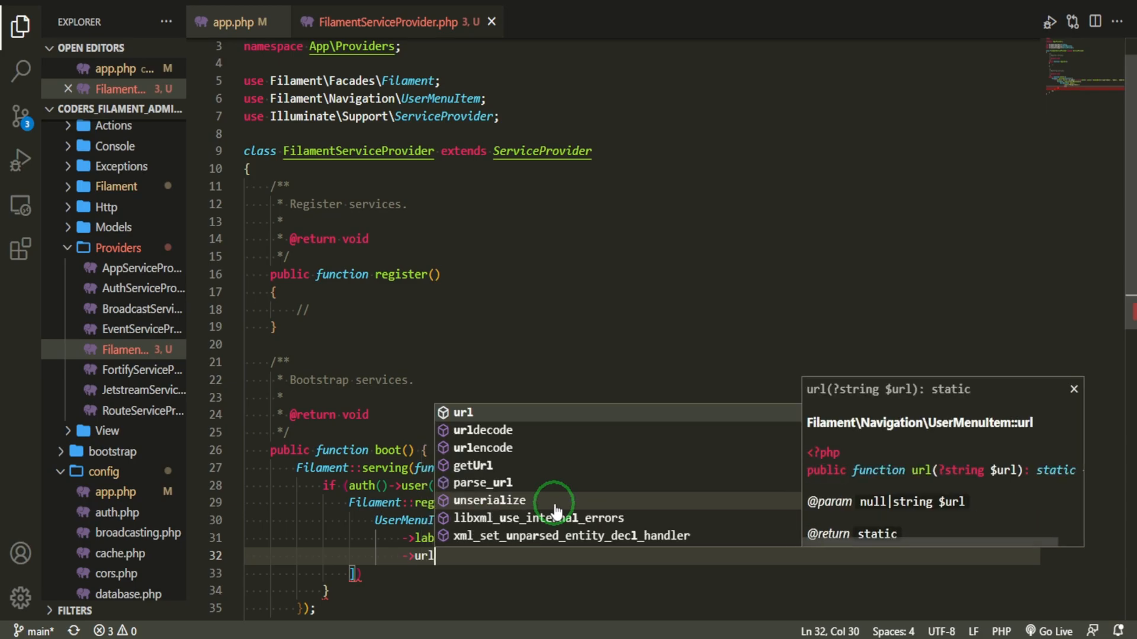
text((UserResource::get)
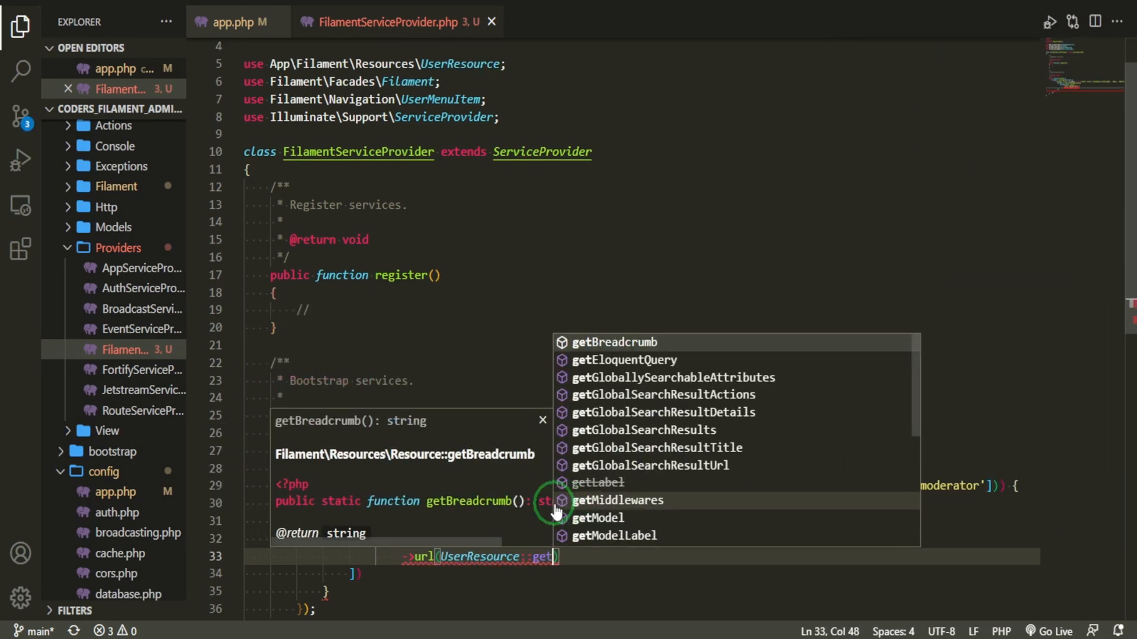
text(Url()
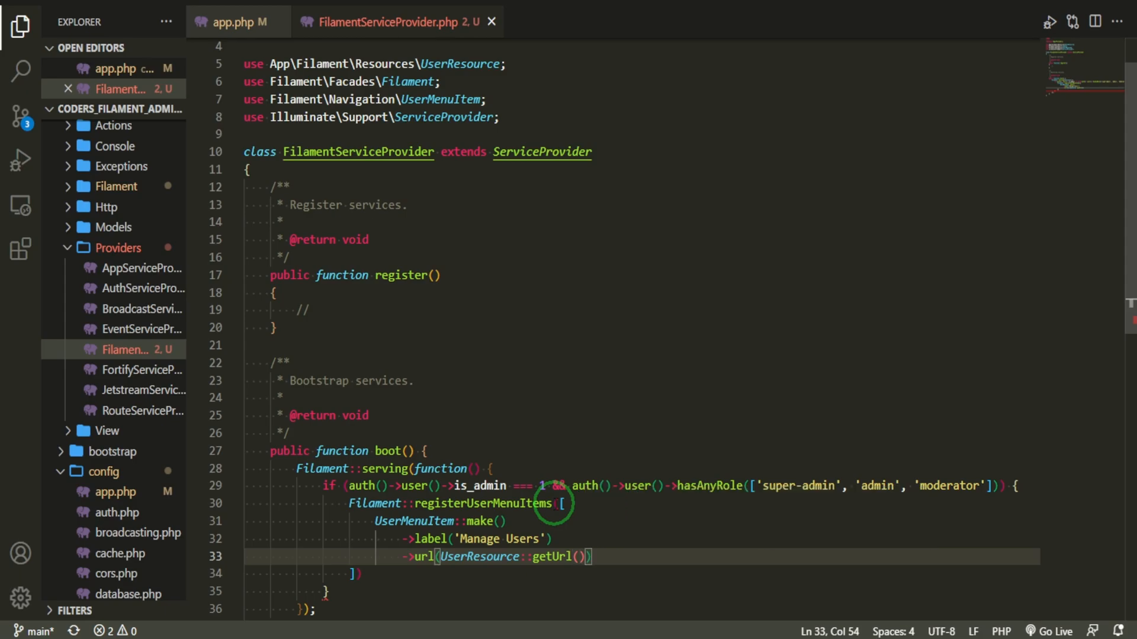
text(->icon(')
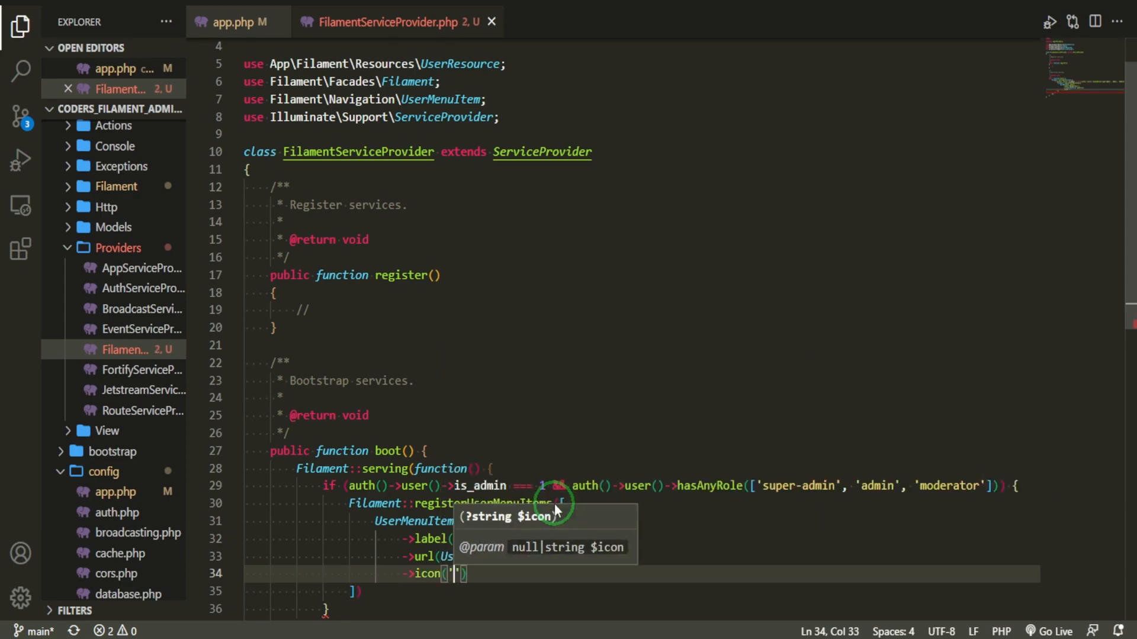
text(heroicon-s-)
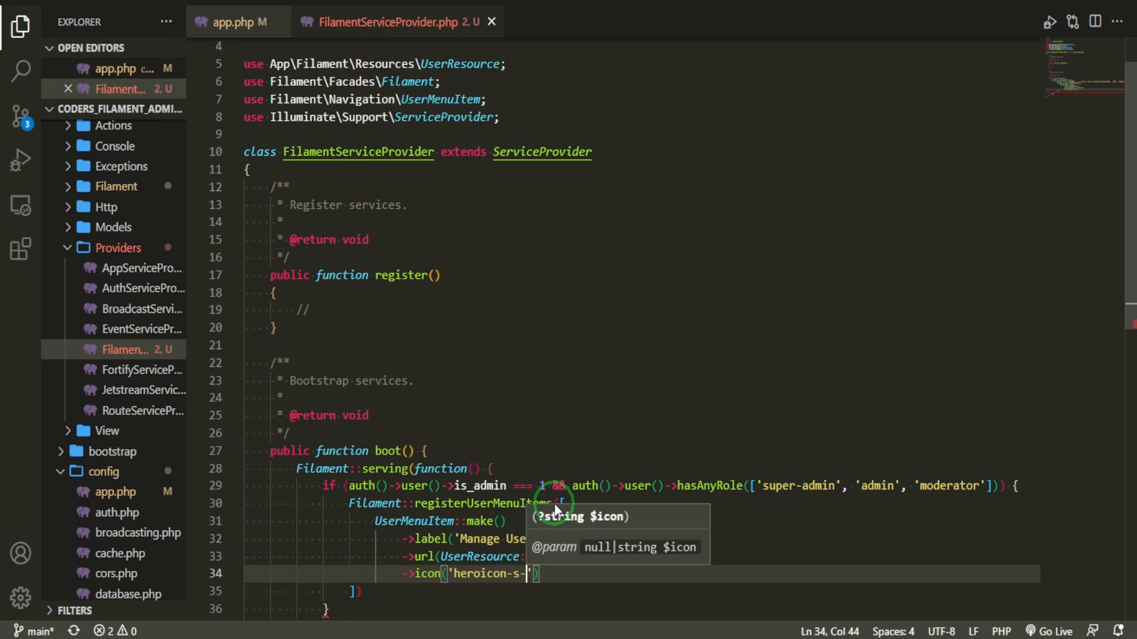
text(users)
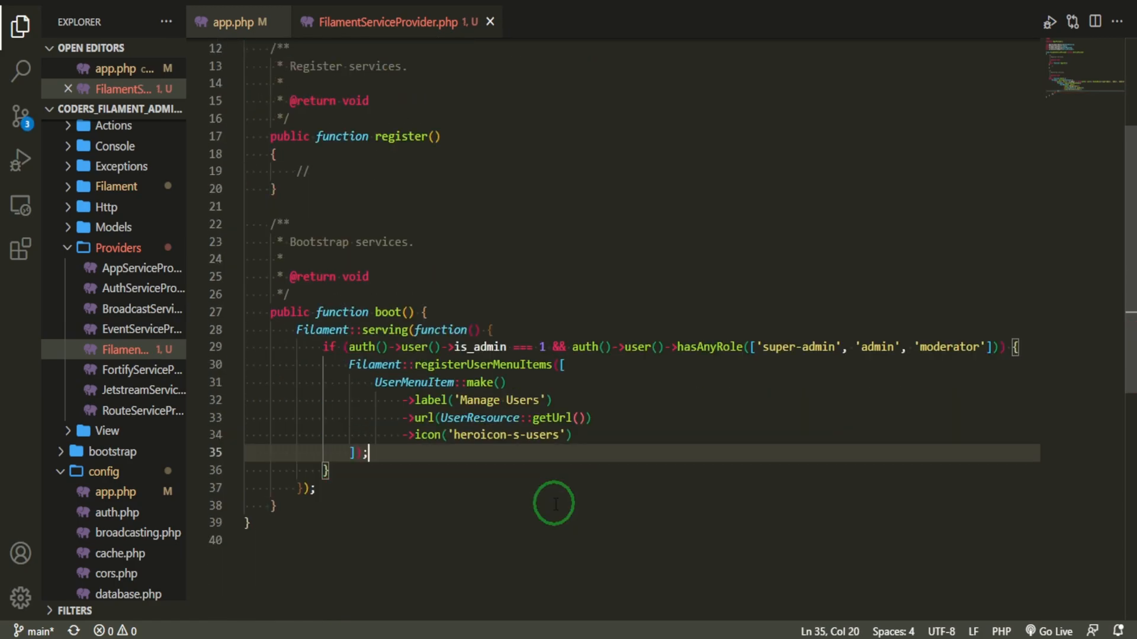
key(ctrl+s)
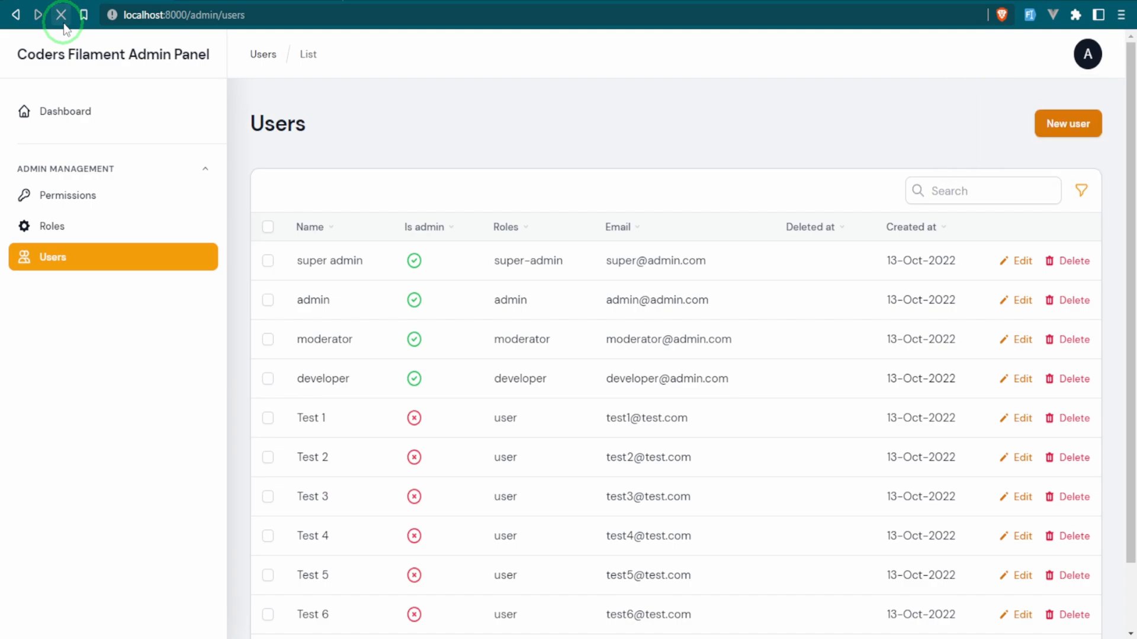
Open the reloaded panel's avatar menu to confirm the Manage Users entry.
click(1087, 54)
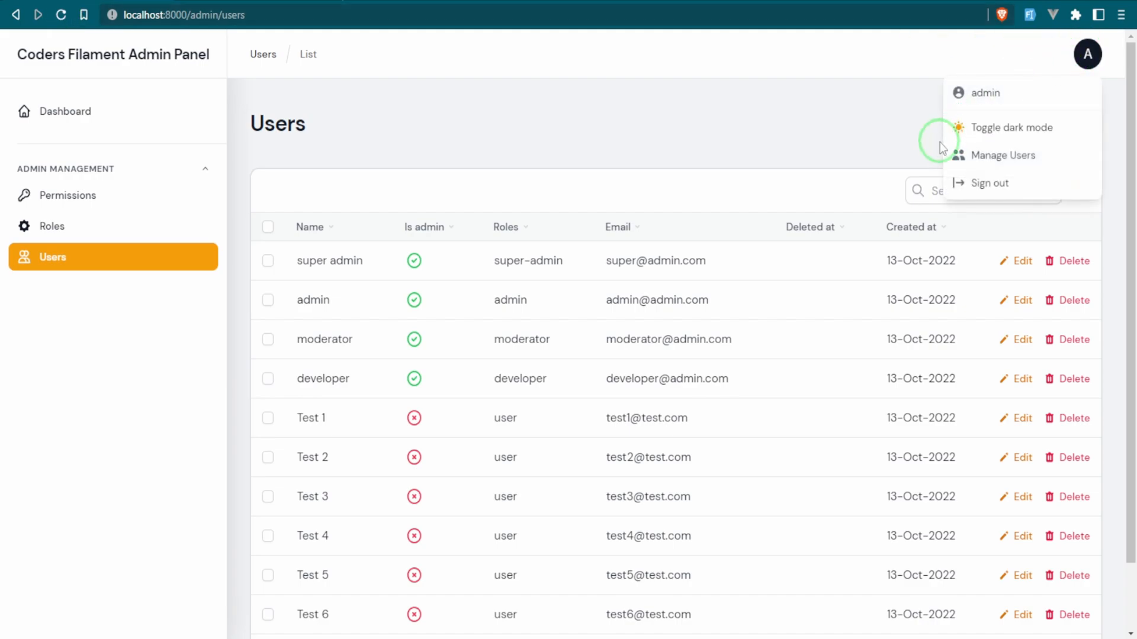
mouse_move(1008, 128)
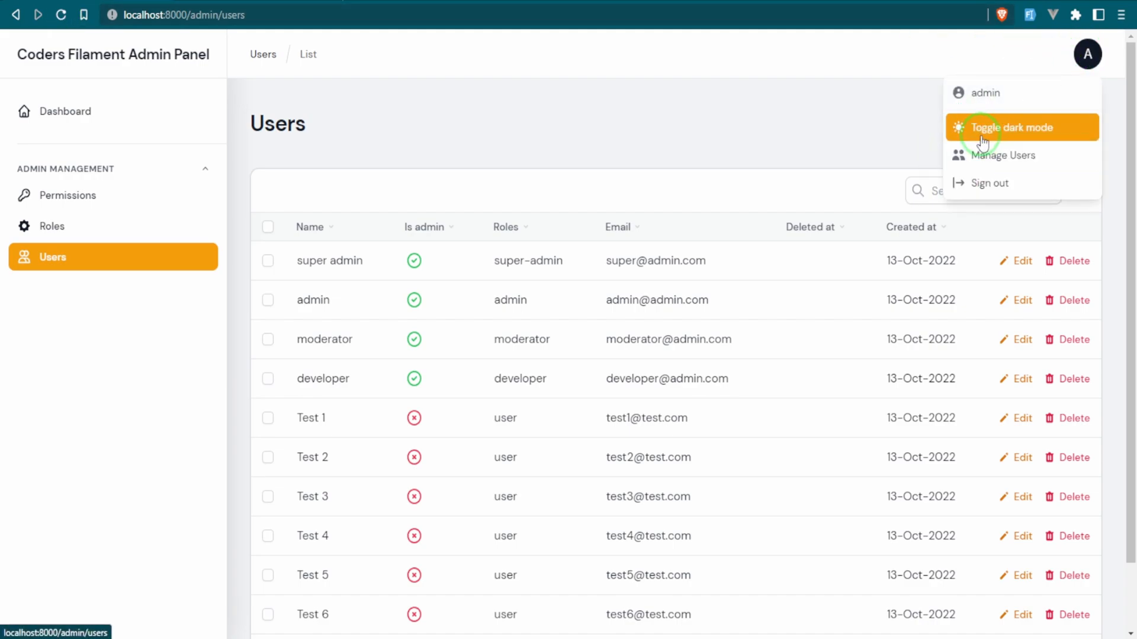
mouse_move(46, 200)
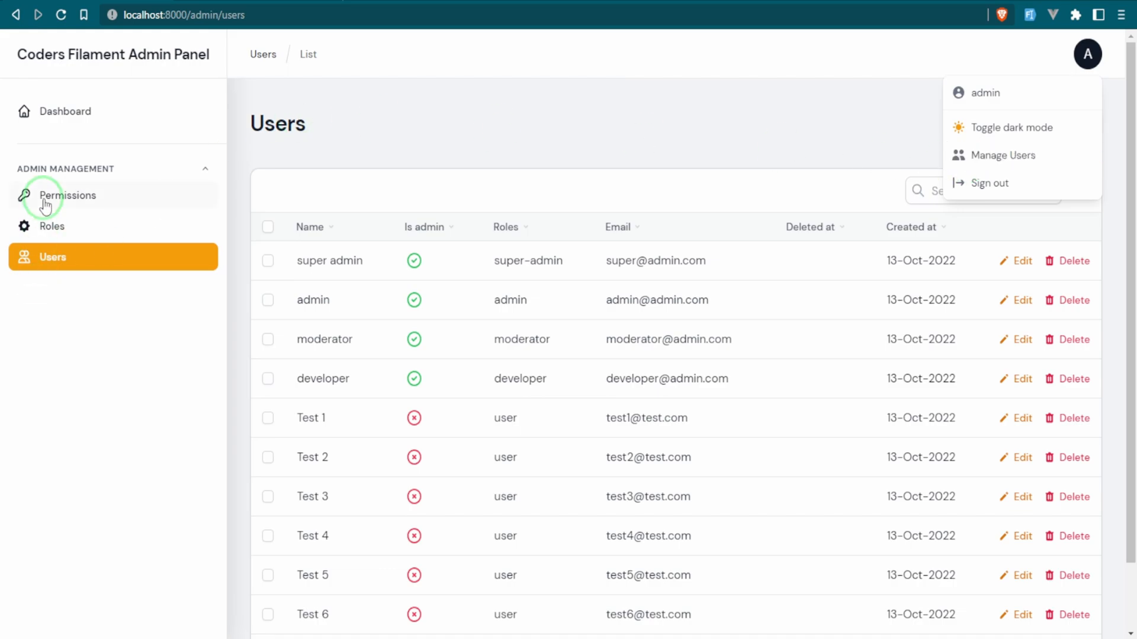
mouse_move(133, 237)
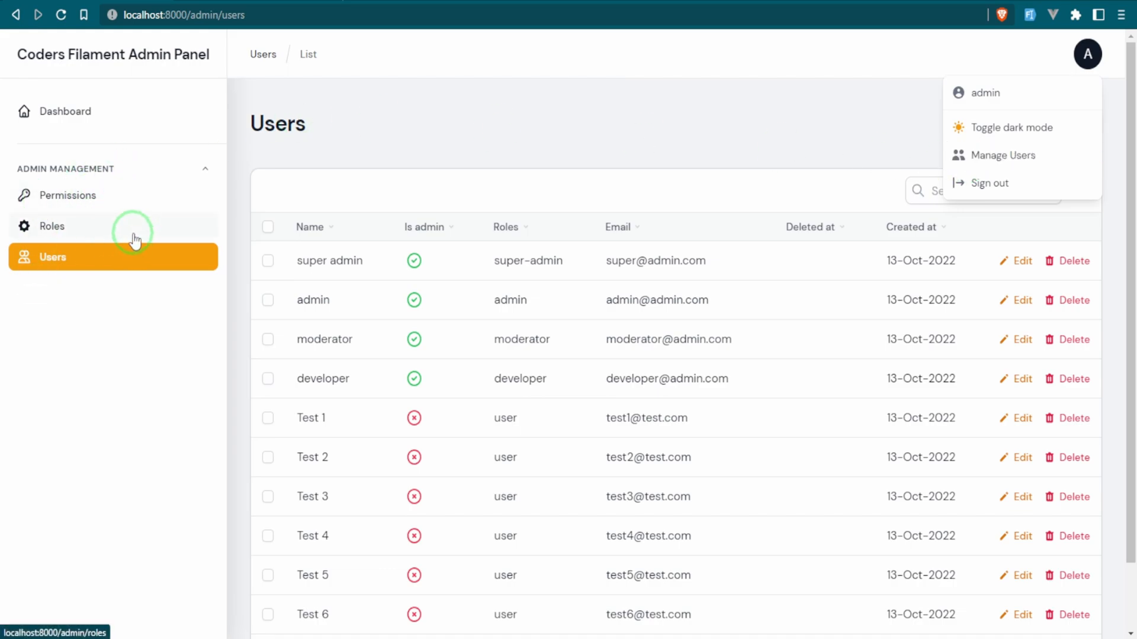
mouse_move(1004, 156)
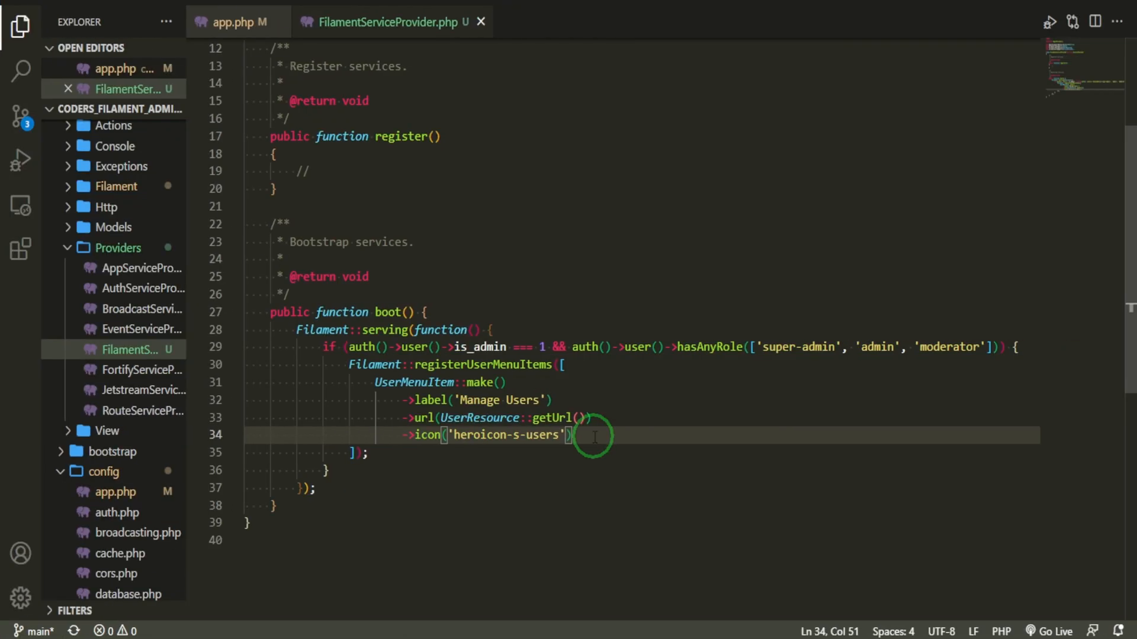
Add Manage Roles and Manage Permissions items linked to RoleResource and PermissionResource.
text(,)
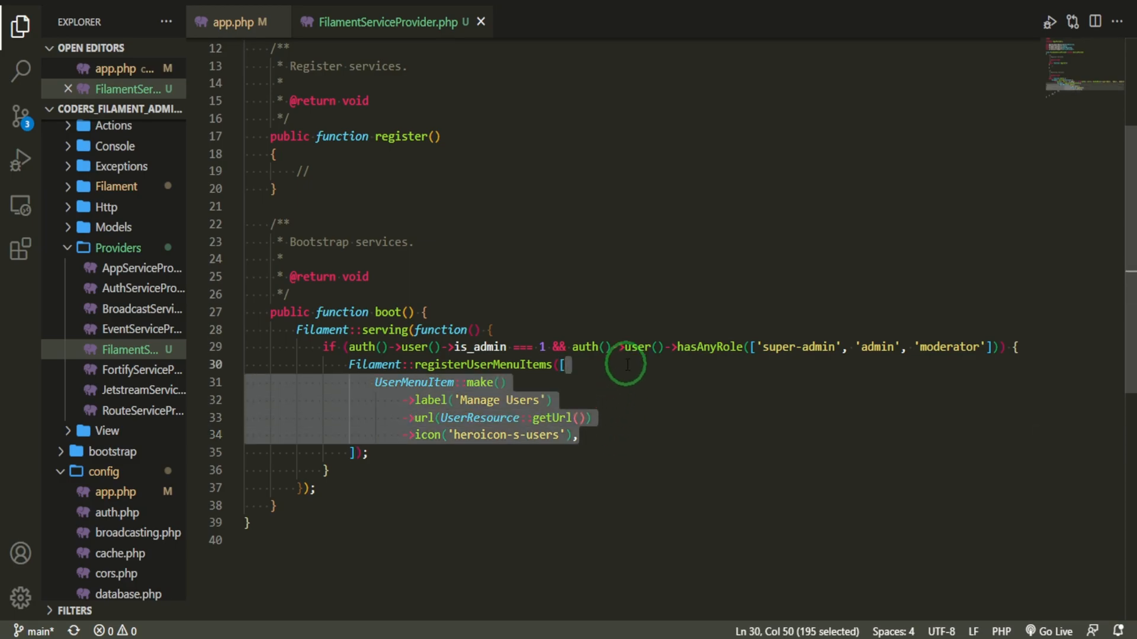
click(598, 434)
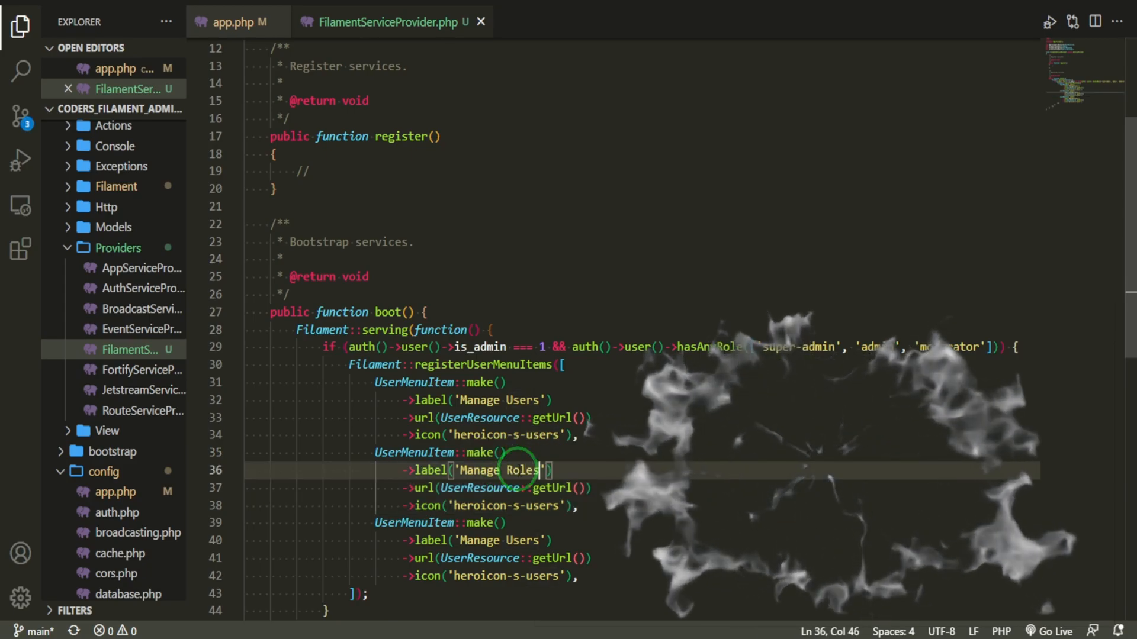
click(461, 488)
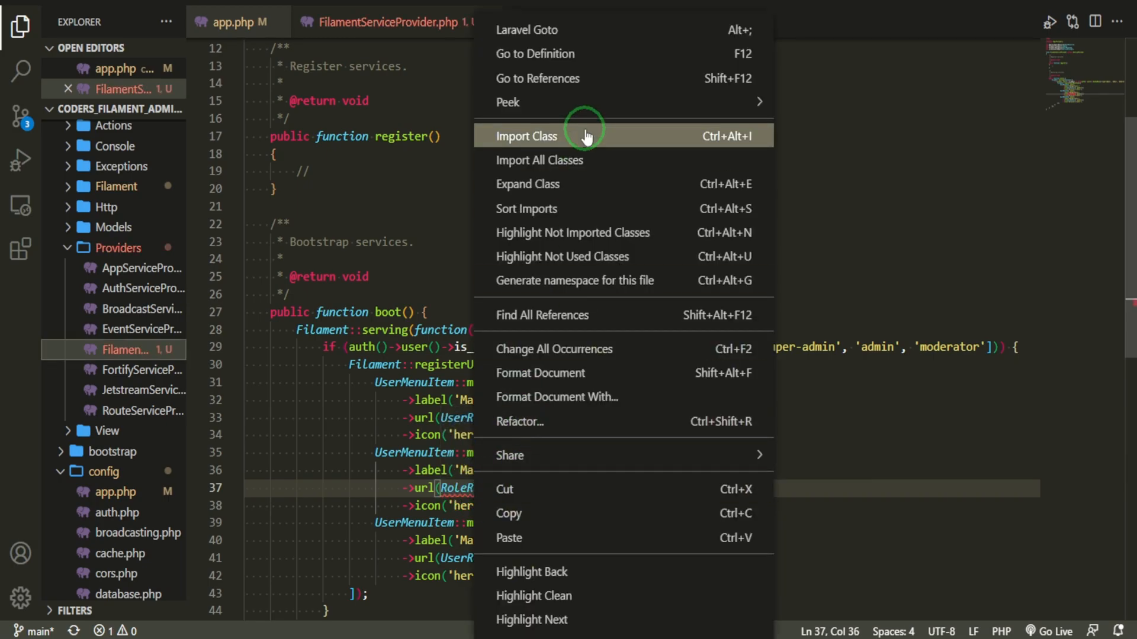
click(526, 136)
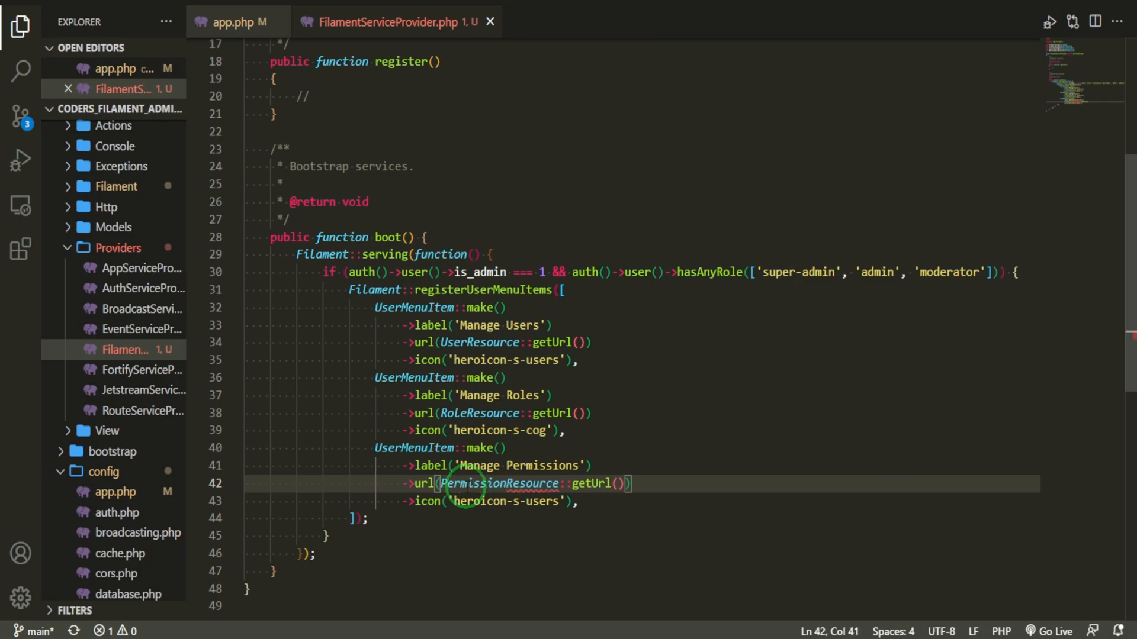
click(638, 132)
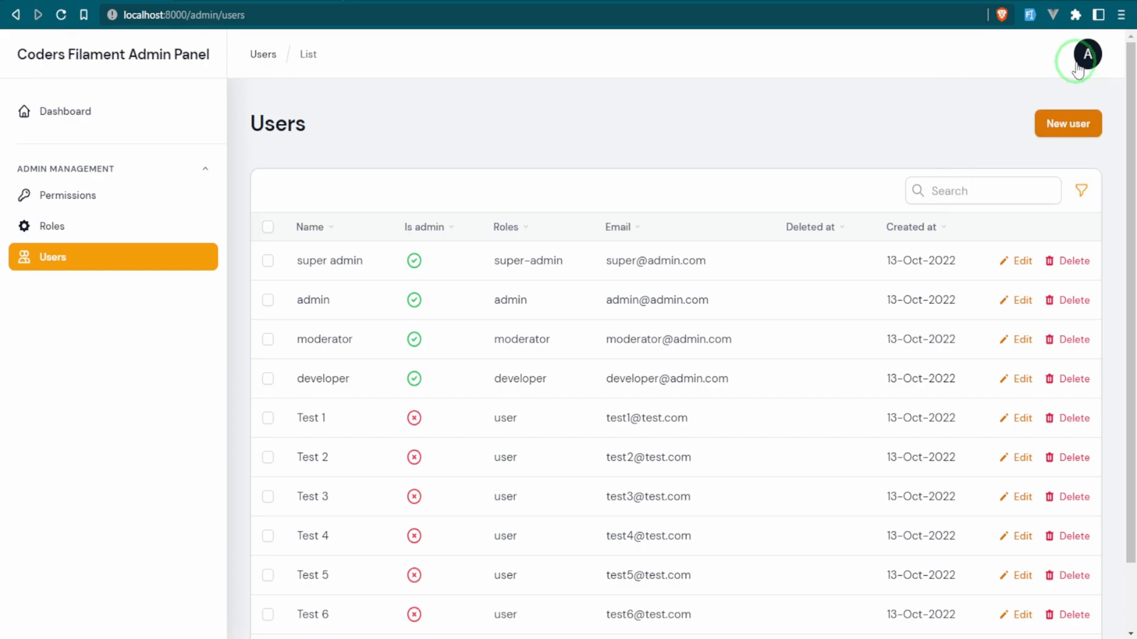
Review the Manage Users, Roles and Permissions entries, then sign out, hitting the is_admin null error.
click(1085, 54)
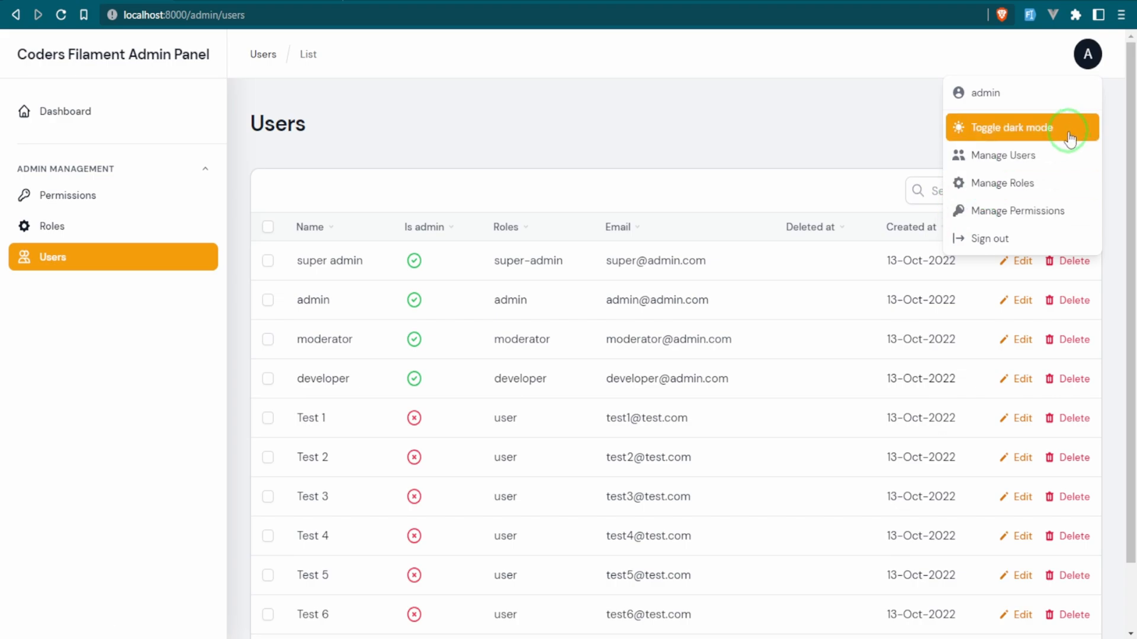
mouse_move(1006, 183)
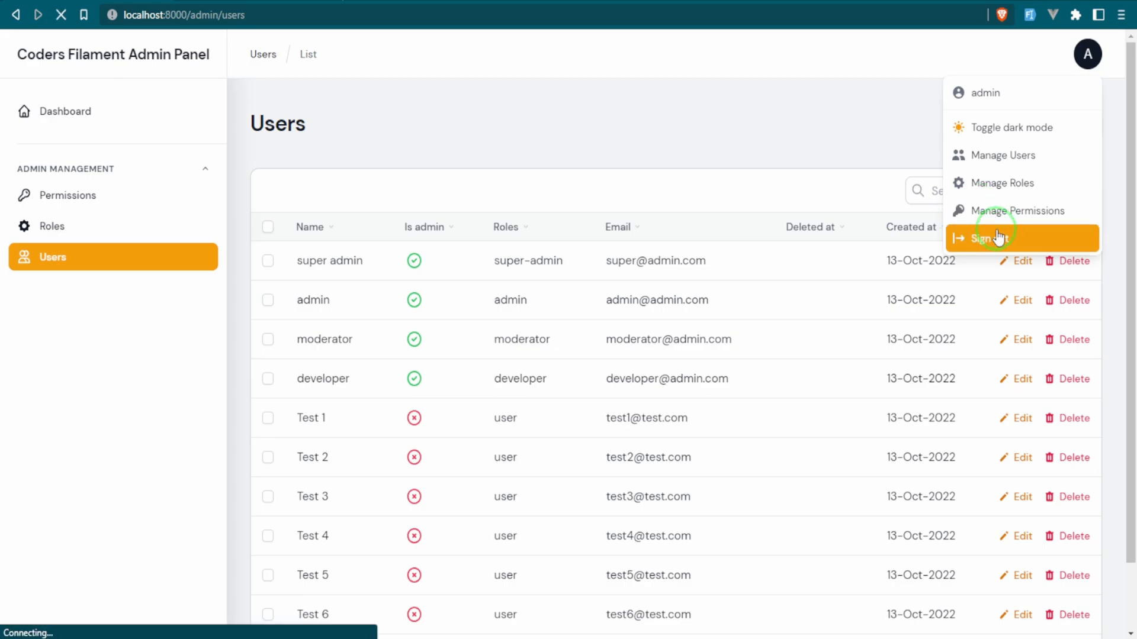
click(987, 238)
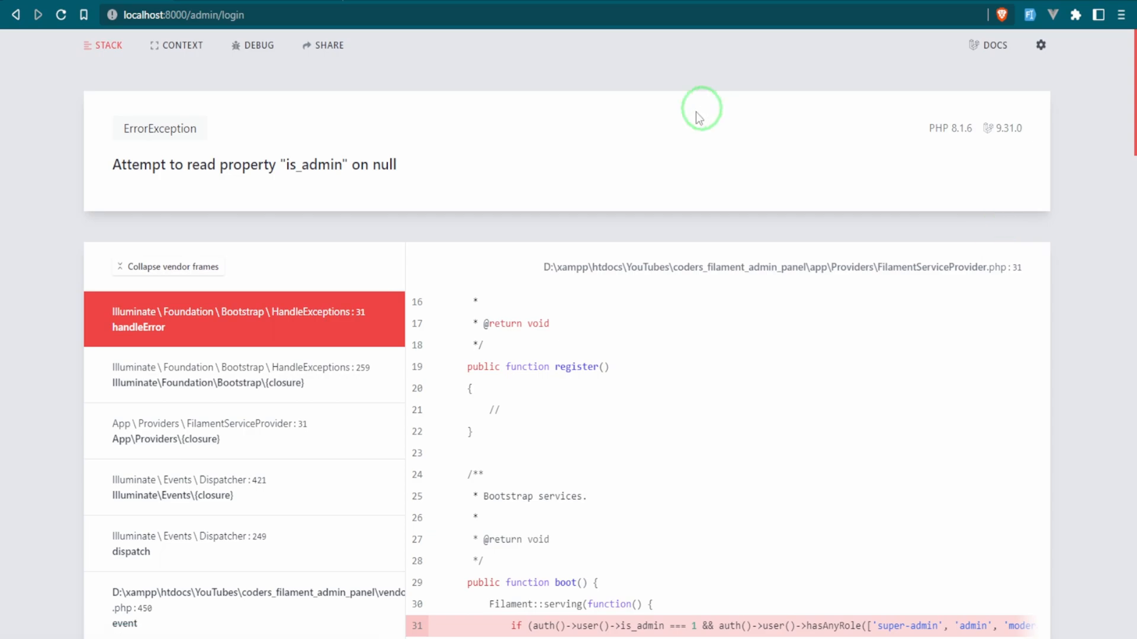
mouse_move(348, 159)
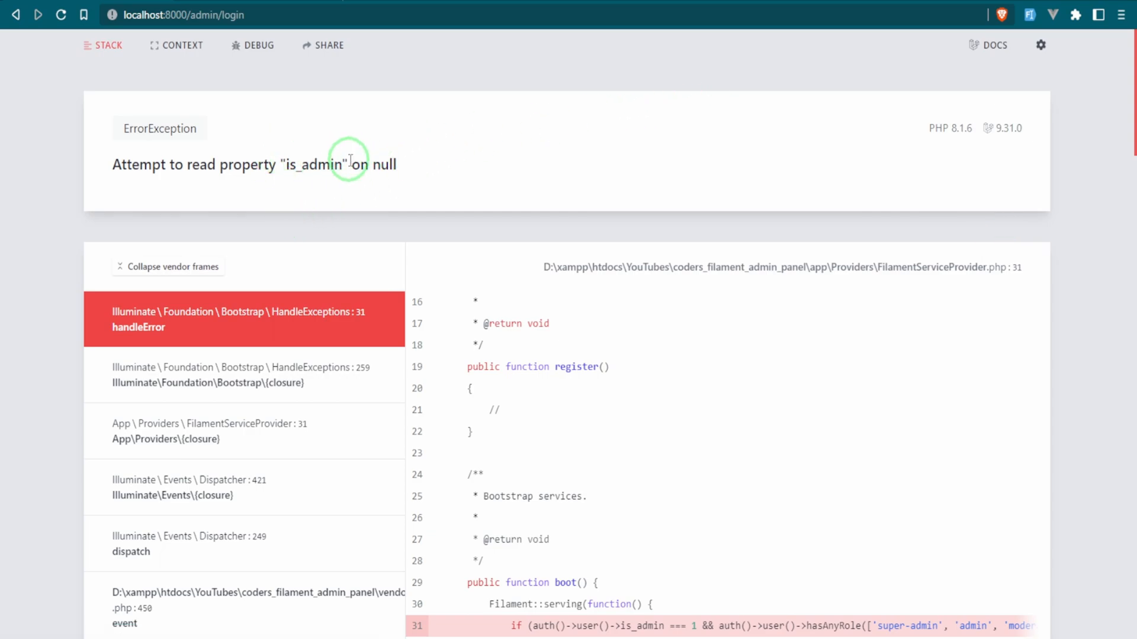
mouse_move(369, 38)
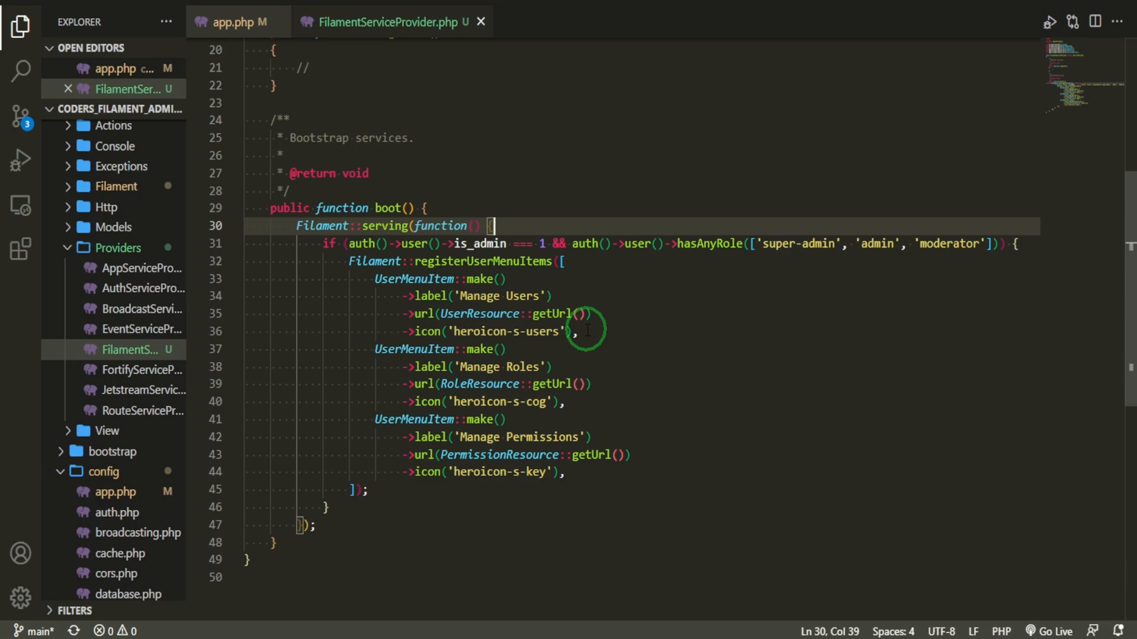
Nest the role check inside an outer if testing auth()->user(), with the key icon, then retest in the browser.
key(enter)
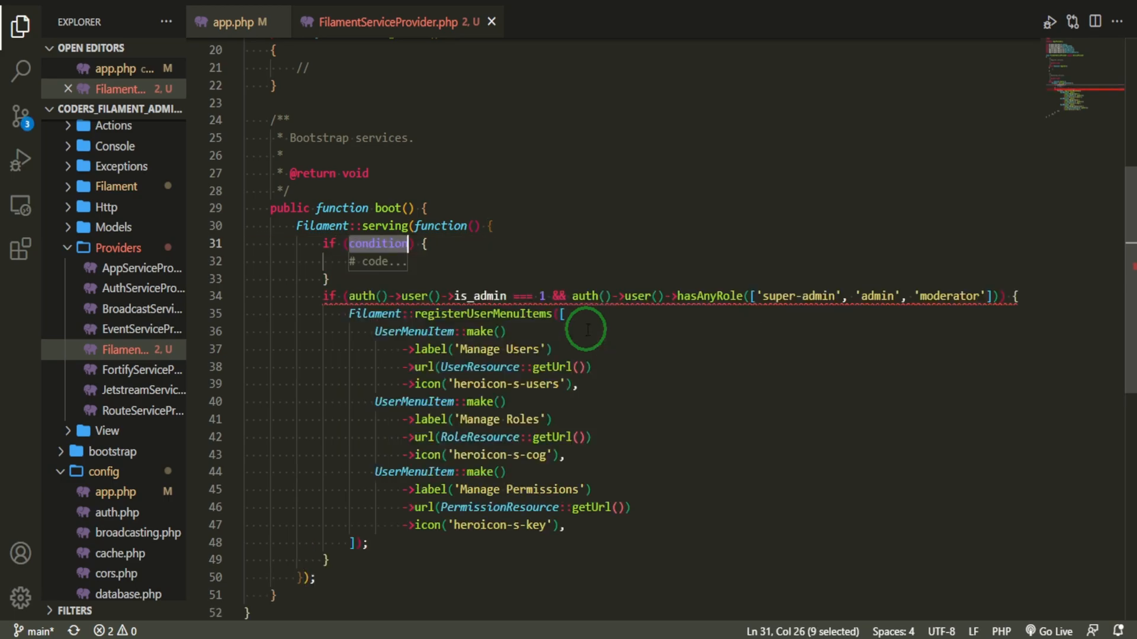
text(auth()->user()
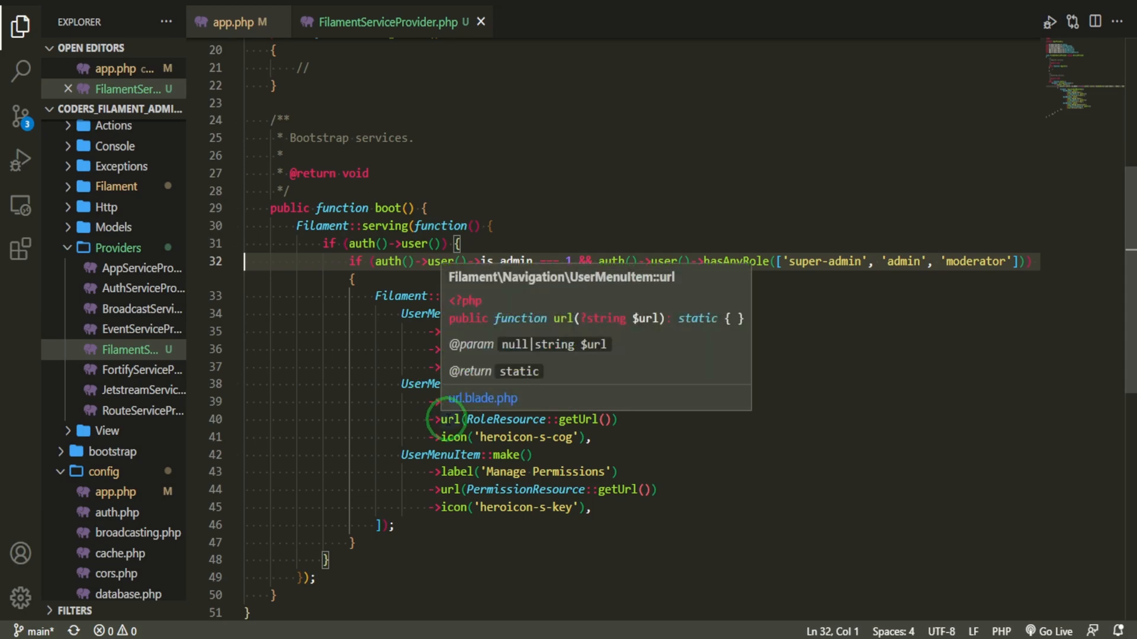
click(61, 15)
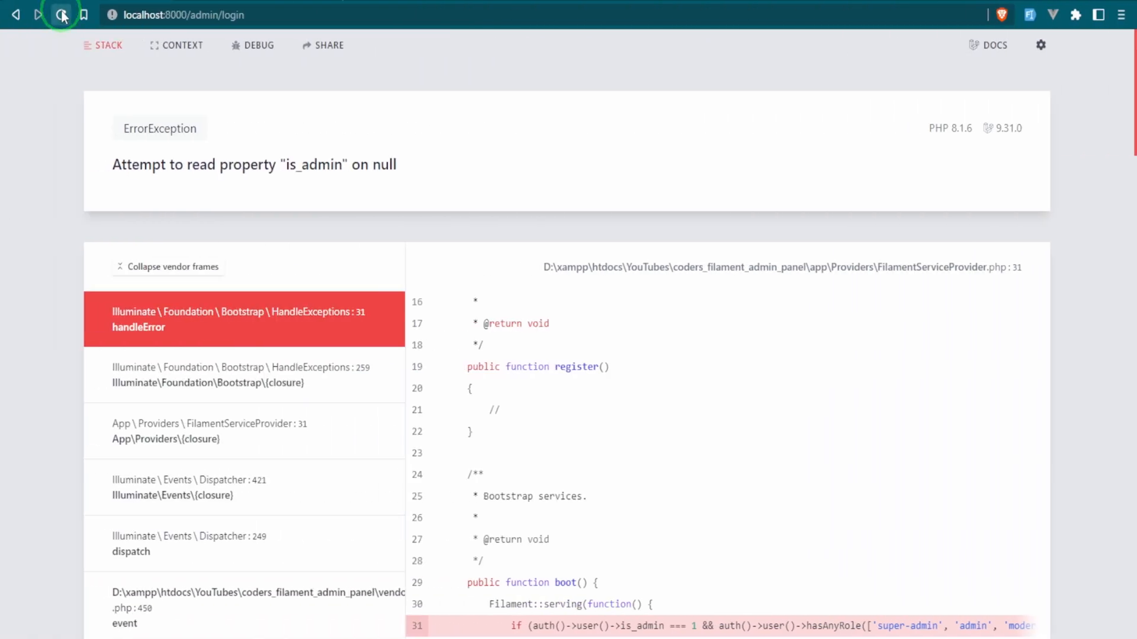
Reload the login page and sign in with the developer email and password.
click(61, 14)
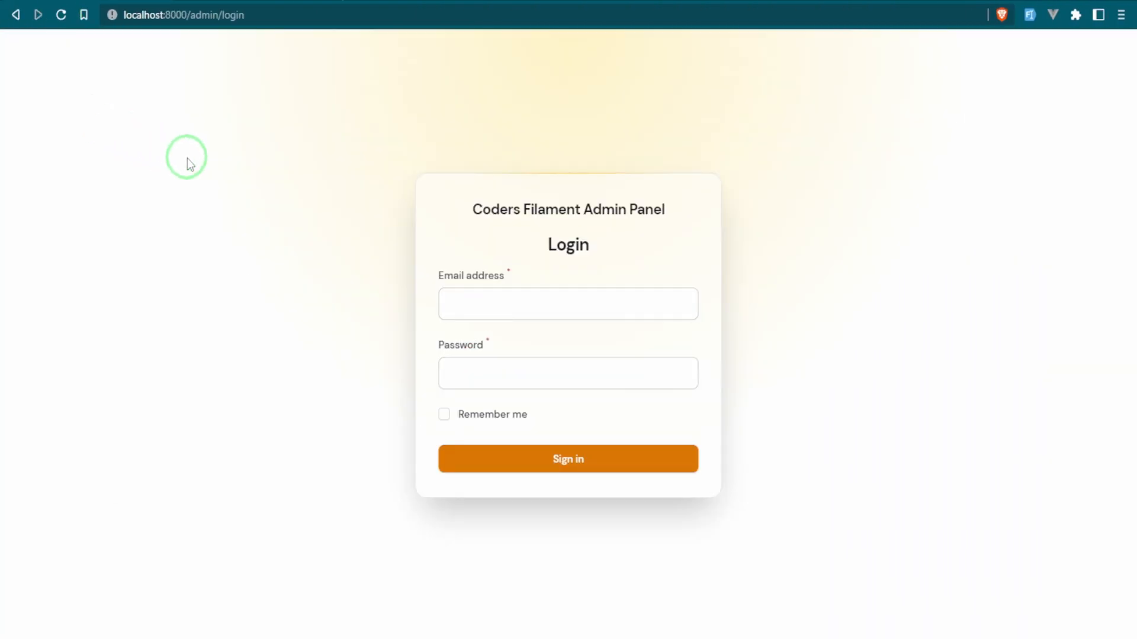
click(568, 304)
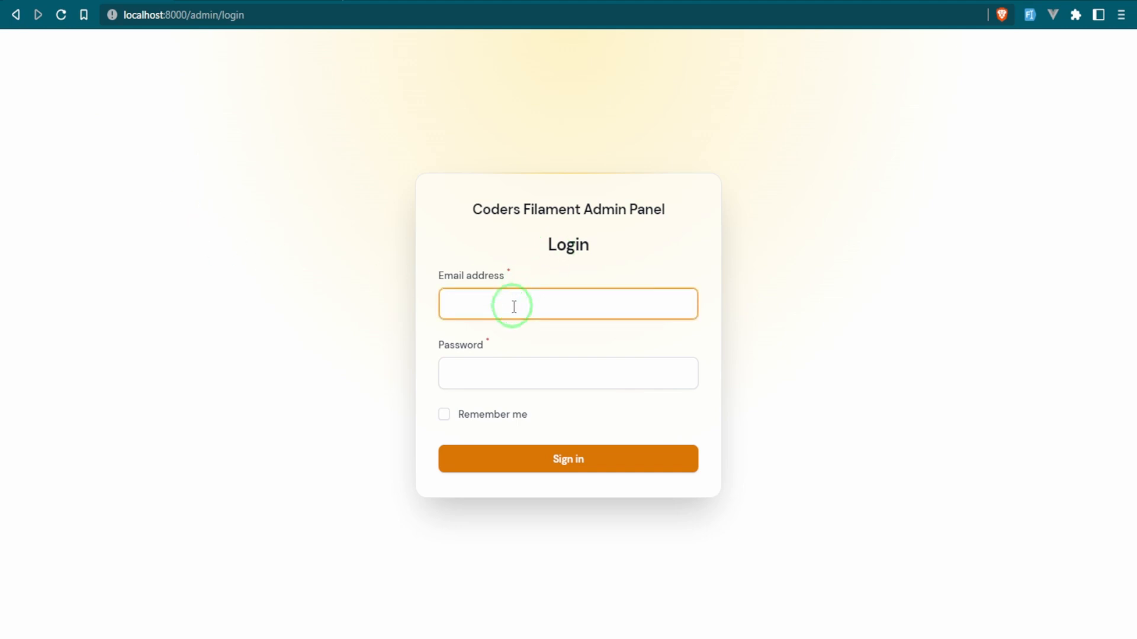
text(devel)
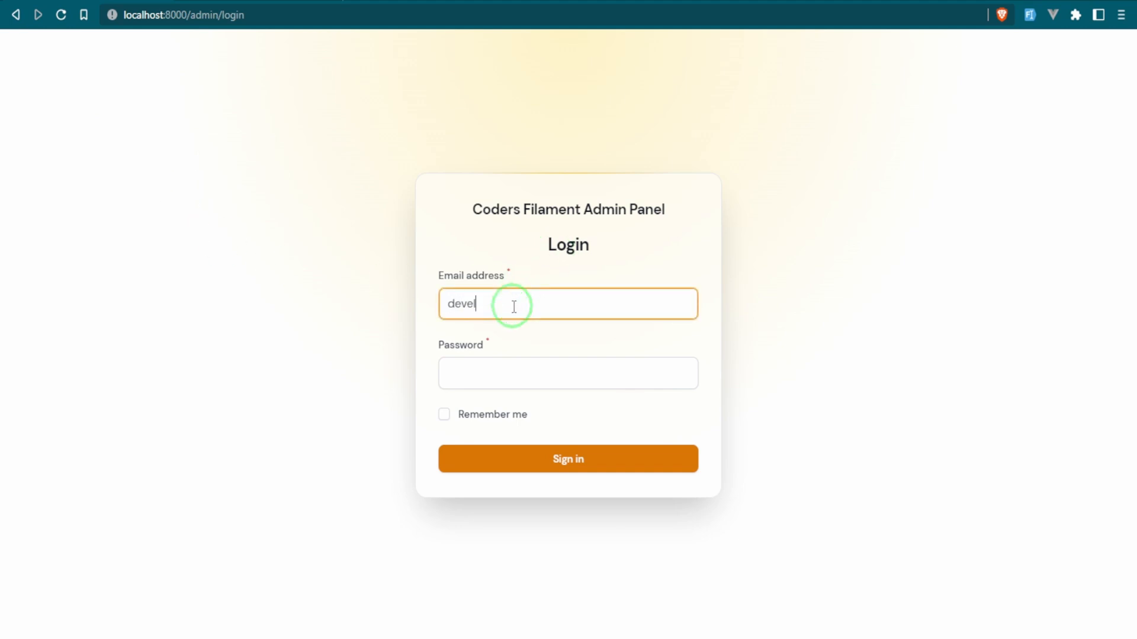
text(oper@admin.com)
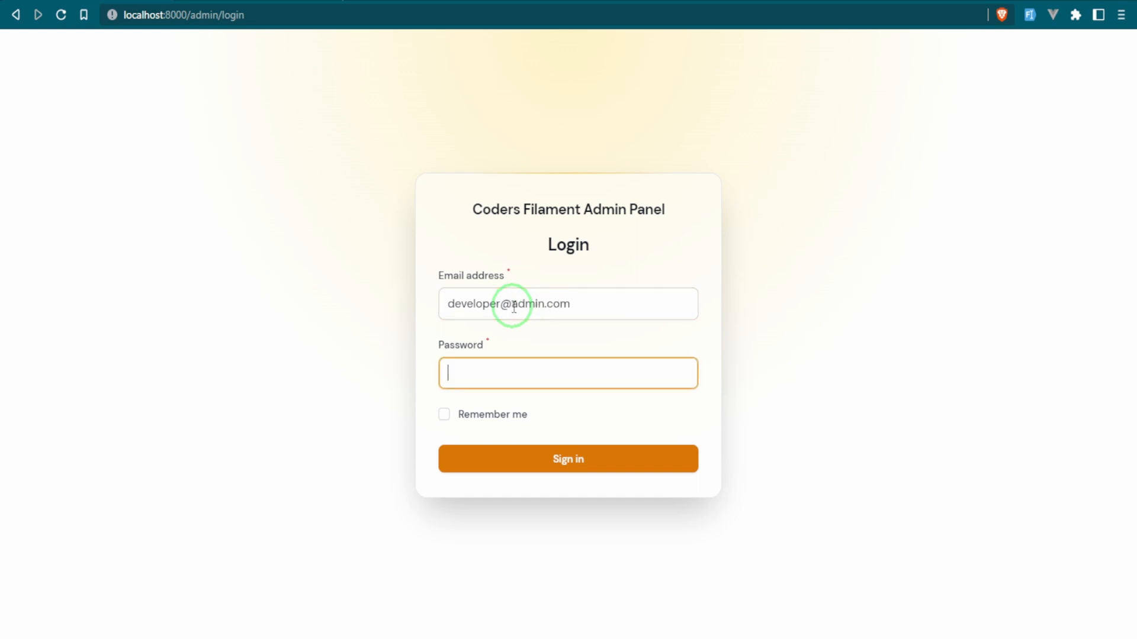
click(567, 459)
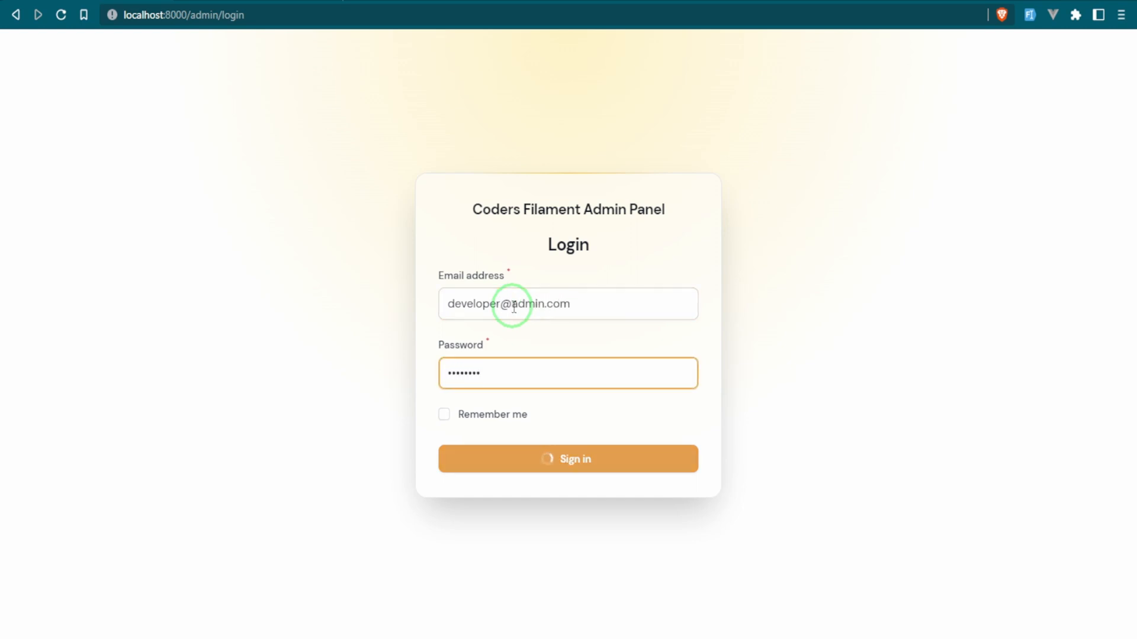
click(568, 459)
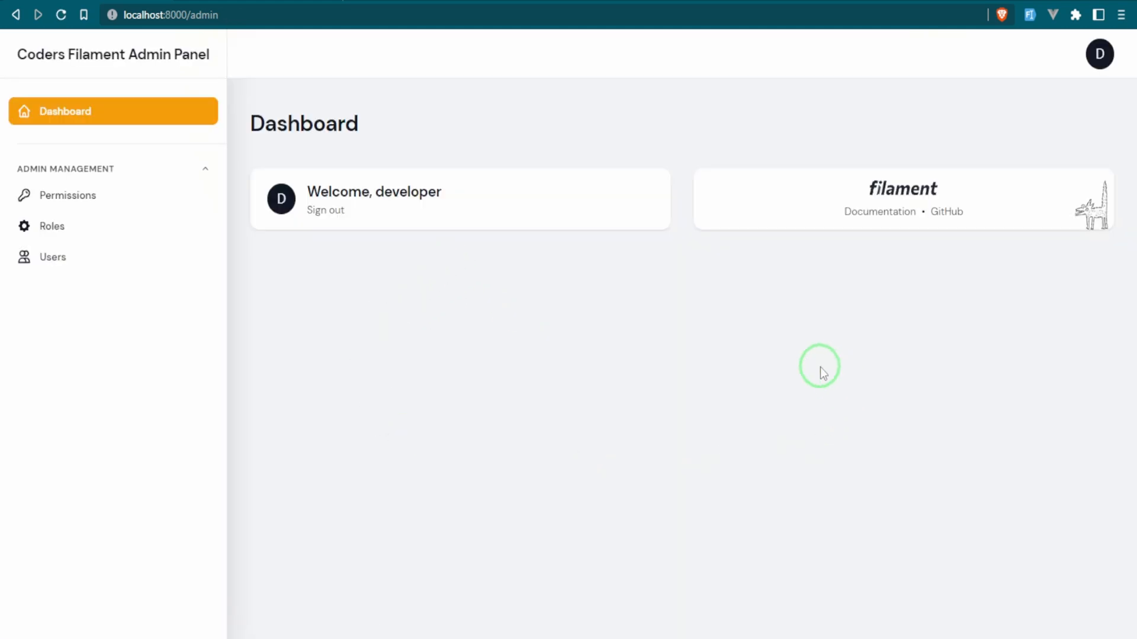
Check the developer's avatar menu before and after opening the Users list; no Manage entries appear.
click(1099, 54)
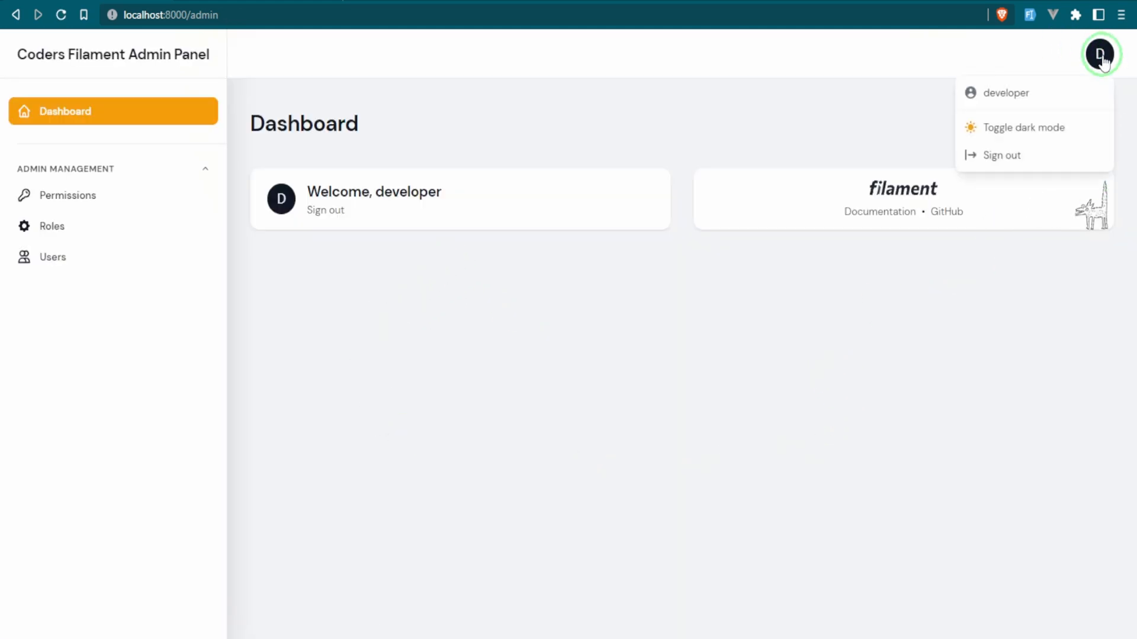
mouse_move(1046, 75)
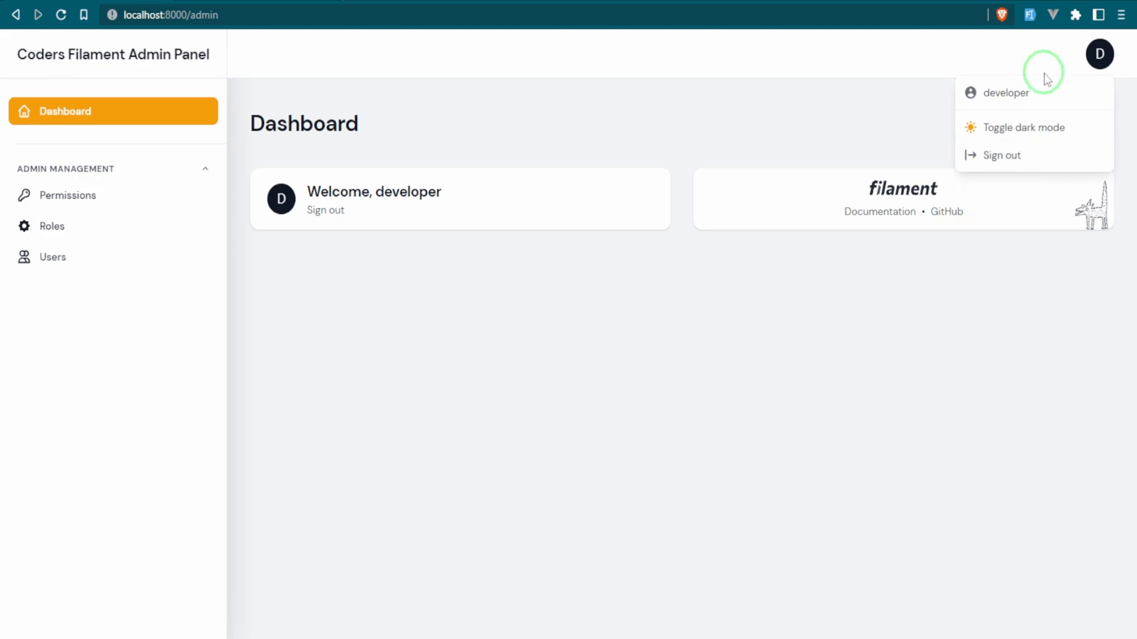
mouse_move(68, 194)
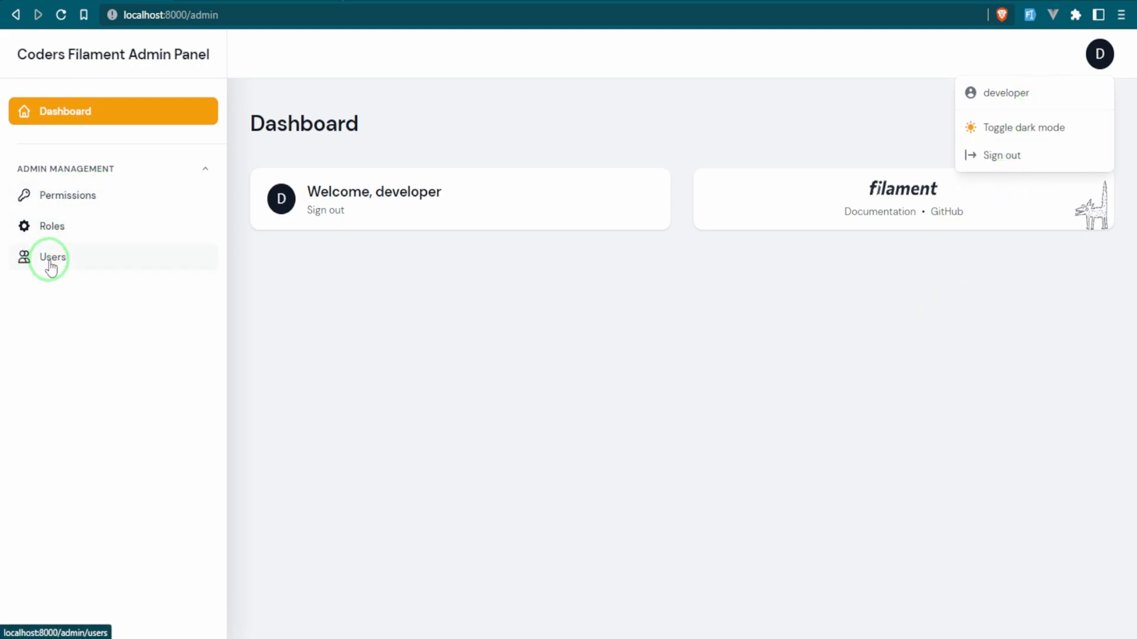
click(52, 257)
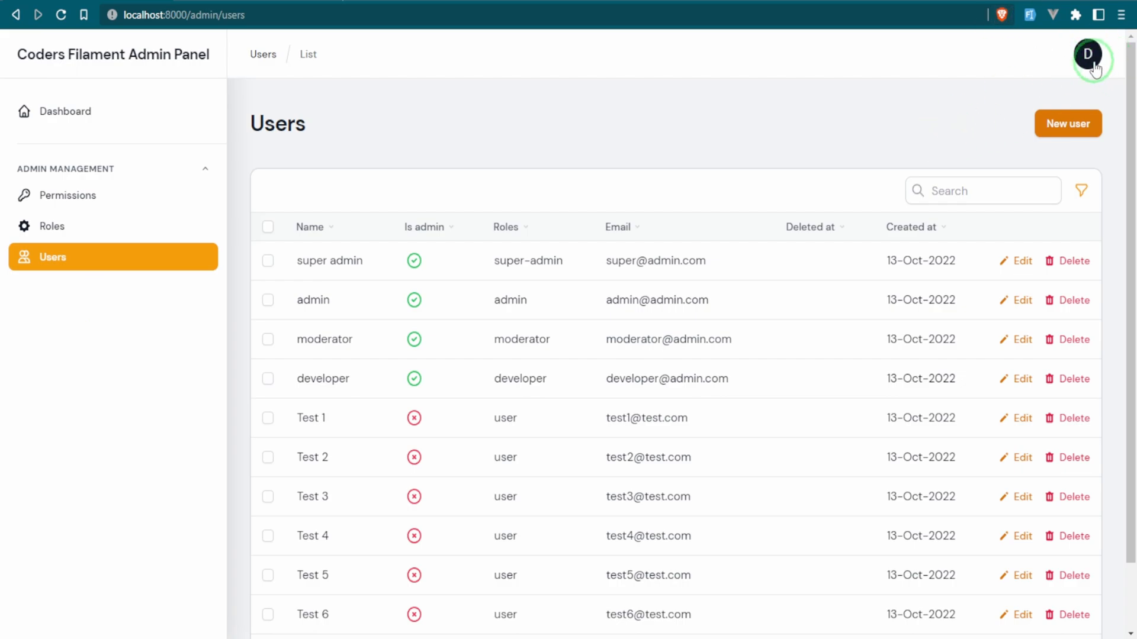
click(1086, 55)
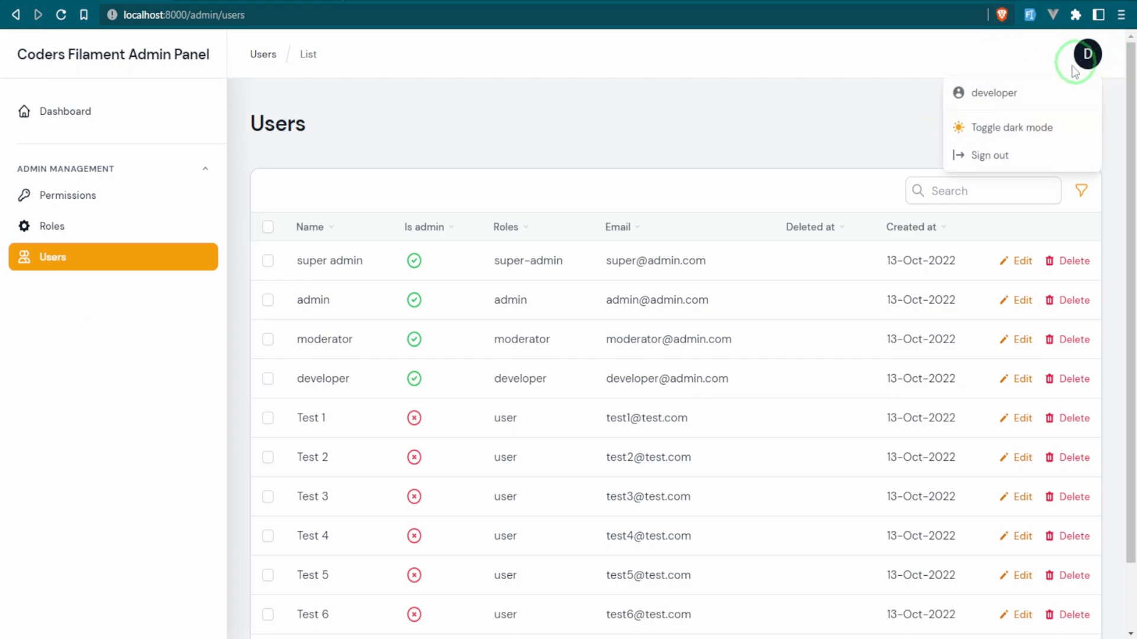
mouse_move(51, 226)
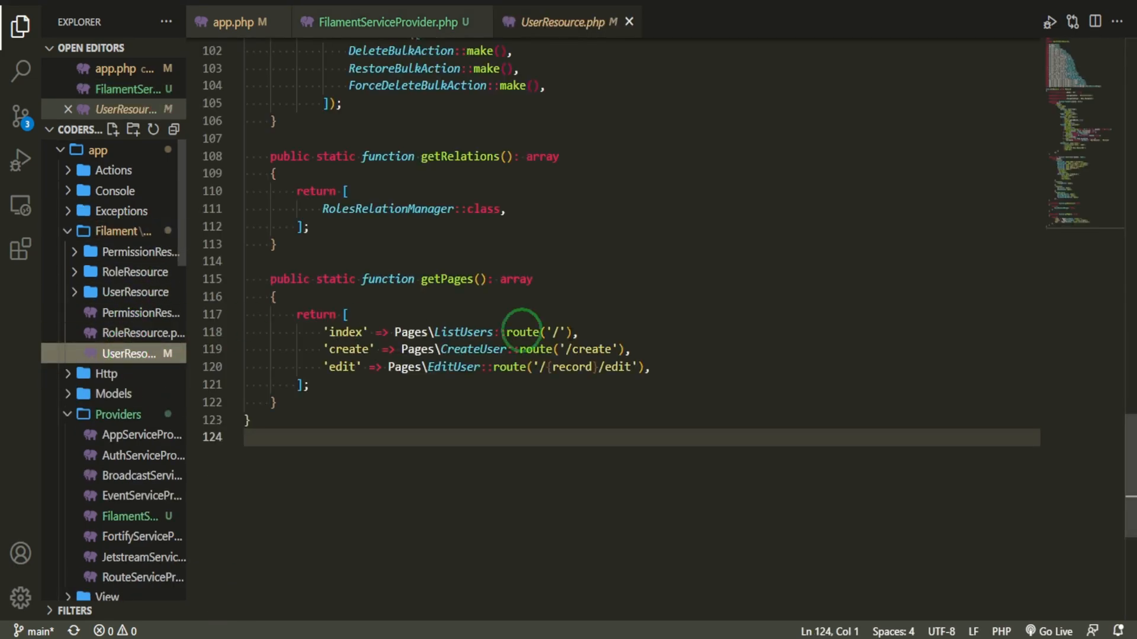
Add 'protected static ?string $shouldRegisterNavigation = false' below $navigationGroup in UserResource.
scroll(up, 3)
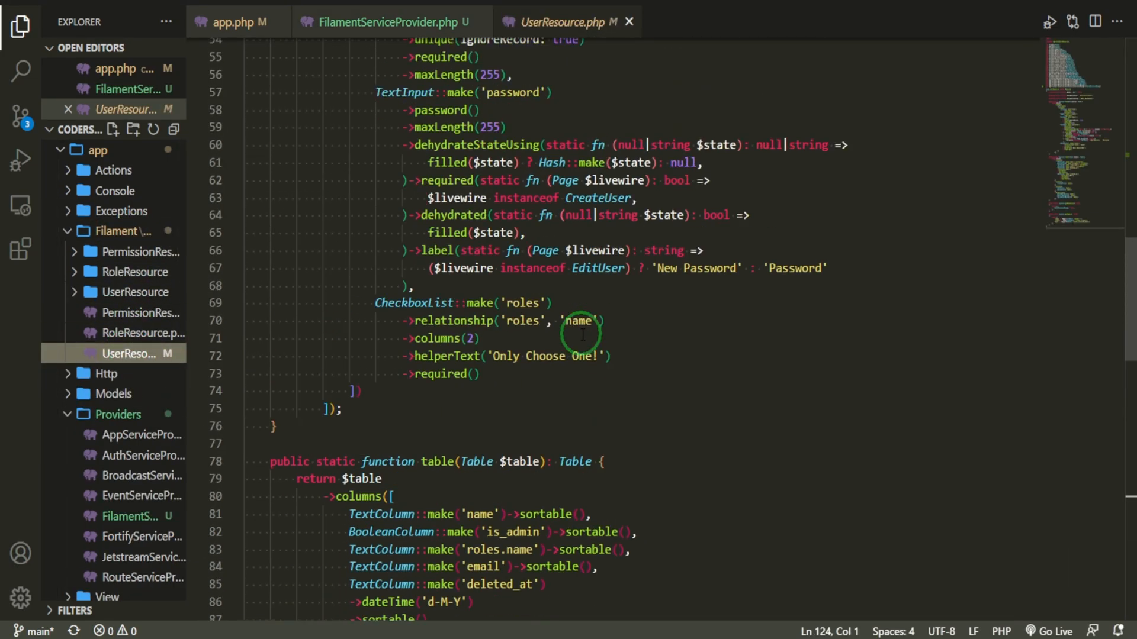
scroll(up, 3)
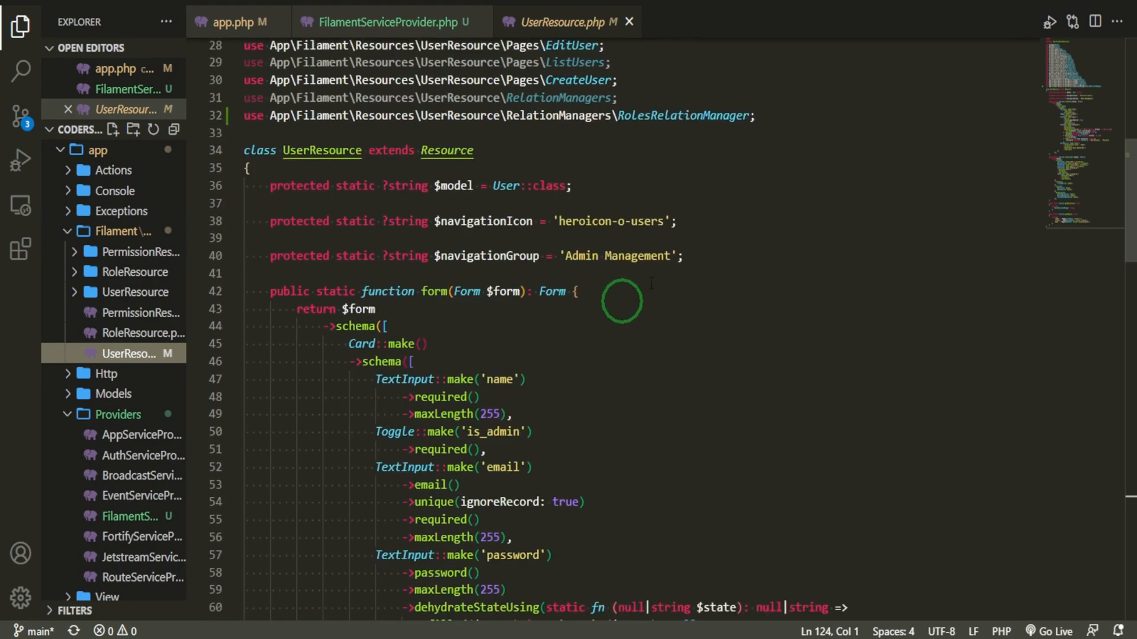
click(685, 255)
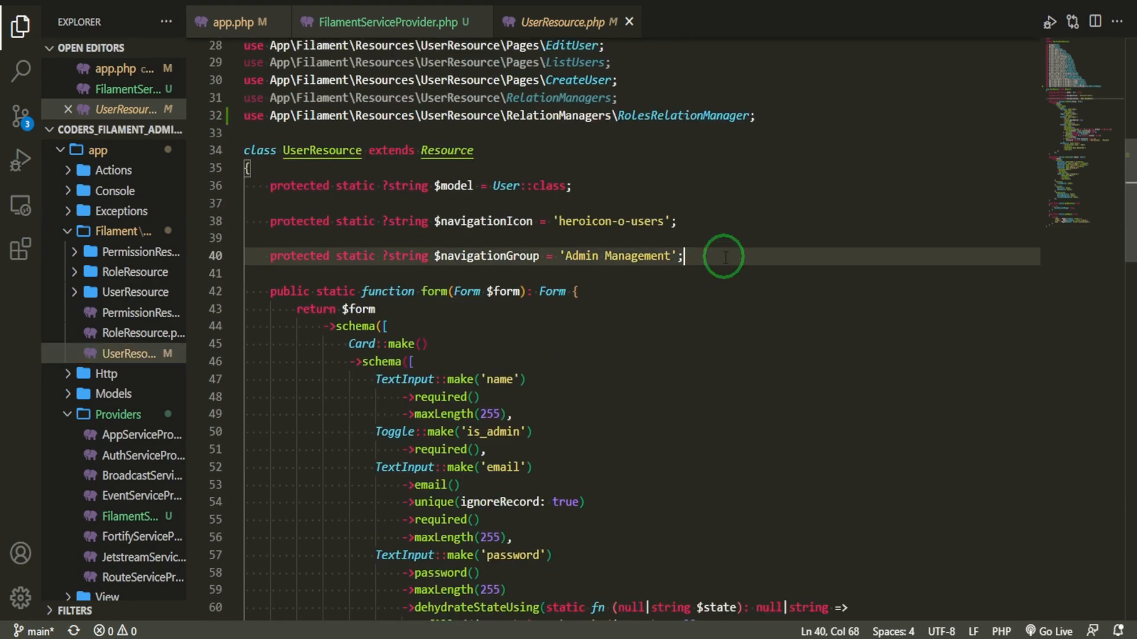
key(Enter)
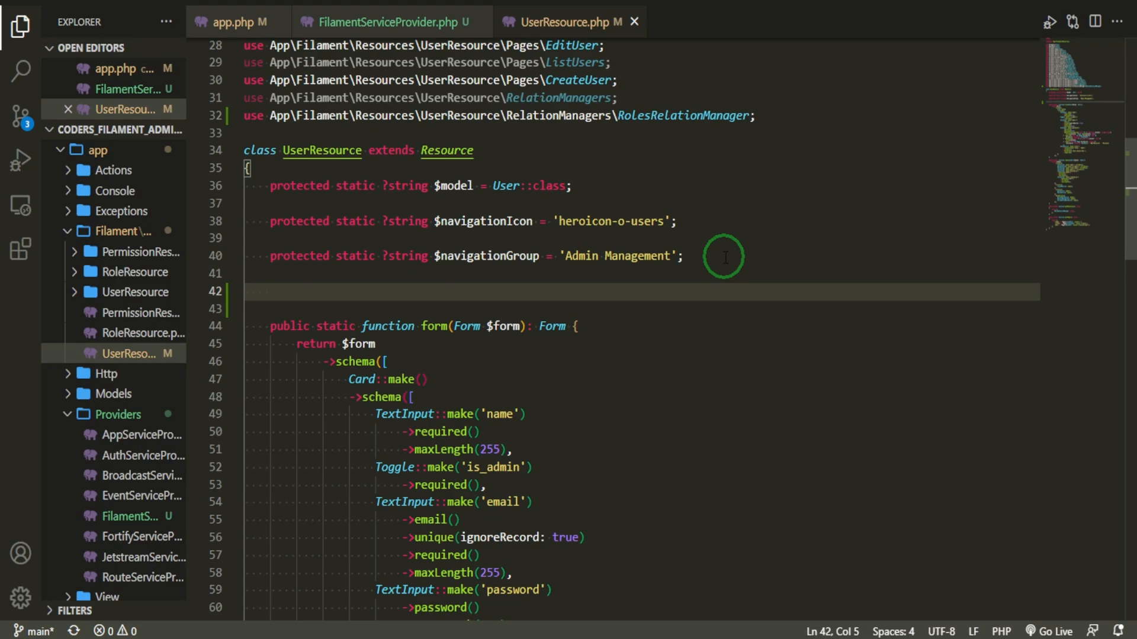
text(protected St)
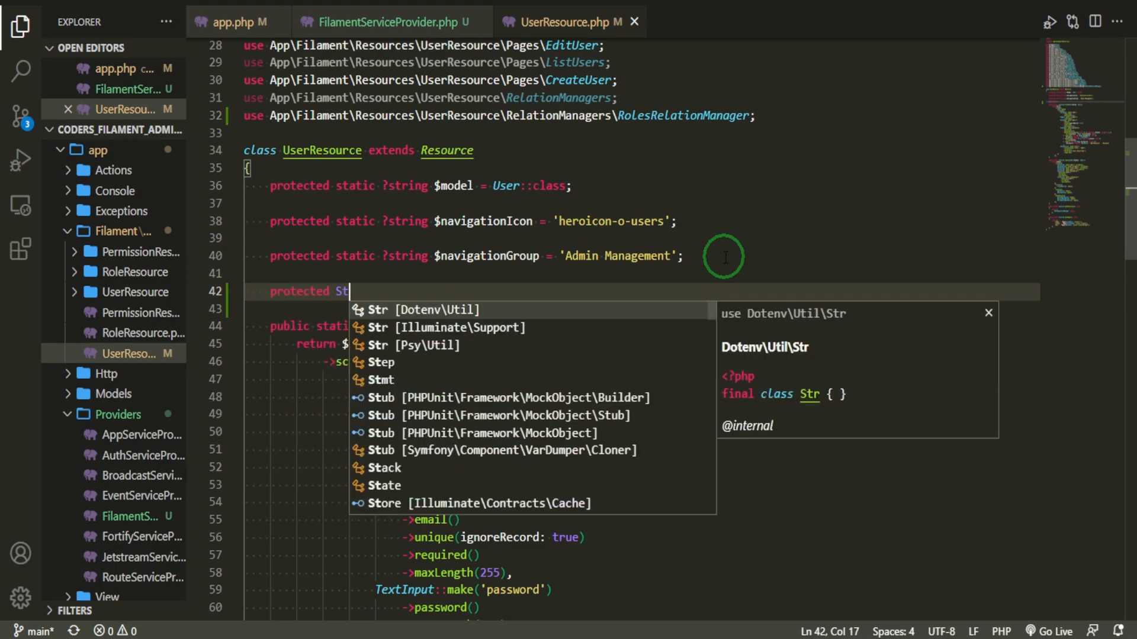
text(atic)
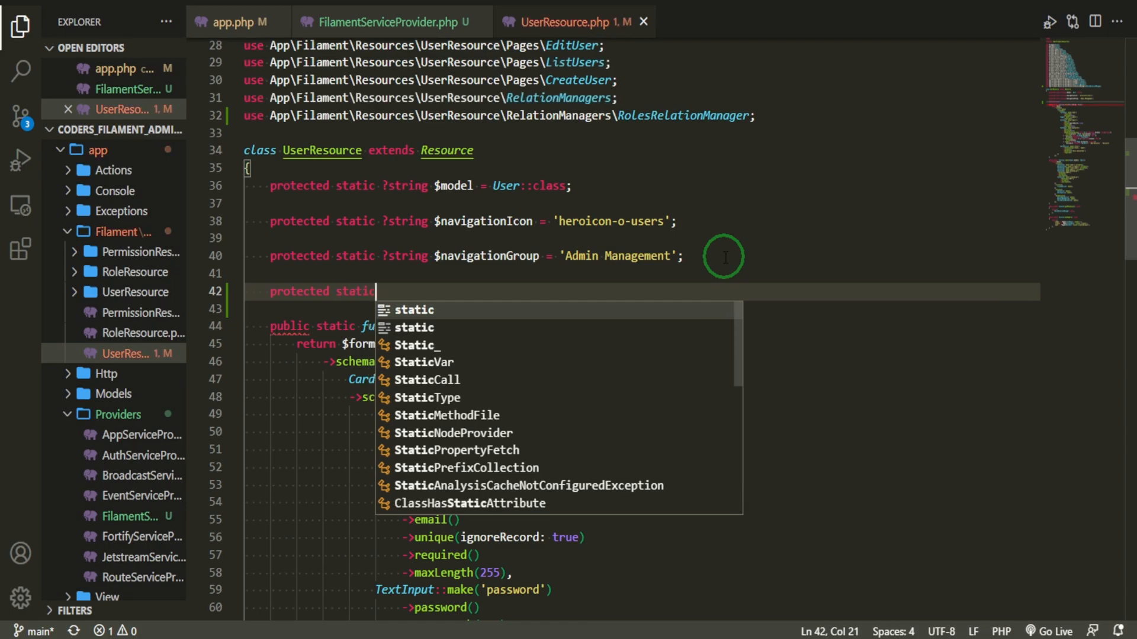
text(?string)
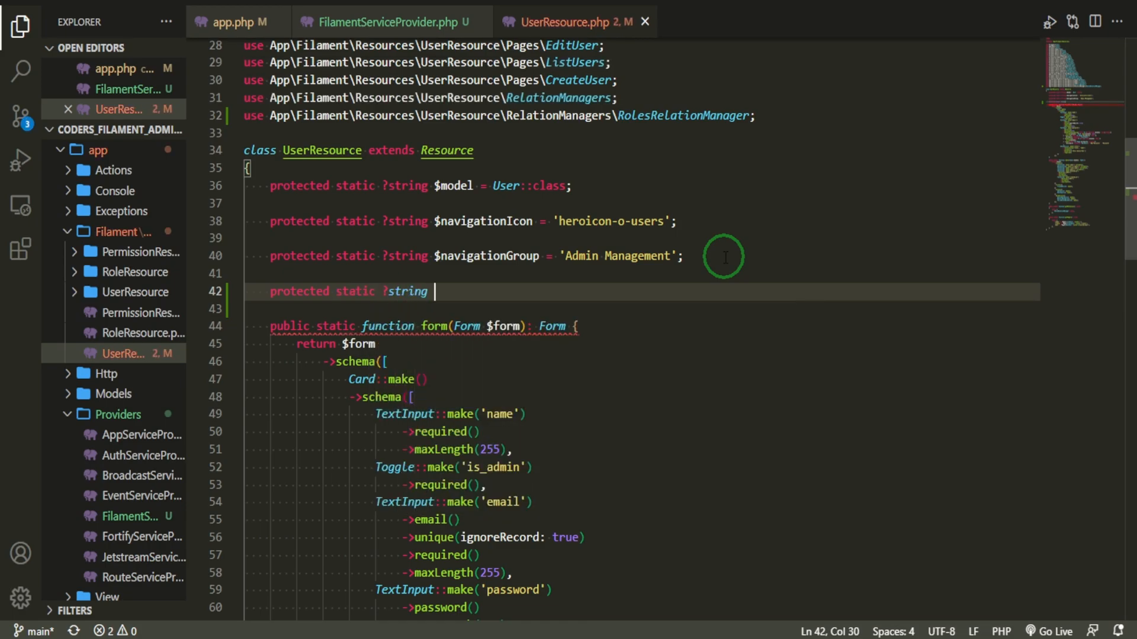
text($s)
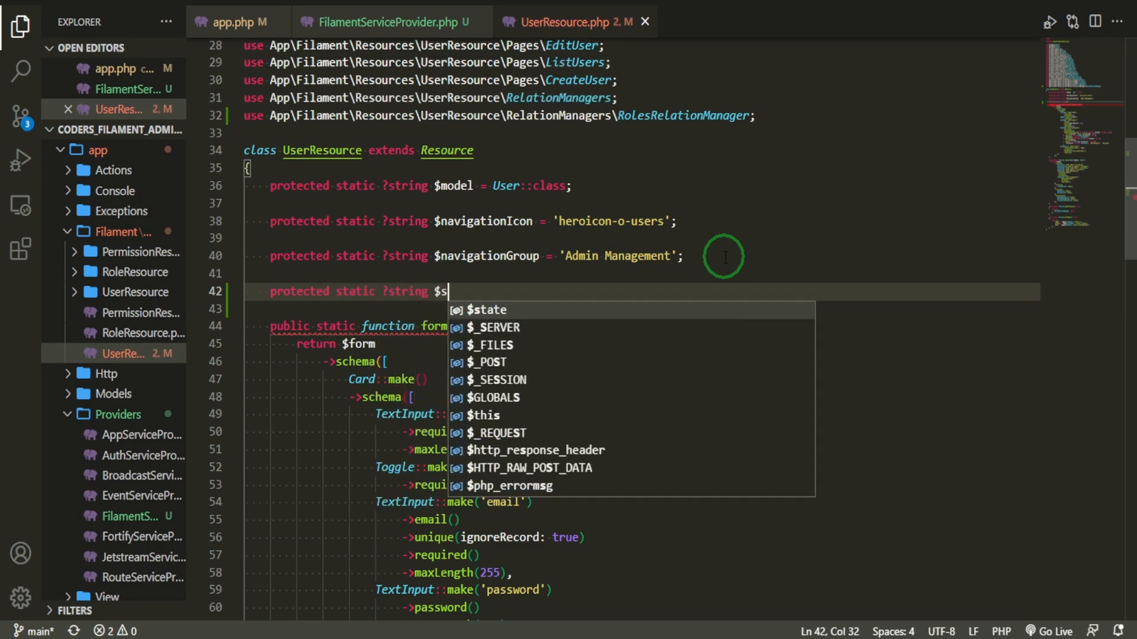
text(houldReg)
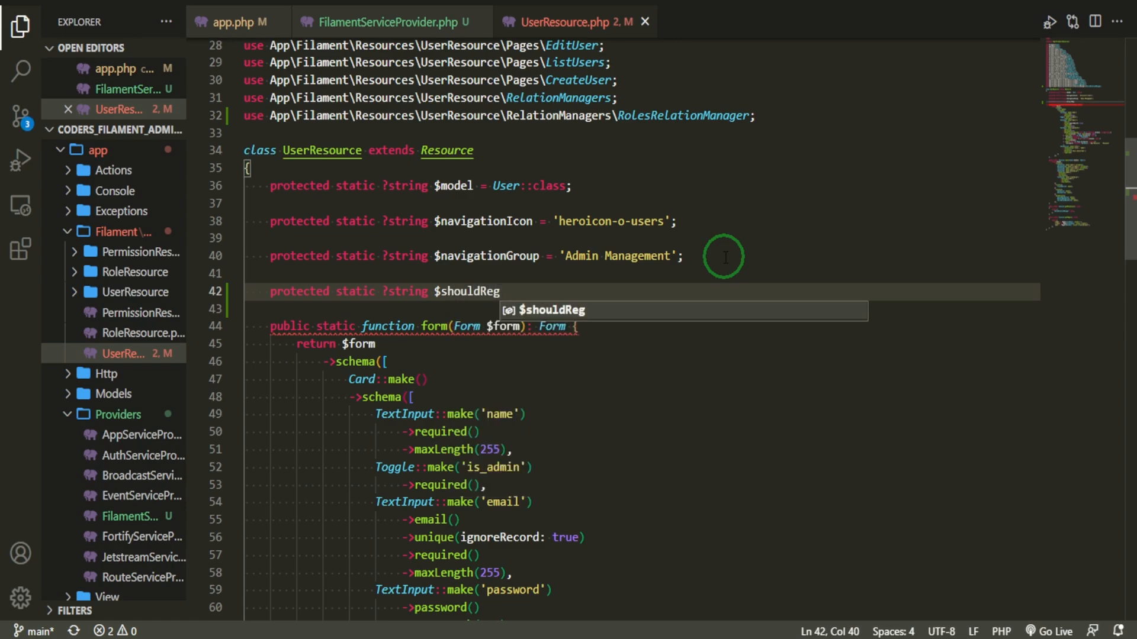
text(isterNavigatio)
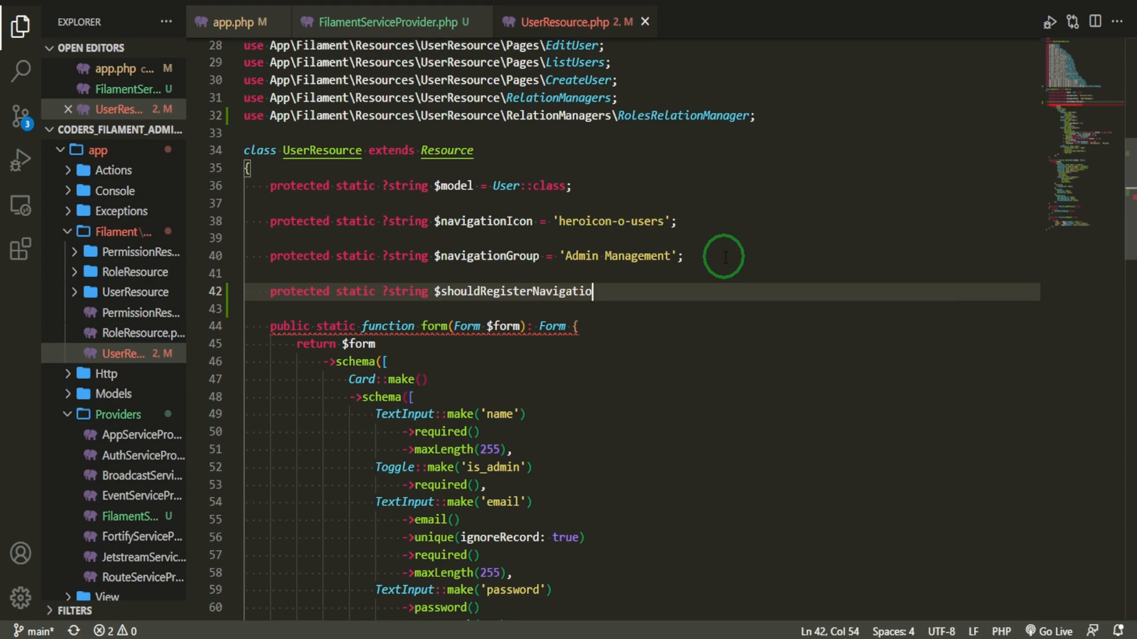
text(= false;)
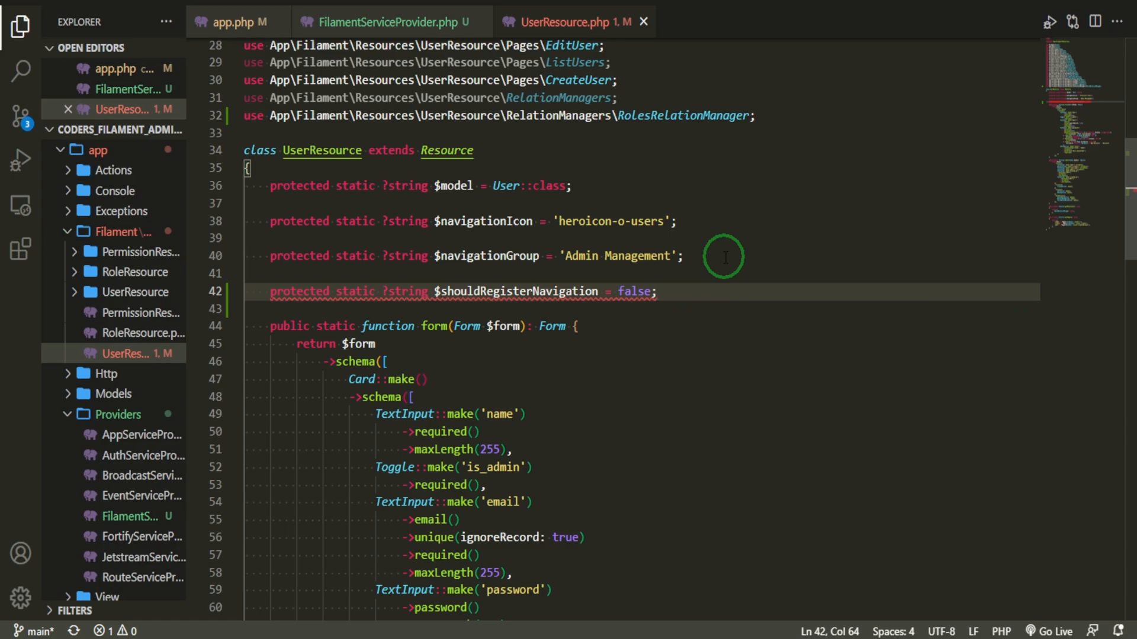
Change the $shouldRegisterNavigation type from ?string to bool.
double_click(407, 290)
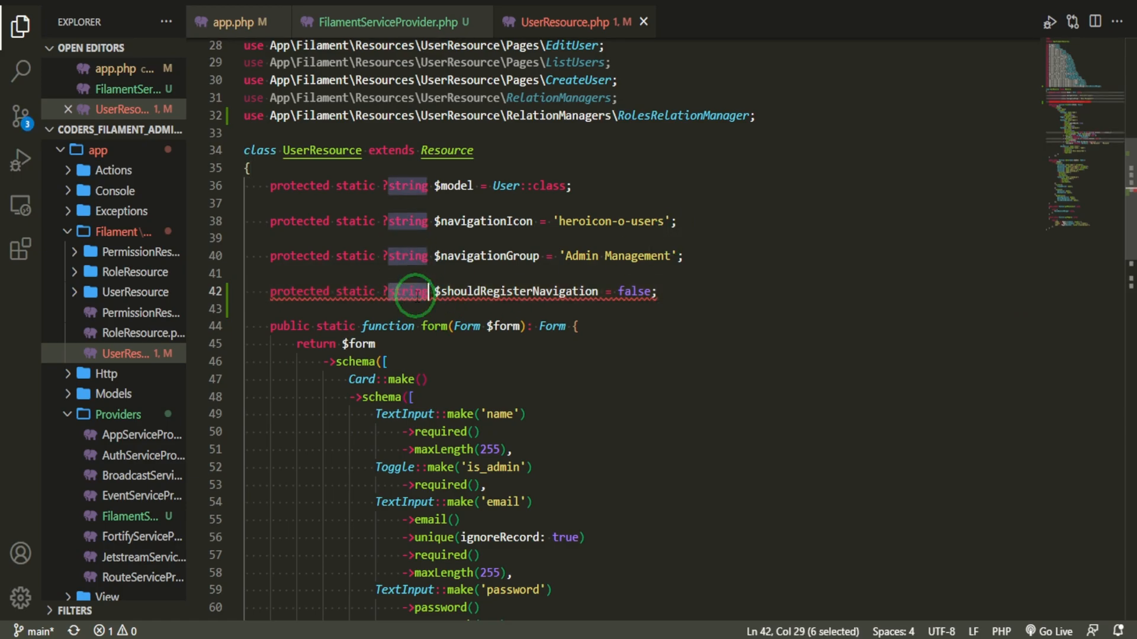
text(bool)
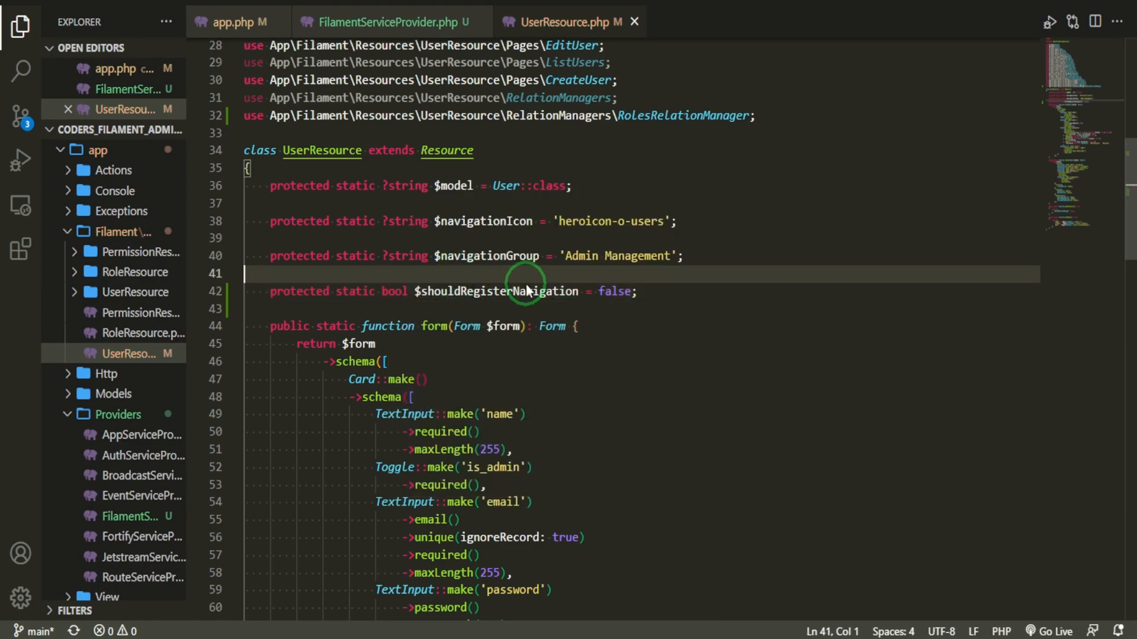
mouse_move(561, 255)
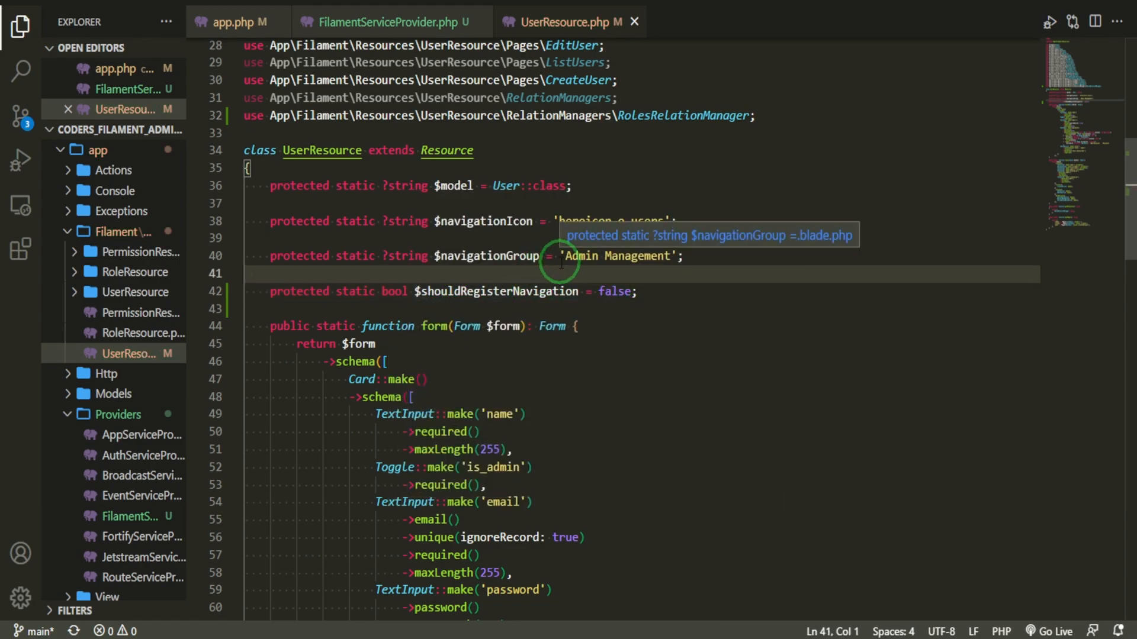
mouse_move(468, 326)
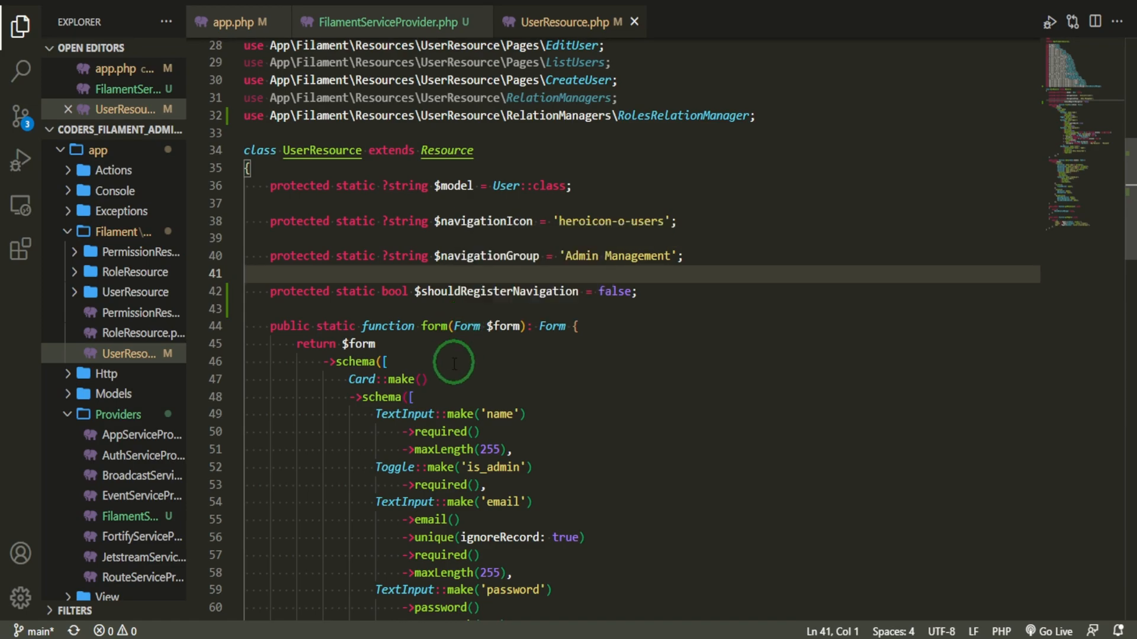
click(660, 54)
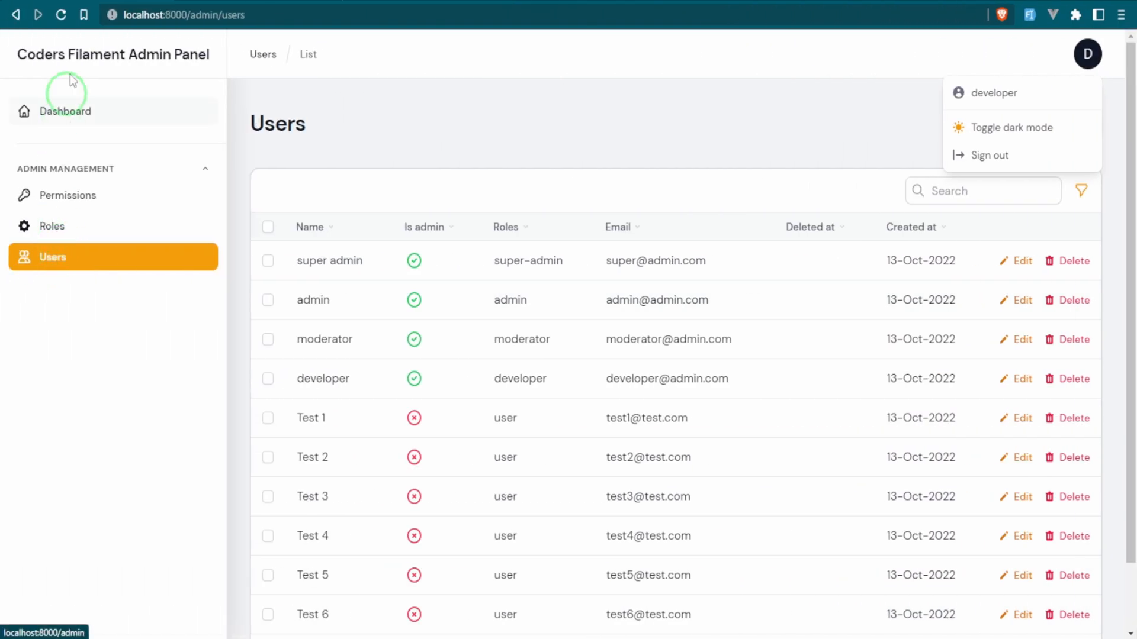
Reload the Users page to confirm Users is gone from the sidebar, then sign out.
click(60, 14)
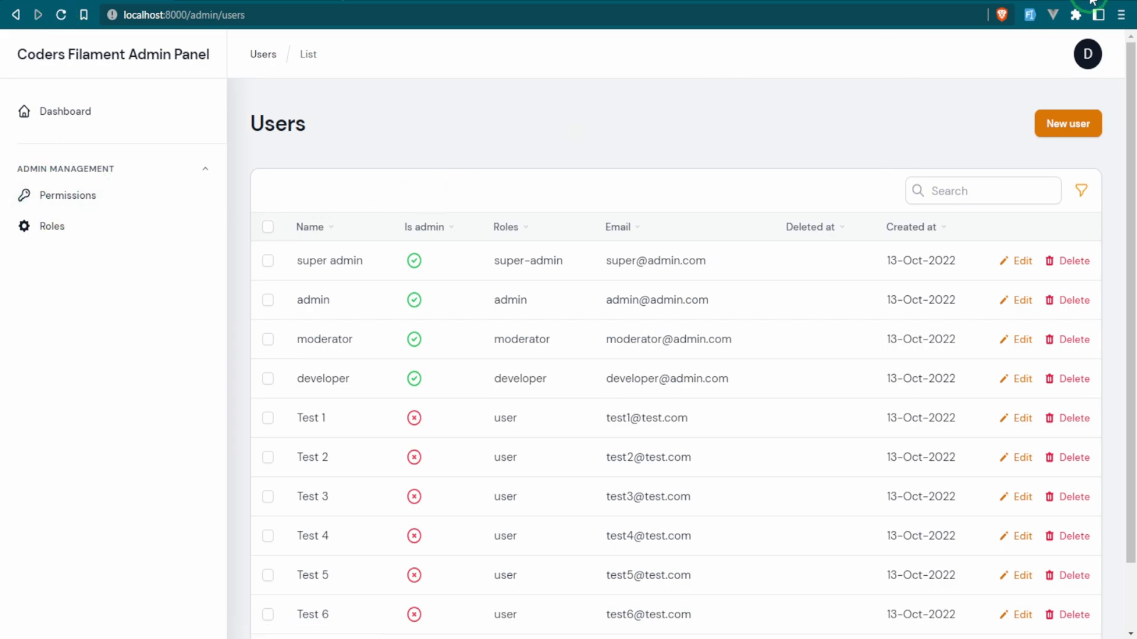
mouse_move(1086, 54)
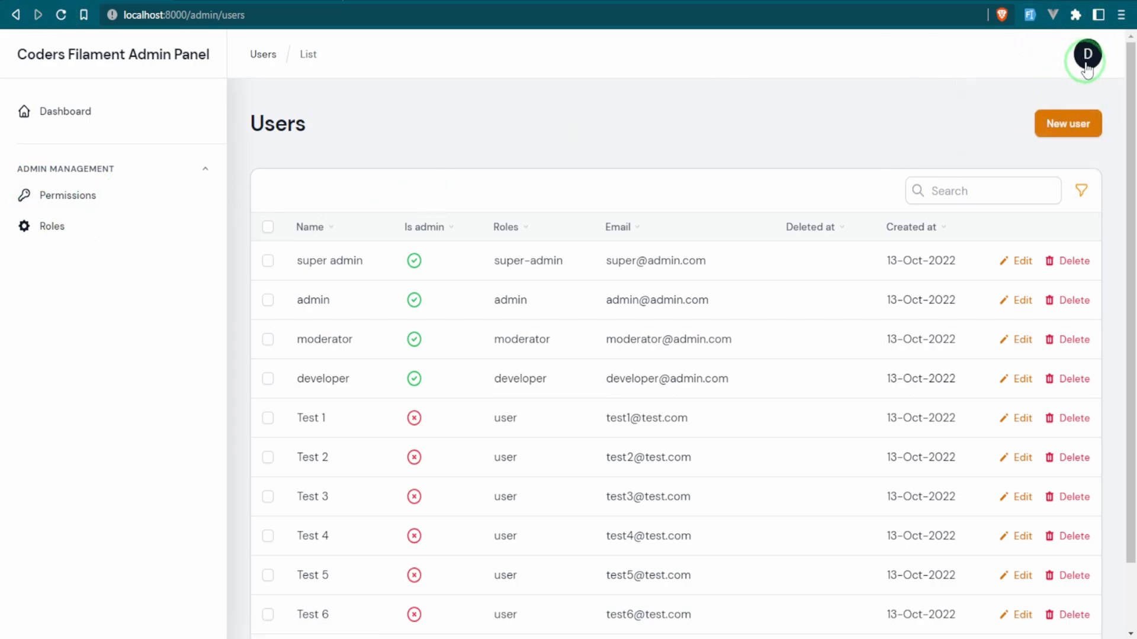
click(1086, 53)
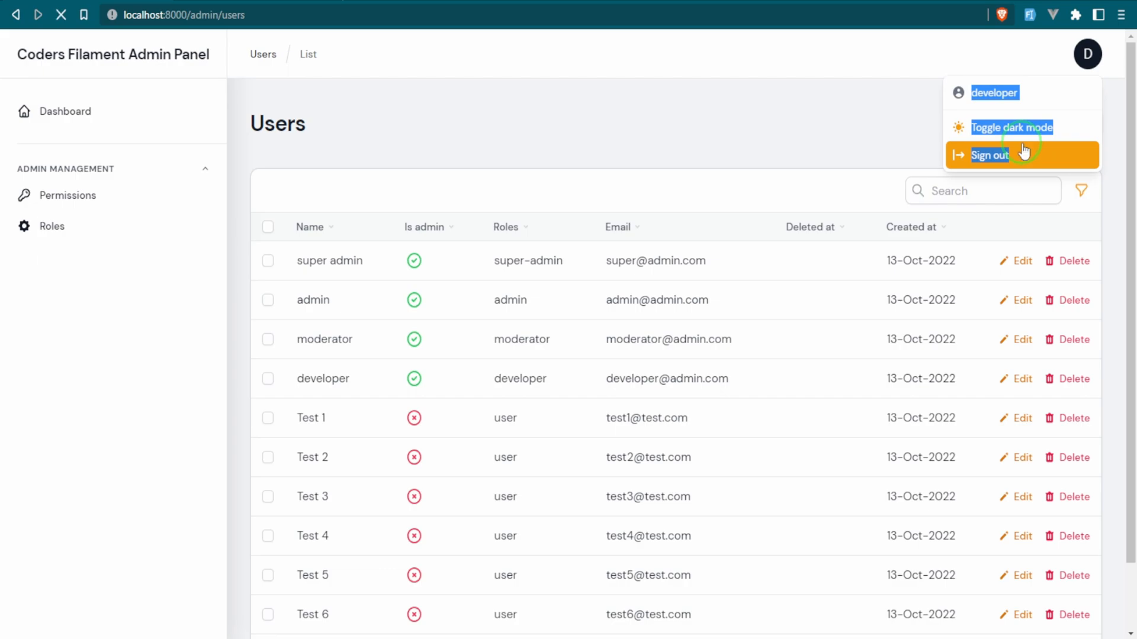
click(991, 155)
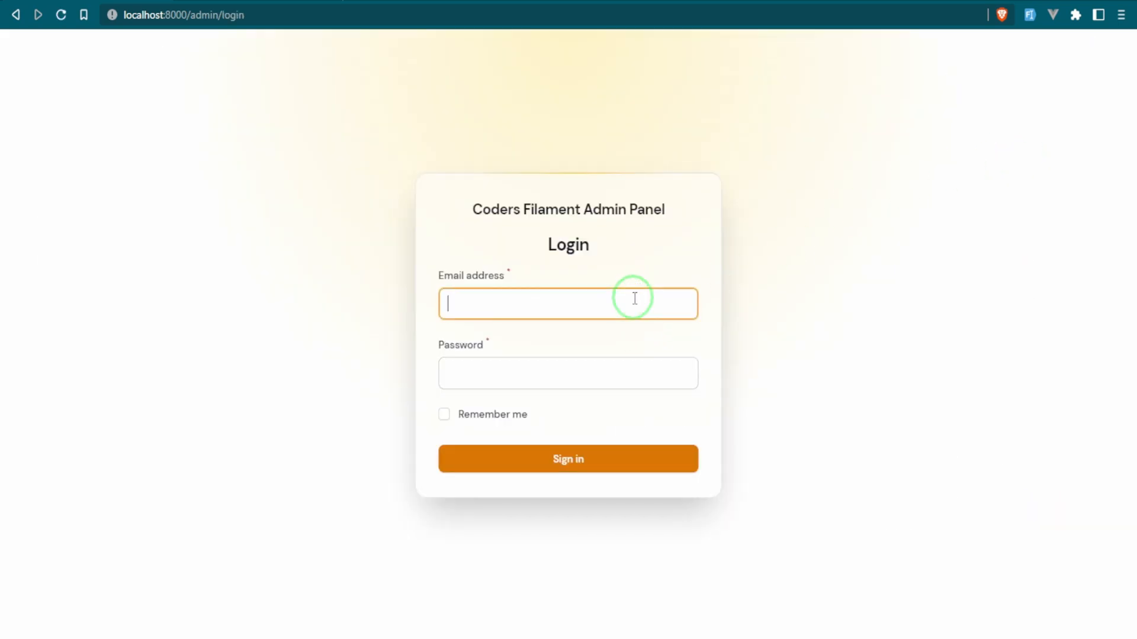
text(admin@admin.com)
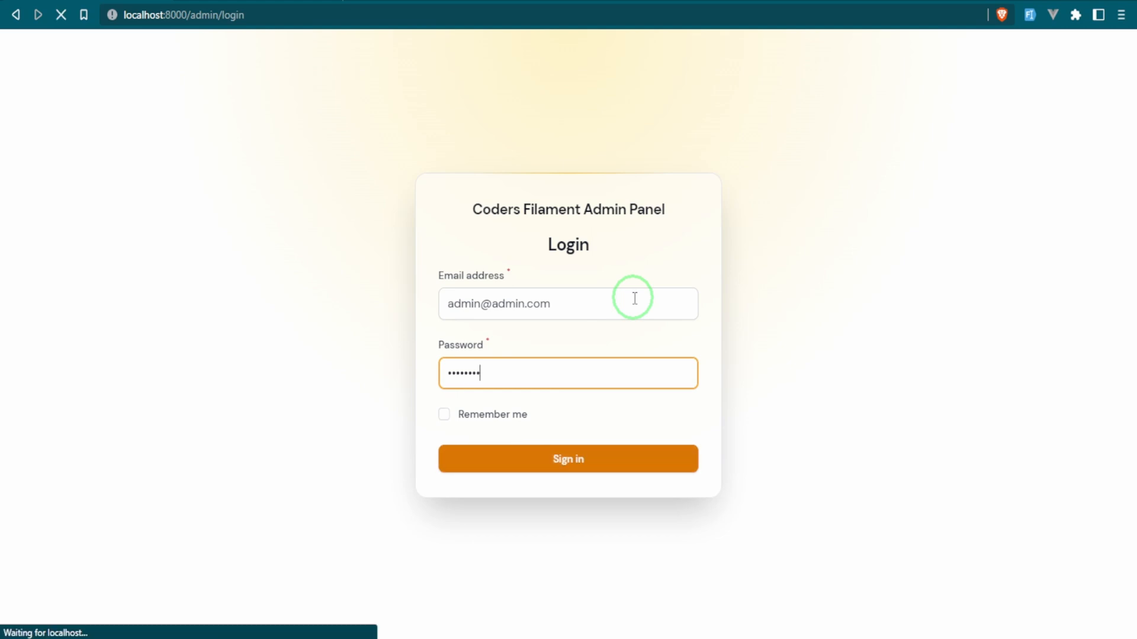
click(567, 458)
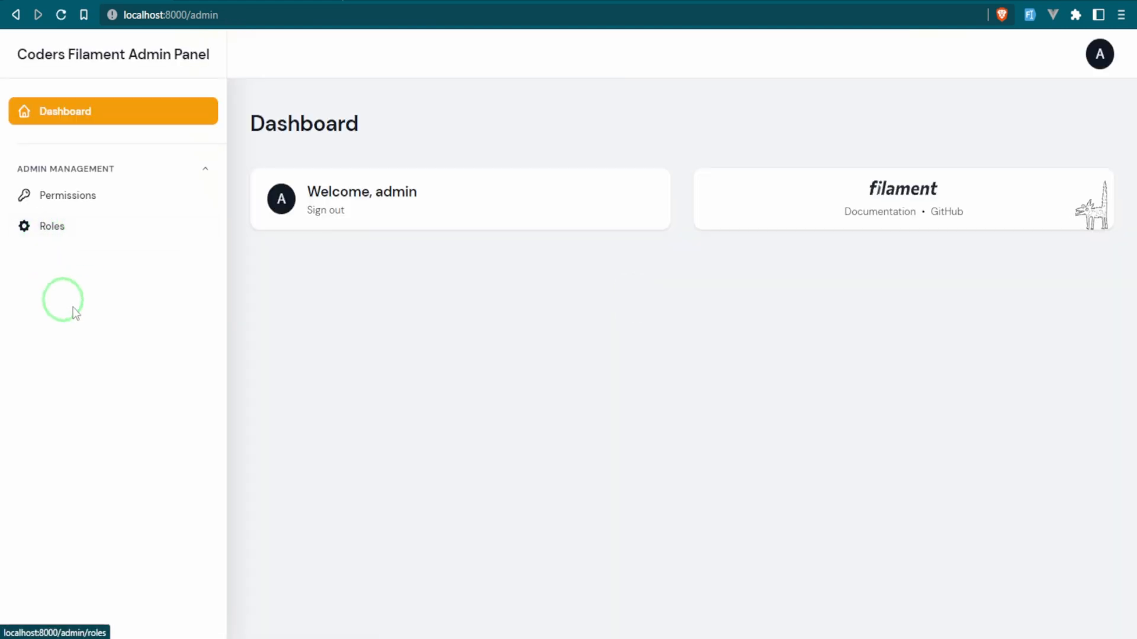
mouse_move(1099, 54)
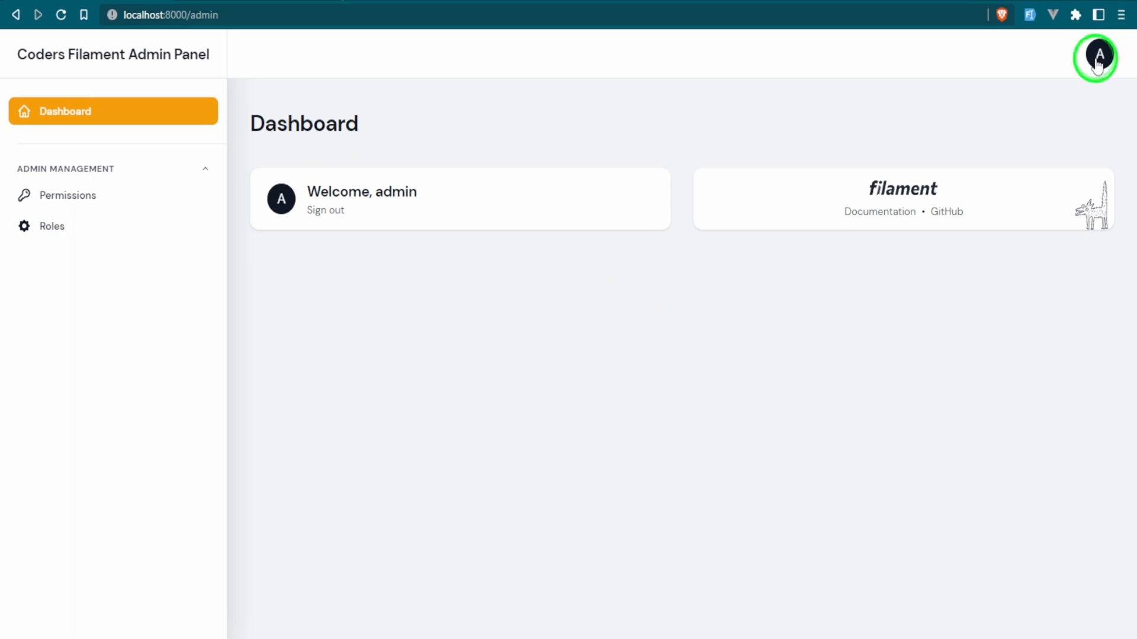
click(1098, 55)
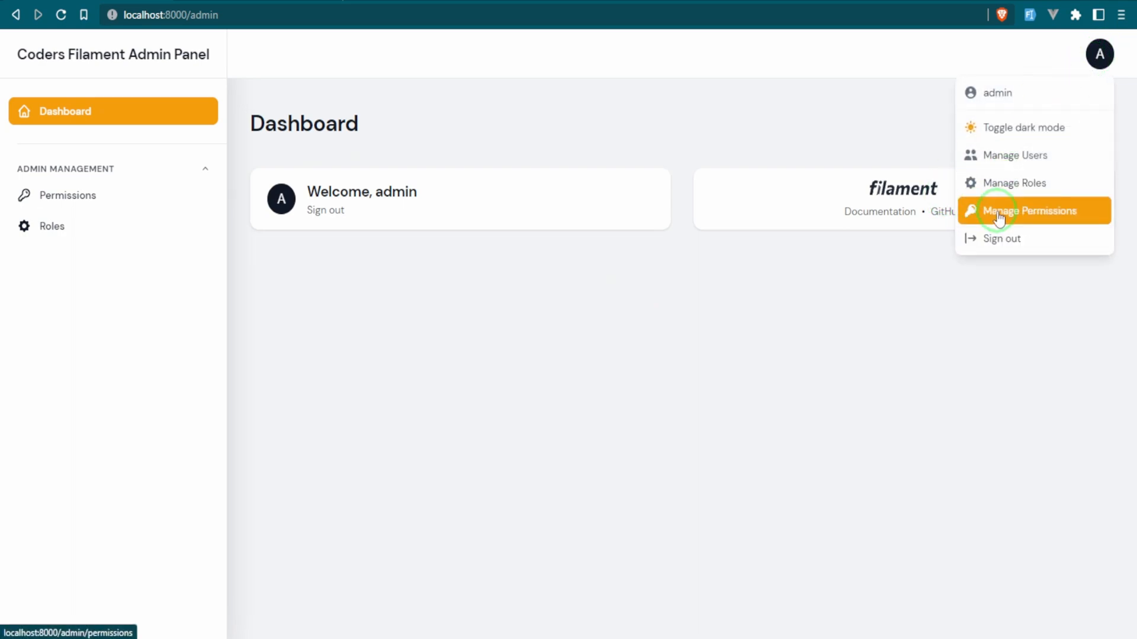
mouse_move(609, 419)
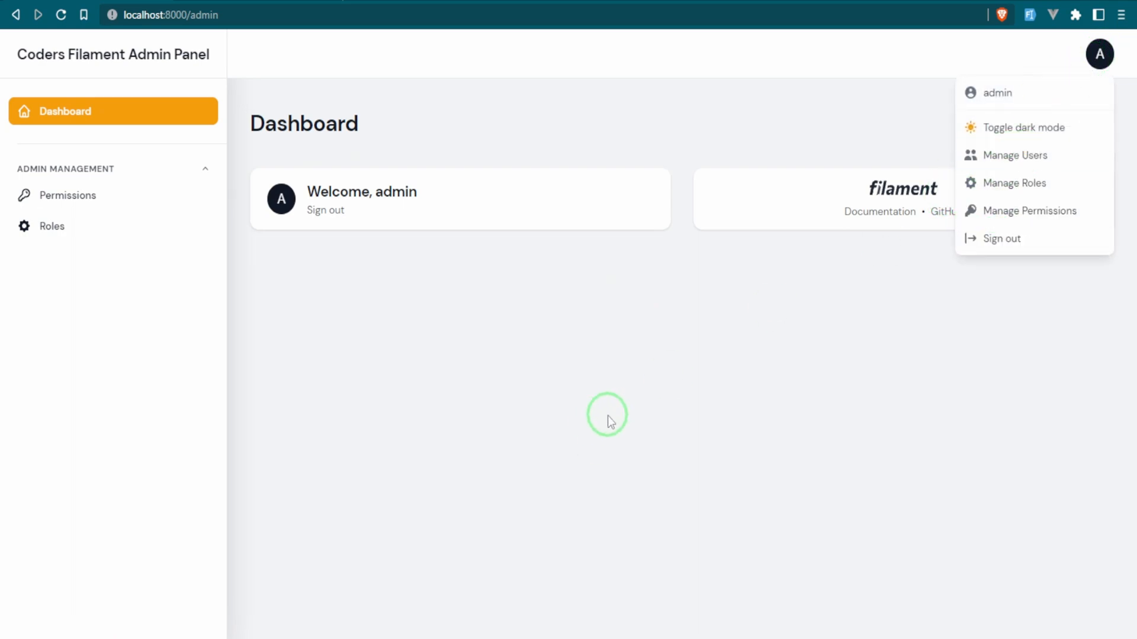
mouse_move(416, 567)
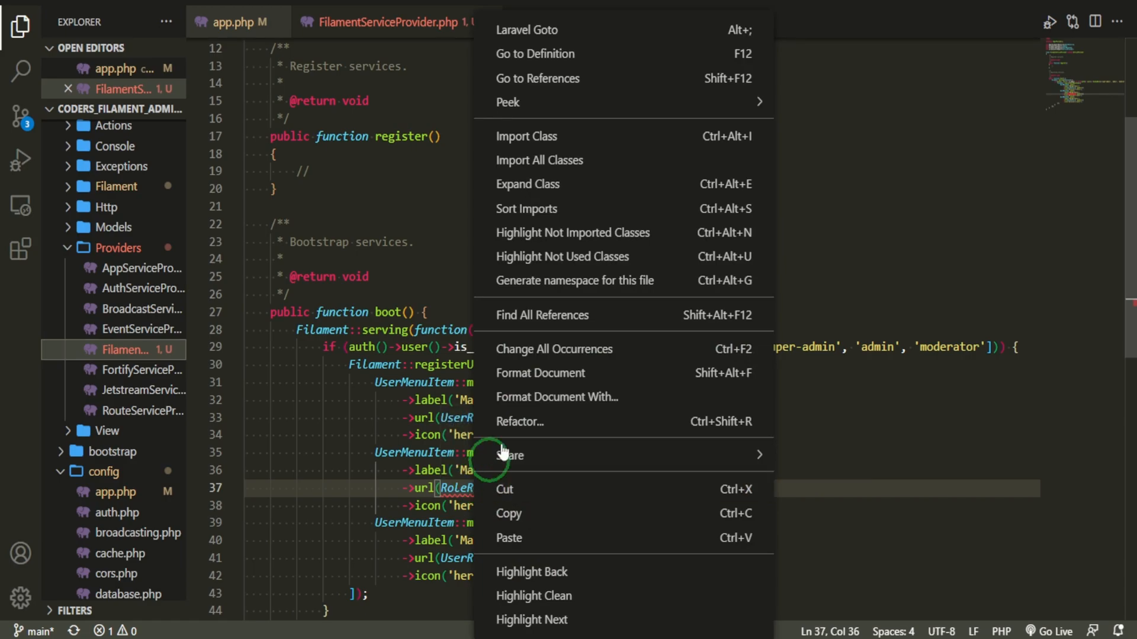
Import RoleResource and change the Manage Roles icon to heroicon-s-cog.
click(527, 136)
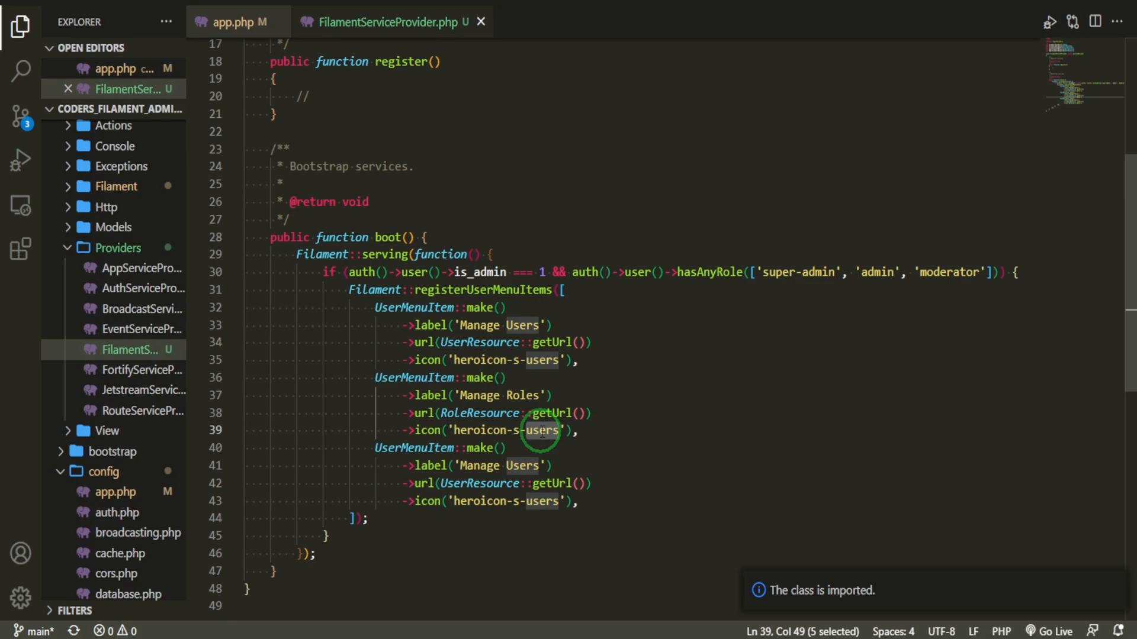
text(cog)
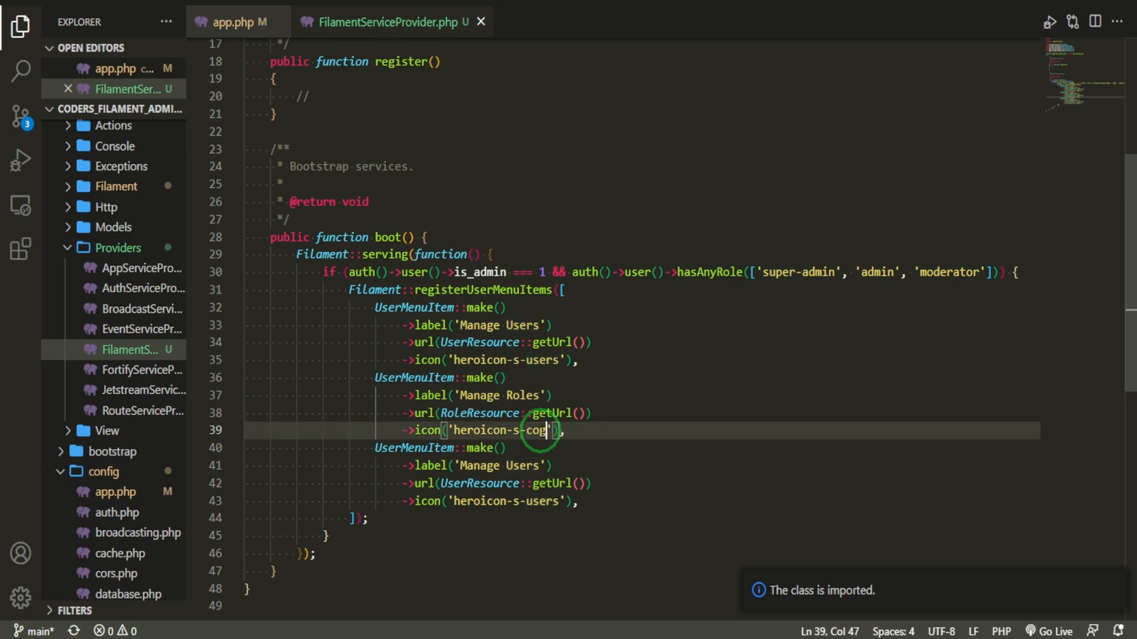